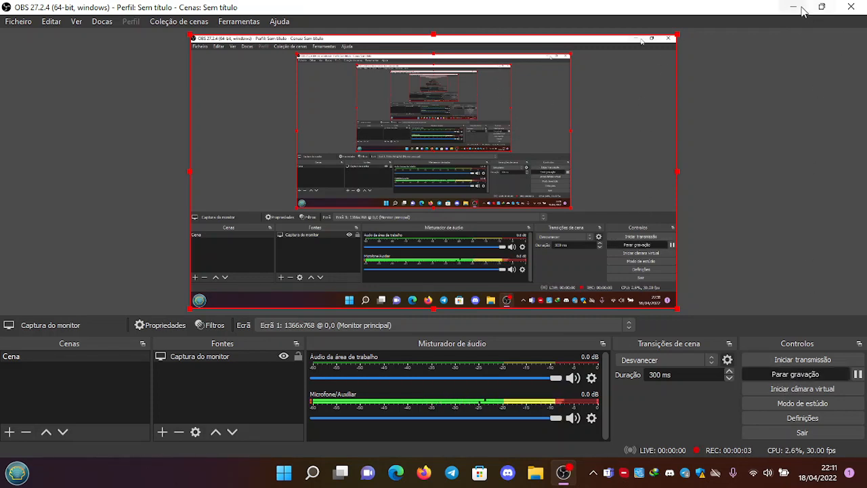
Step: Hide the OBS recorder so the desktop with firmware, ps3mfw-builder and rsx boost folders shows
{"action": "left_click", "coordinate": [794, 7]}
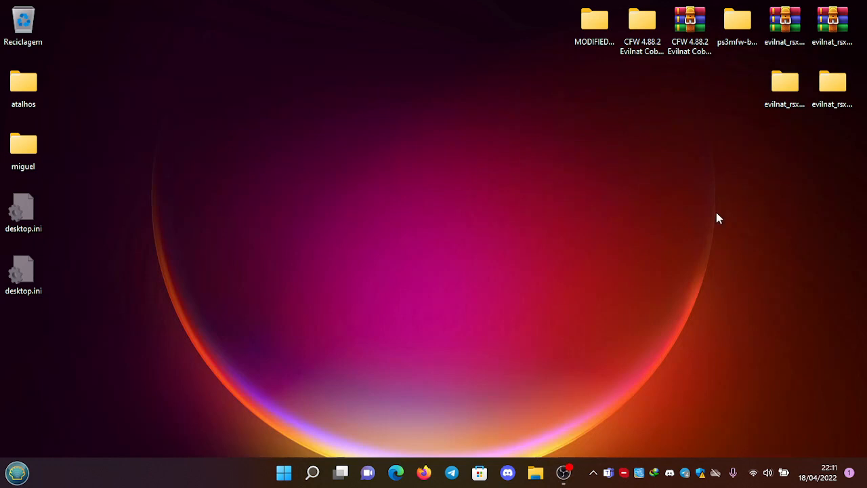
{"action": "mouse_move", "coordinate": [681, 184]}
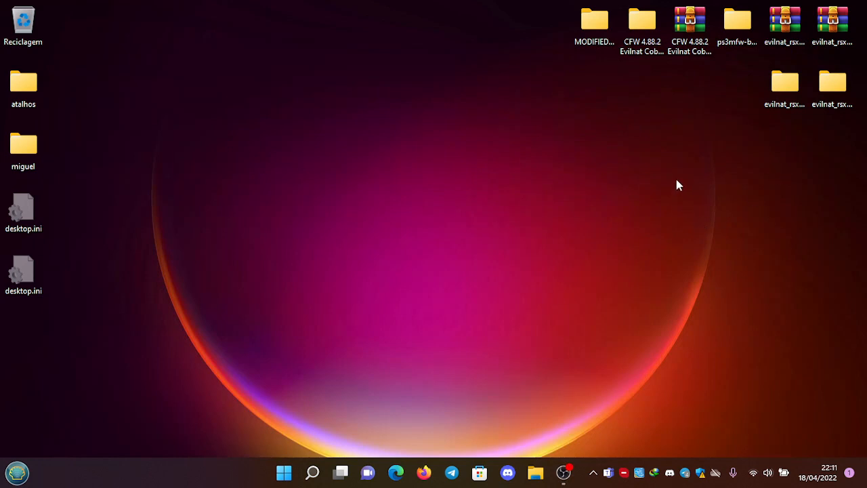
{"action": "mouse_move", "coordinate": [642, 98]}
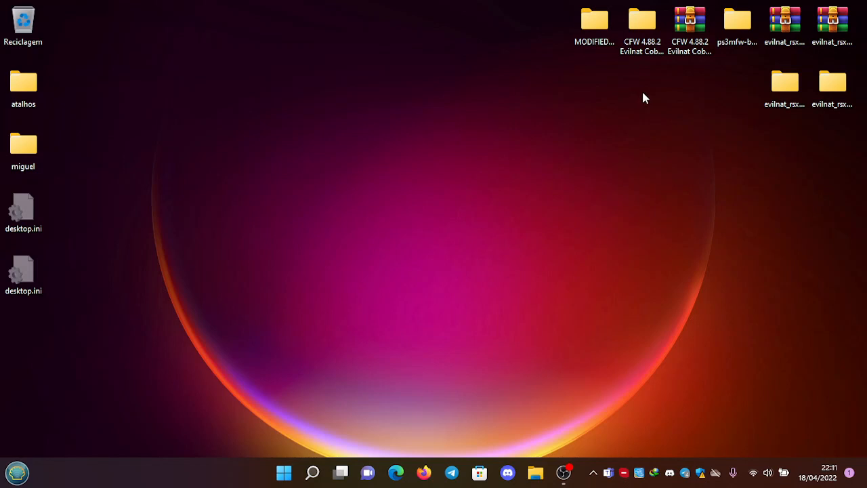
{"action": "mouse_move", "coordinate": [770, 221]}
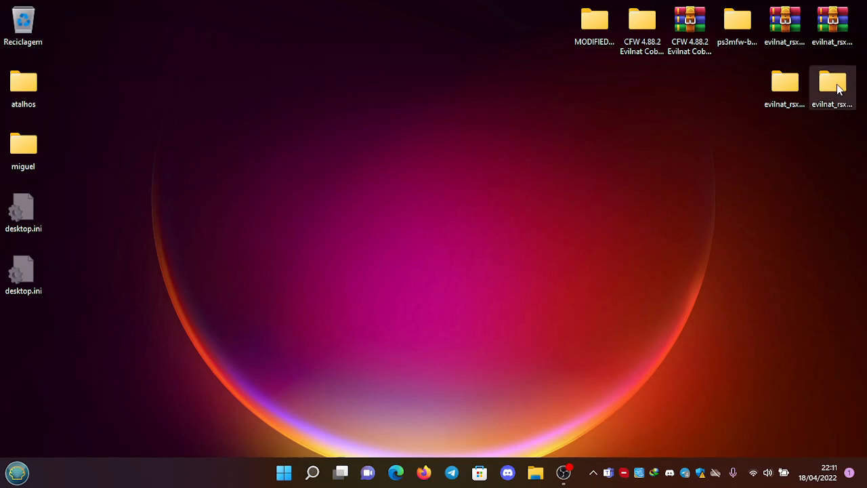
{"action": "double_click", "coordinate": [832, 82]}
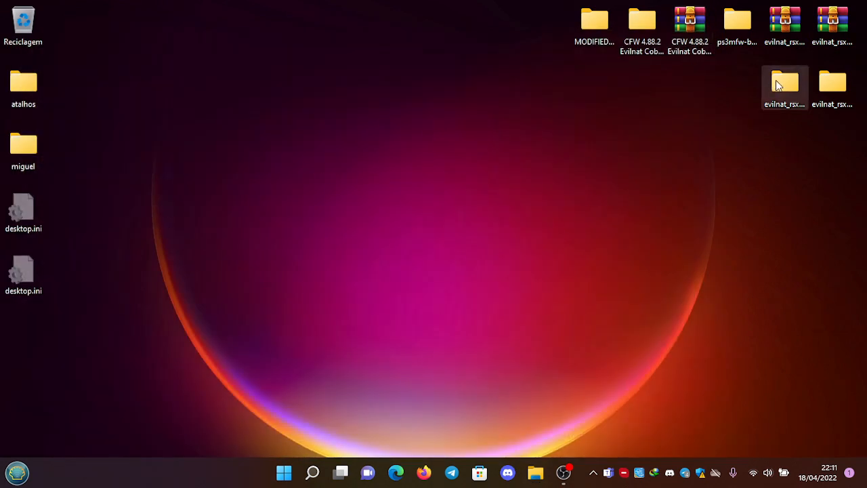
{"action": "double_click", "coordinate": [785, 83]}
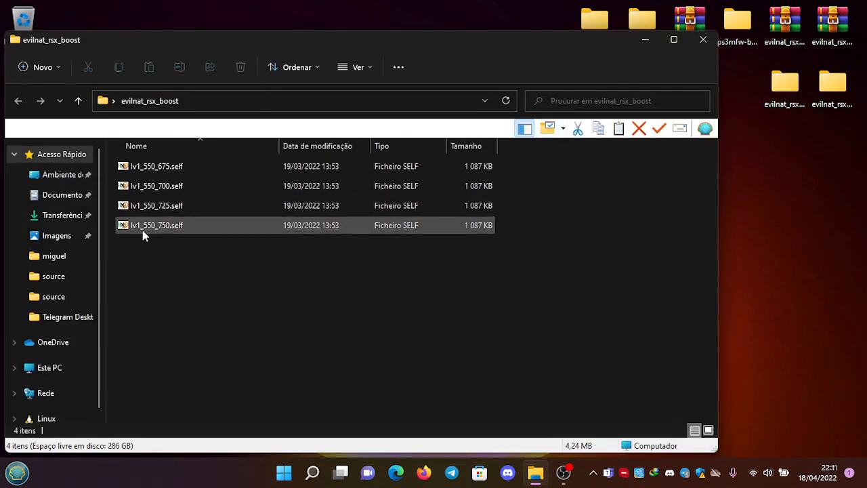
{"action": "left_click", "coordinate": [155, 206]}
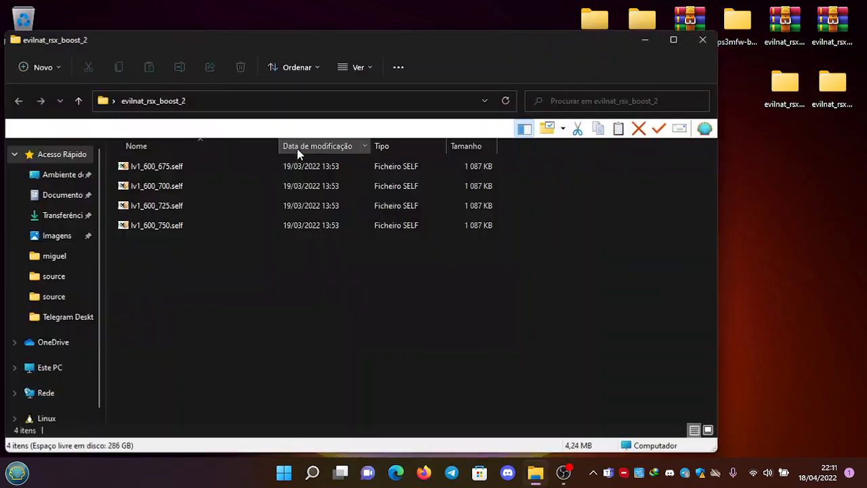
{"action": "mouse_move", "coordinate": [815, 34]}
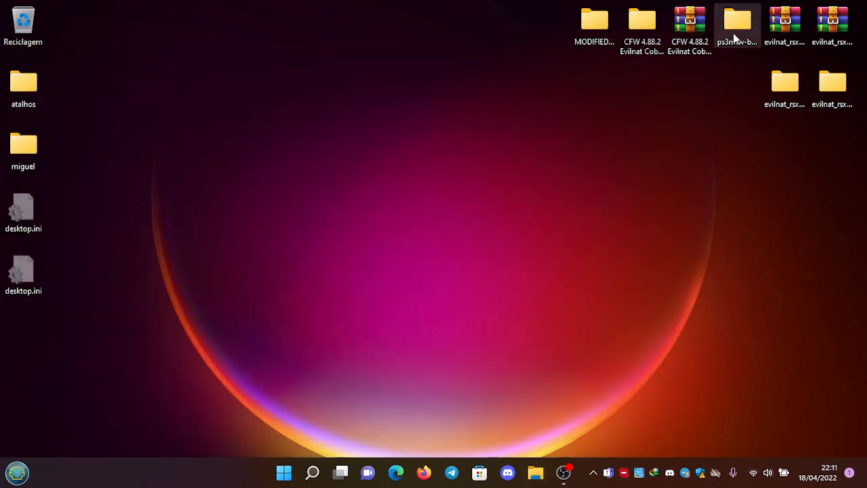
{"action": "double_click", "coordinate": [737, 19]}
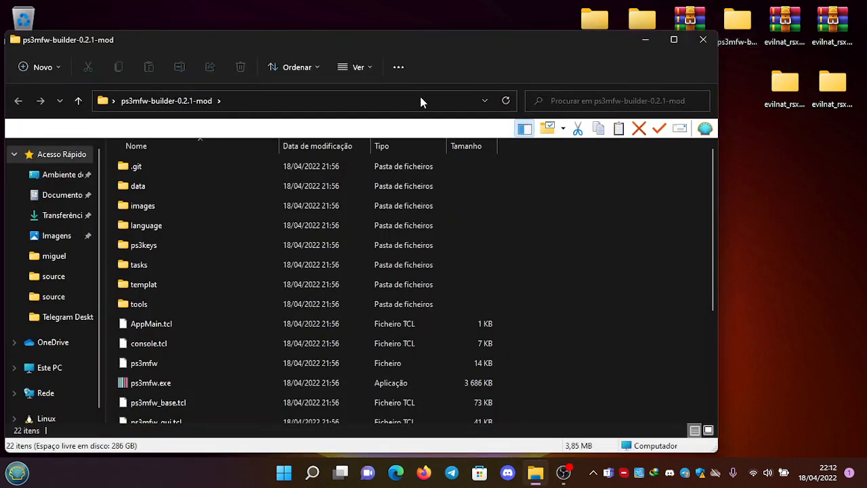
{"action": "scroll", "scroll_direction": "down", "scroll_amount": 3}
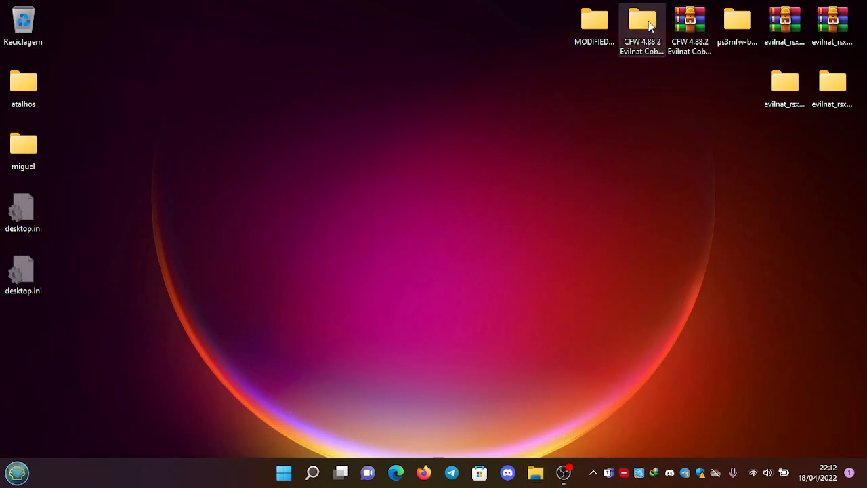
{"action": "double_click", "coordinate": [642, 21]}
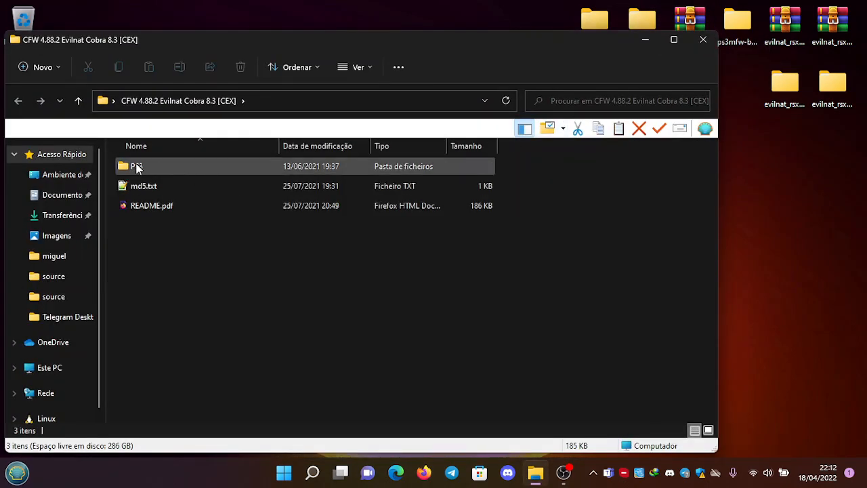
{"action": "double_click", "coordinate": [136, 165]}
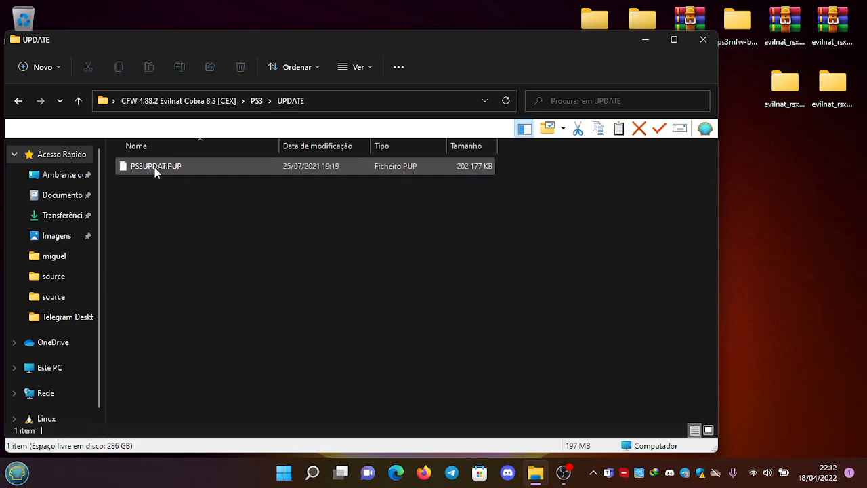
{"action": "left_click", "coordinate": [182, 185]}
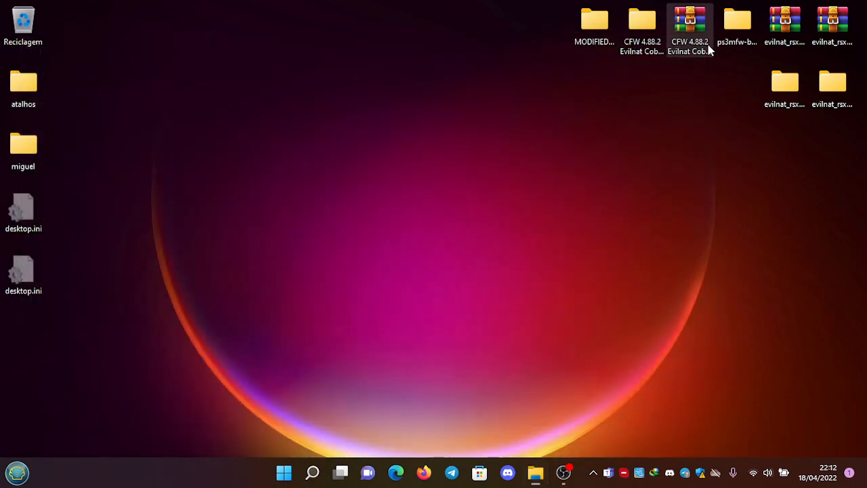
{"action": "mouse_move", "coordinate": [593, 25]}
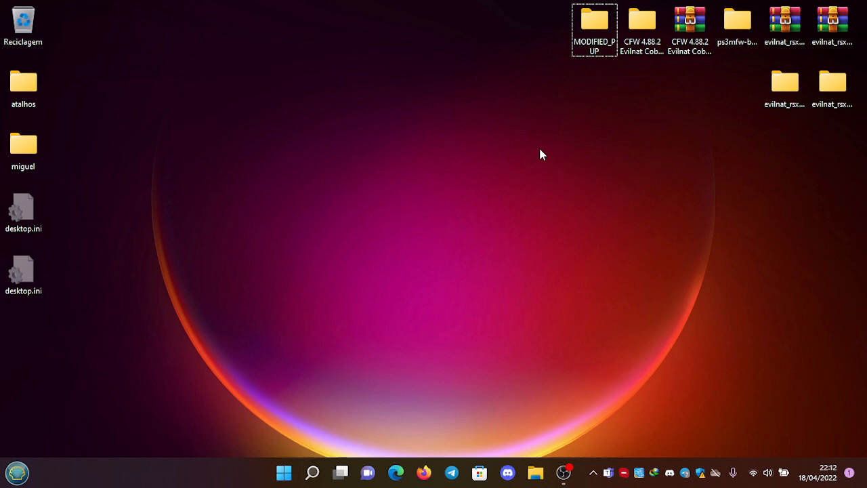
{"action": "mouse_move", "coordinate": [710, 147]}
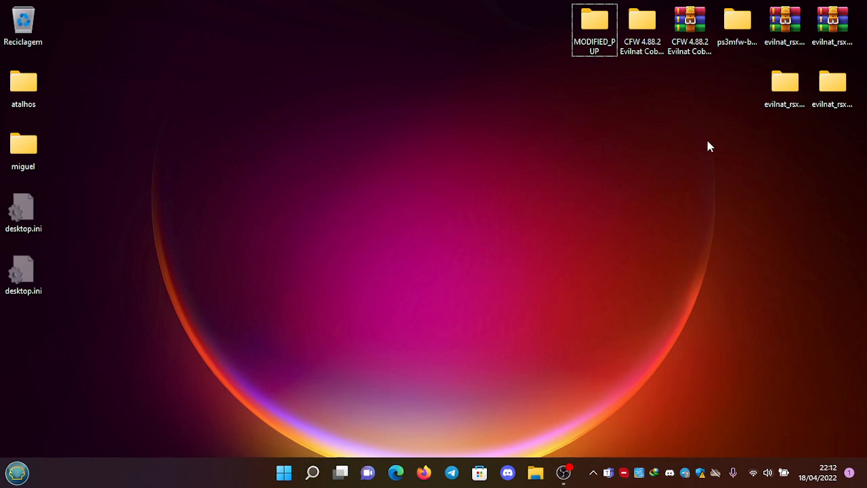
Step: Browse into ps3mfw-builder-0.2.1-mod and its data folder, selecting all five files there
{"action": "left_click", "coordinate": [737, 27]}
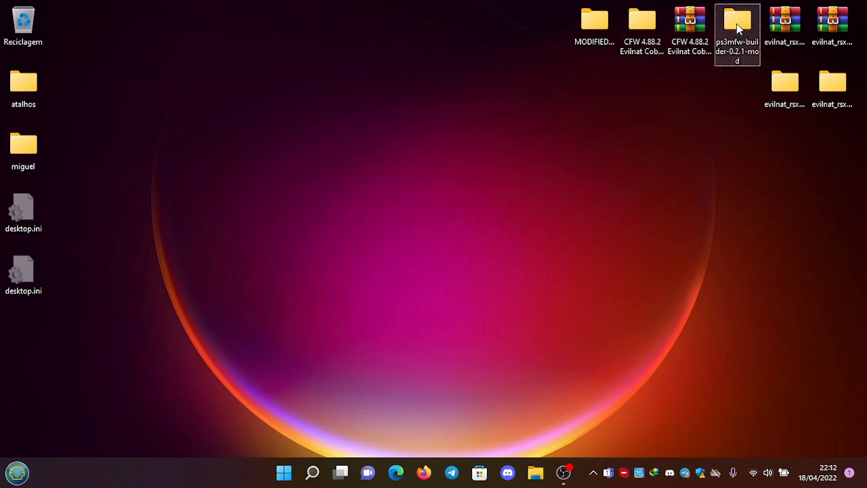
{"action": "double_click", "coordinate": [737, 19]}
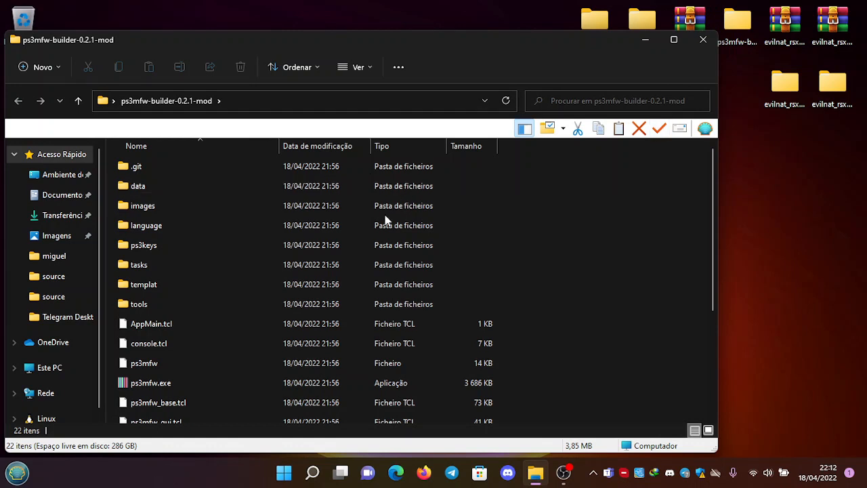
{"action": "mouse_move", "coordinate": [187, 130]}
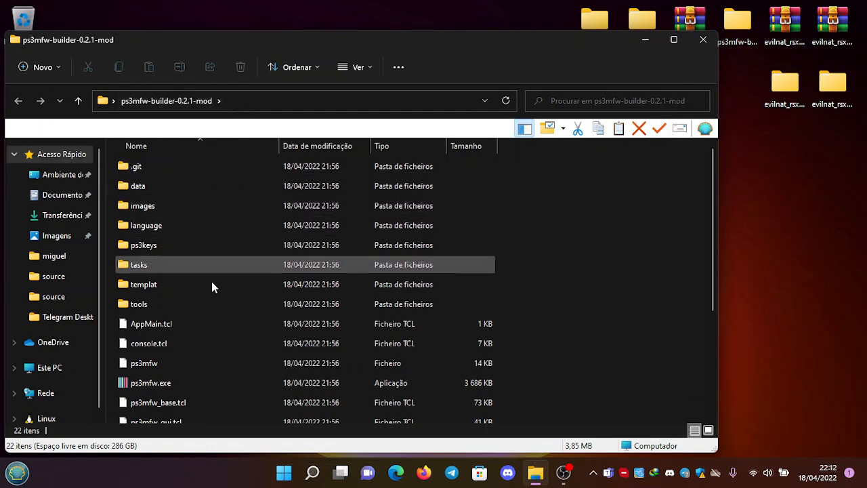
{"action": "double_click", "coordinate": [138, 186]}
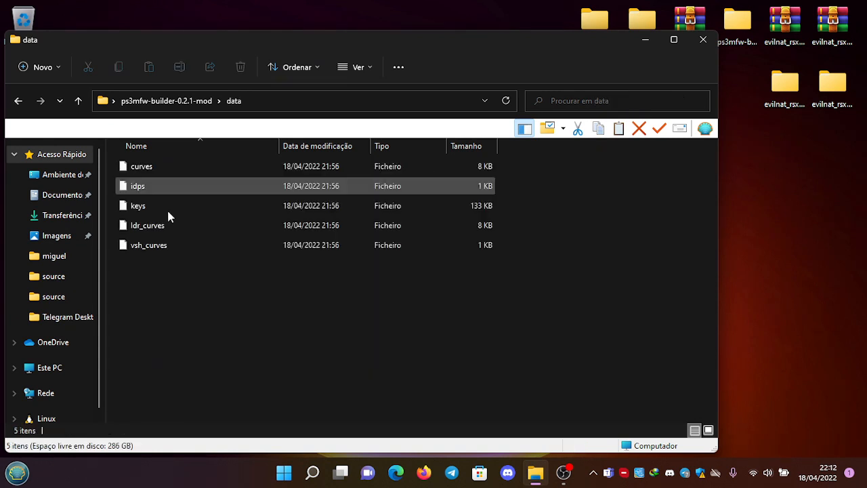
{"action": "key", "text": "ctrl+a"}
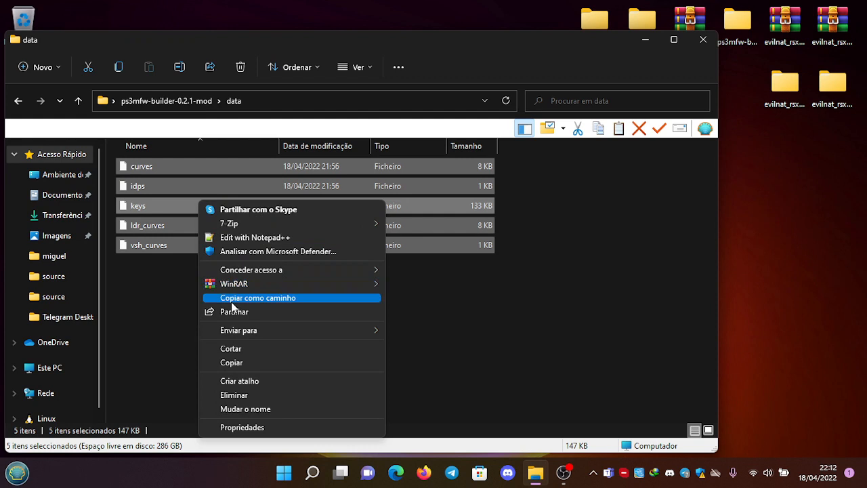
{"action": "mouse_move", "coordinate": [230, 363]}
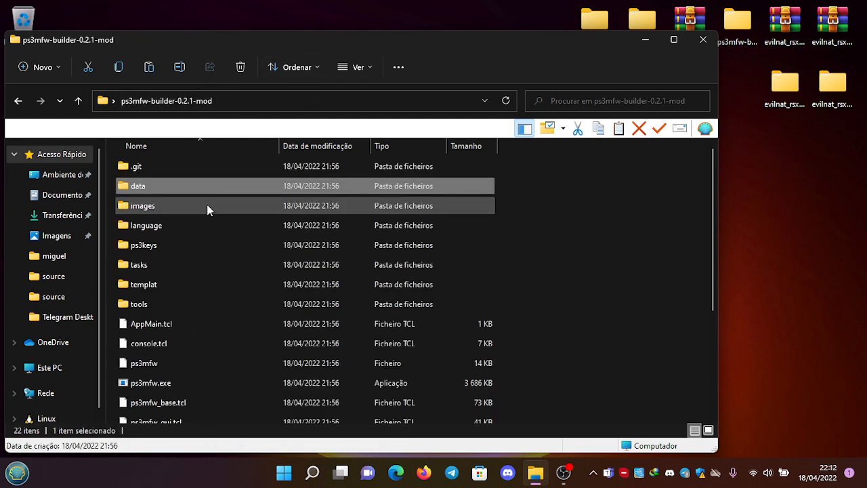
Step: Return to the builder folder and locate the ps3mfw.exe application
{"action": "double_click", "coordinate": [143, 244]}
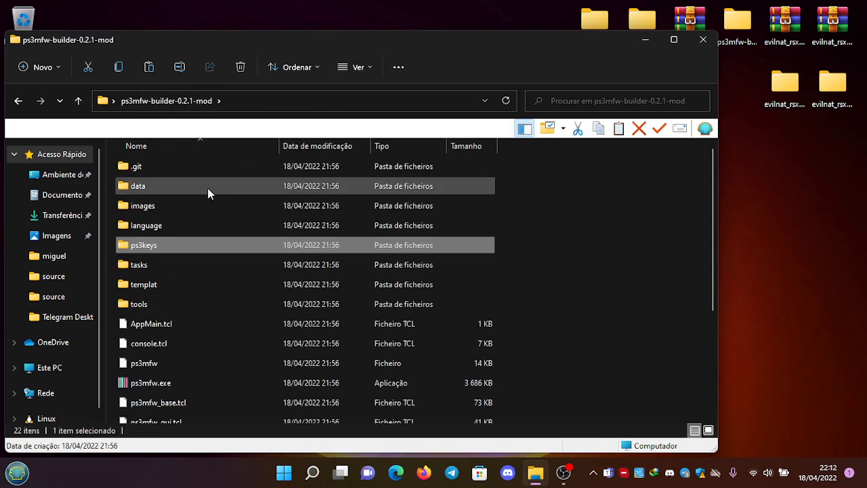
{"action": "scroll", "scroll_direction": "down", "scroll_amount": 3}
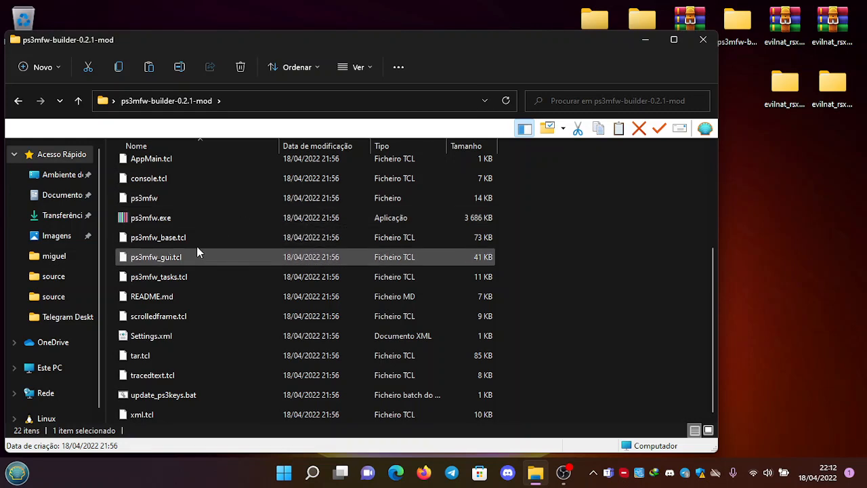
{"action": "right_click", "coordinate": [151, 217]}
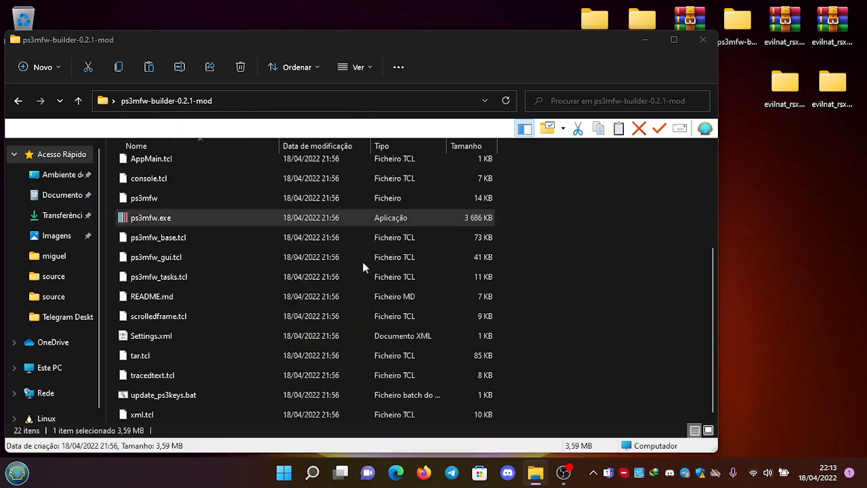
Step: Launch PS3MFW Builder v0.2.1 and maximize its window
{"action": "double_click", "coordinate": [150, 217]}
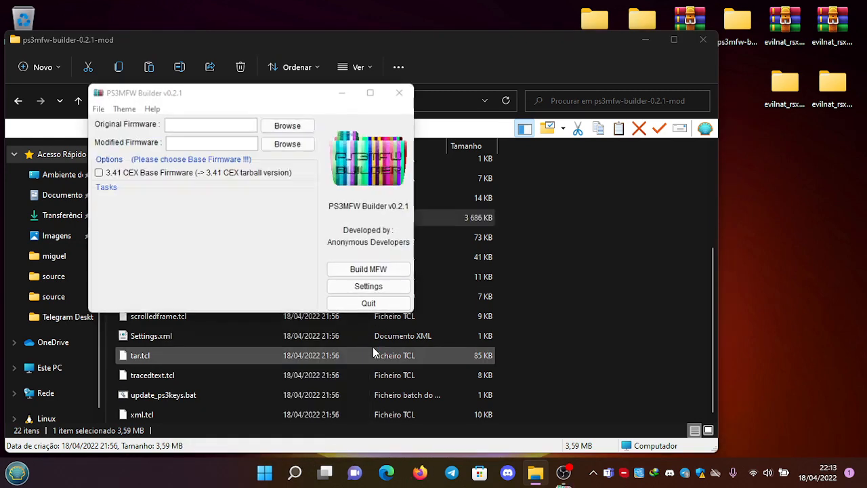
{"action": "left_click", "coordinate": [369, 92]}
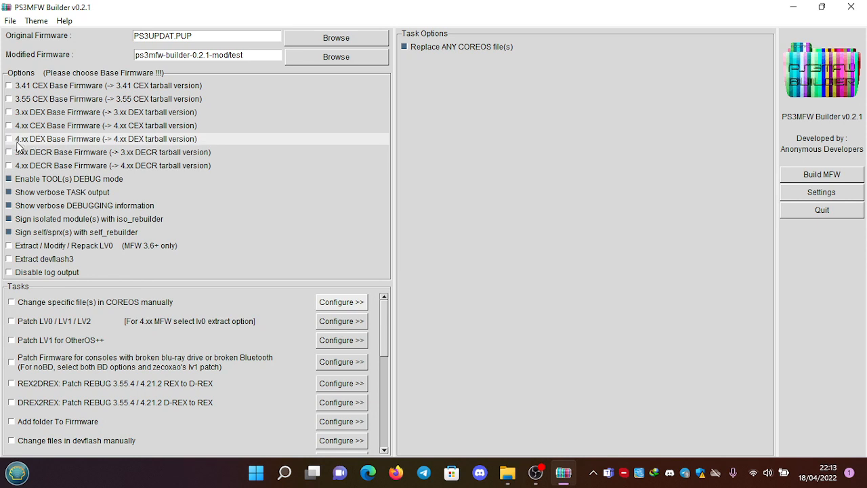
{"action": "mouse_move", "coordinate": [54, 145]}
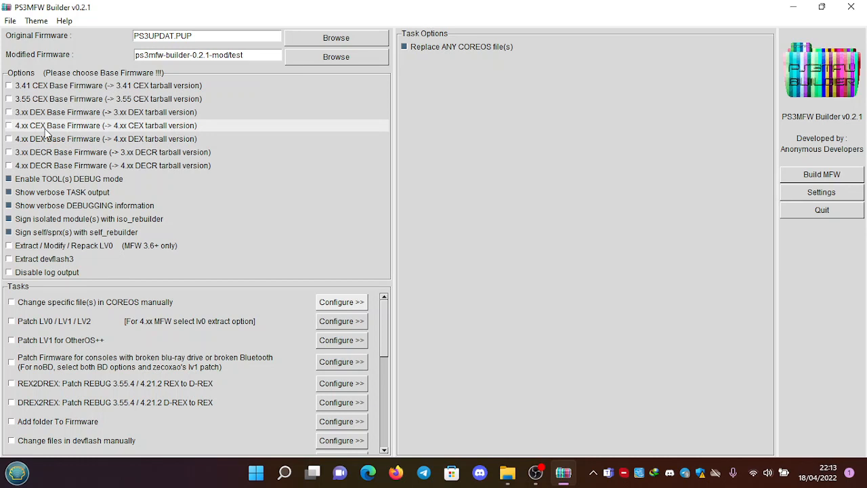
{"action": "mouse_move", "coordinate": [42, 132]}
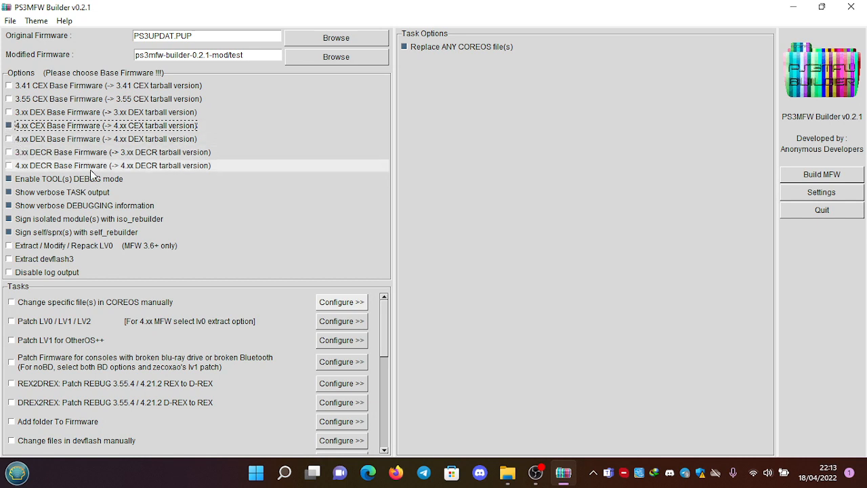
{"action": "mouse_move", "coordinate": [27, 259]}
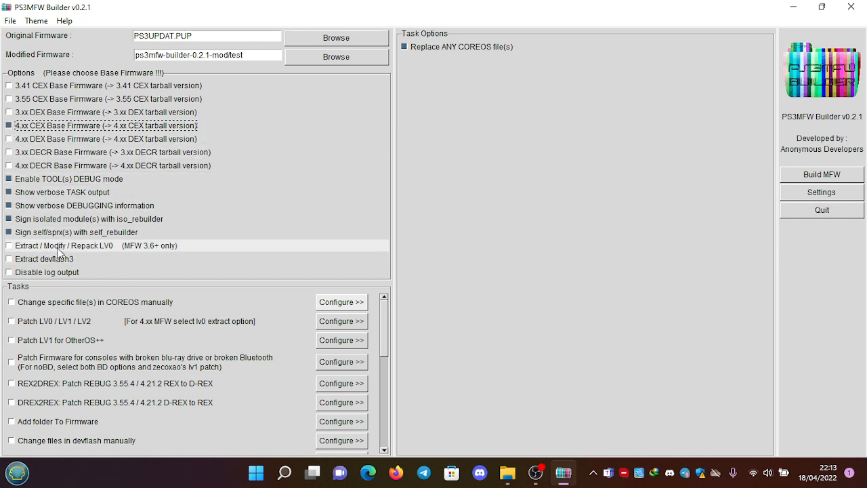
{"action": "mouse_move", "coordinate": [129, 252]}
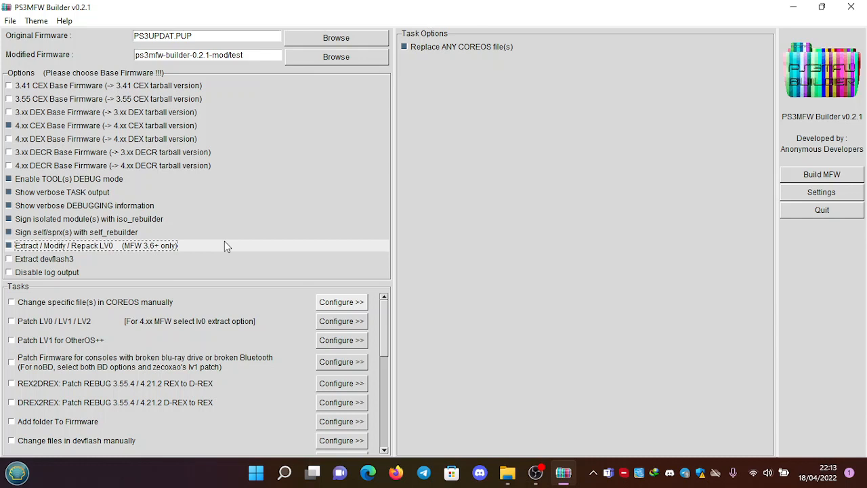
{"action": "mouse_move", "coordinate": [73, 40]}
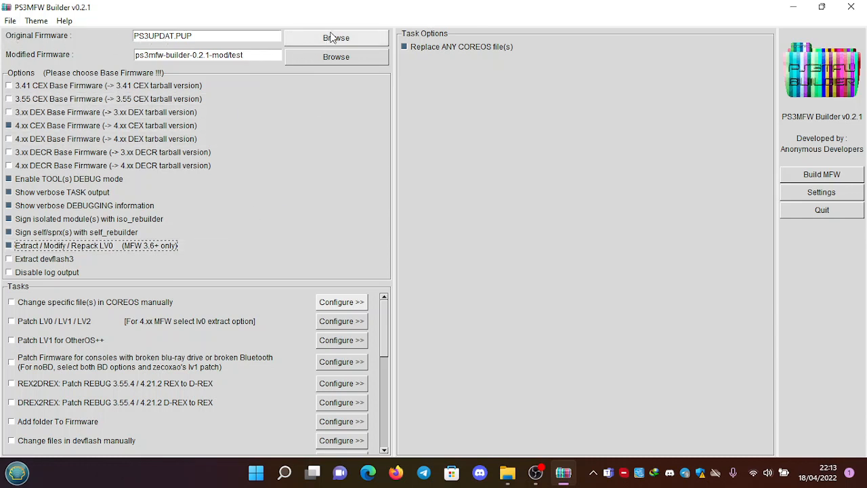
Step: Set Original Firmware to PS3UPDAT.PUP from Desktop\CFW 4.88.2 Evilnat Cobra 8.3 [CEX]\PS3\UPDATE
{"action": "left_click", "coordinate": [336, 38]}
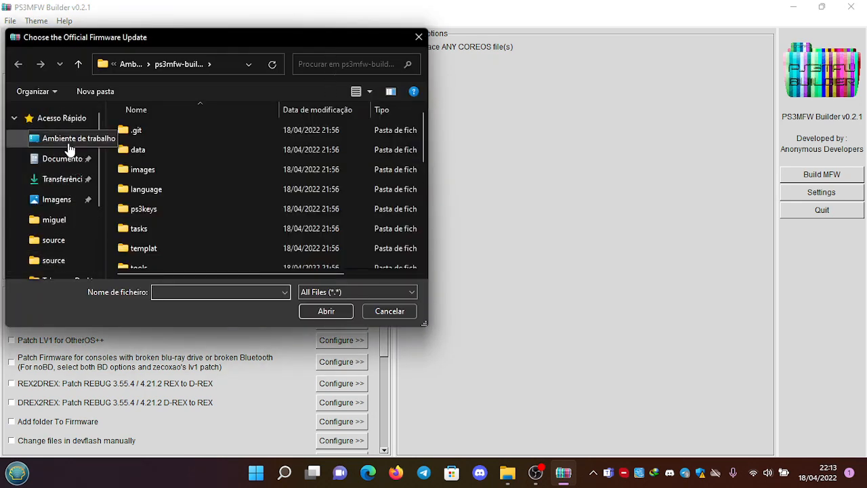
{"action": "left_click", "coordinate": [79, 138]}
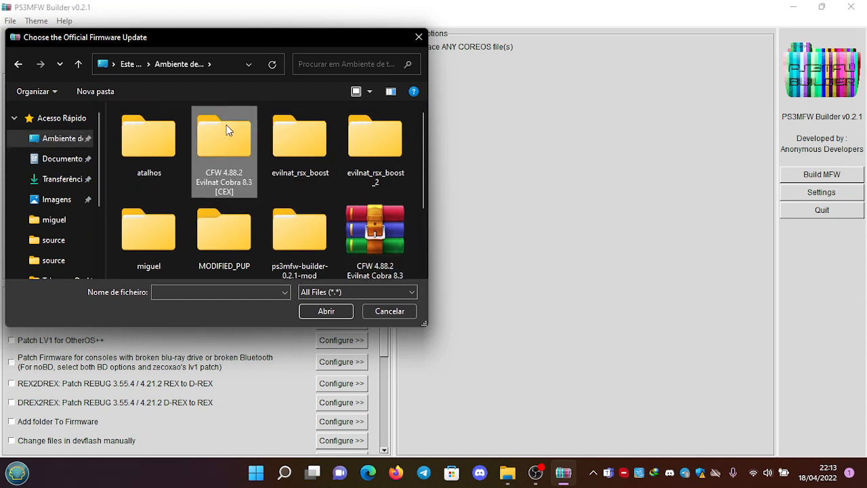
{"action": "double_click", "coordinate": [225, 136]}
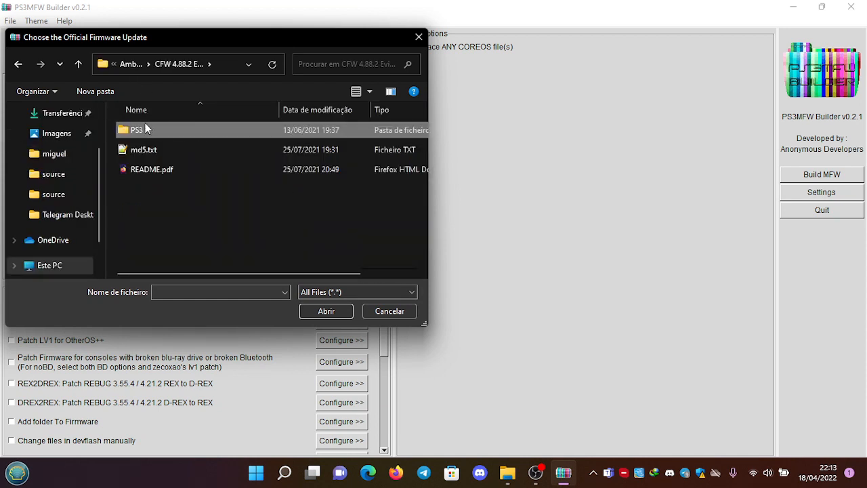
{"action": "double_click", "coordinate": [136, 131]}
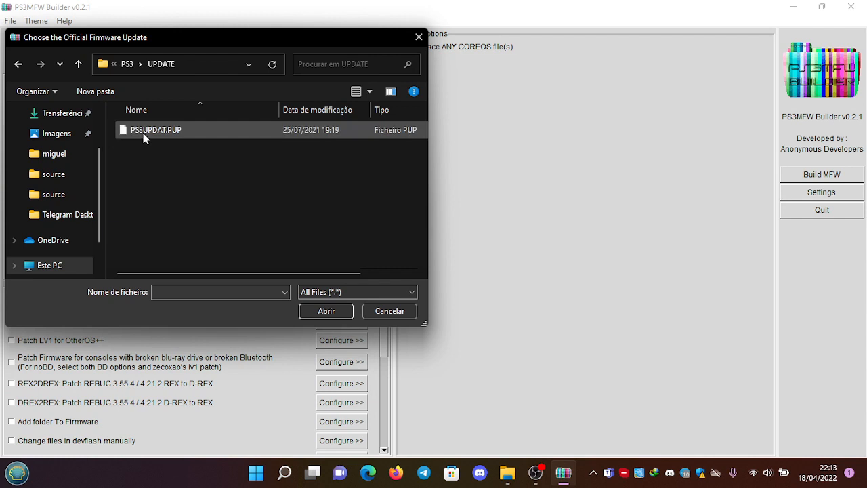
{"action": "left_click", "coordinate": [156, 130]}
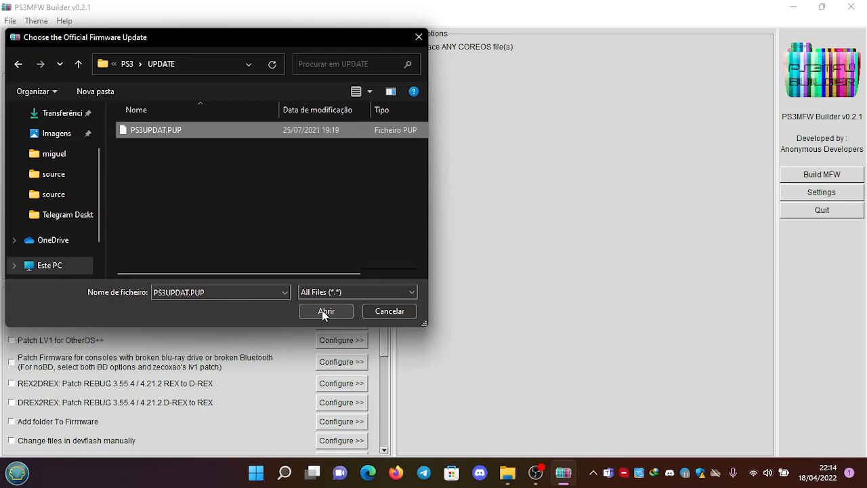
{"action": "left_click", "coordinate": [325, 310]}
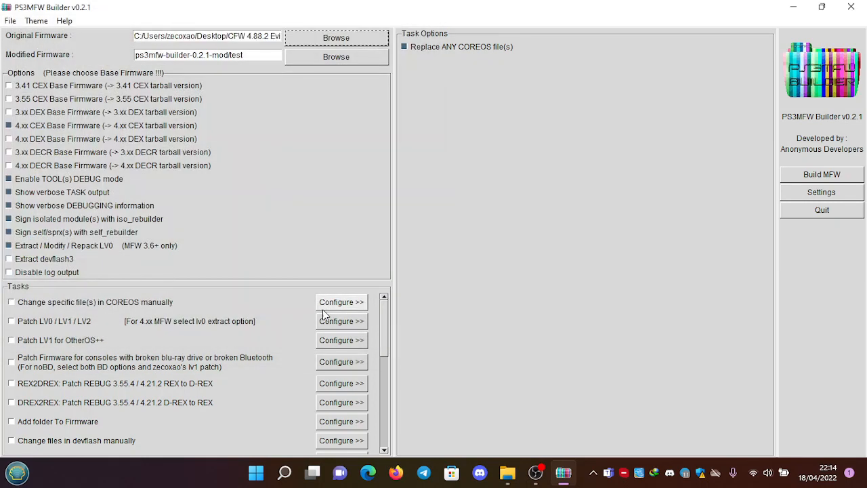
{"action": "mouse_move", "coordinate": [197, 43]}
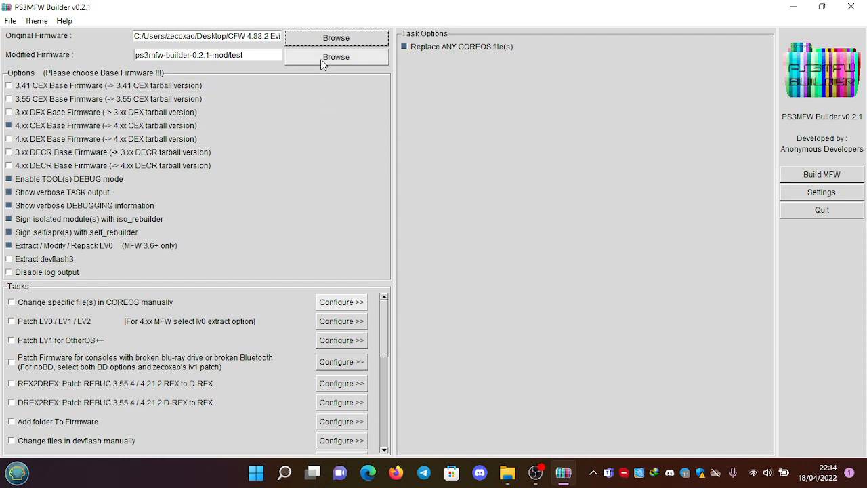
Step: Set Modified Firmware output to PS3UPDAT.PUP inside the Desktop MODIFIED_PUP folder
{"action": "left_click", "coordinate": [336, 57]}
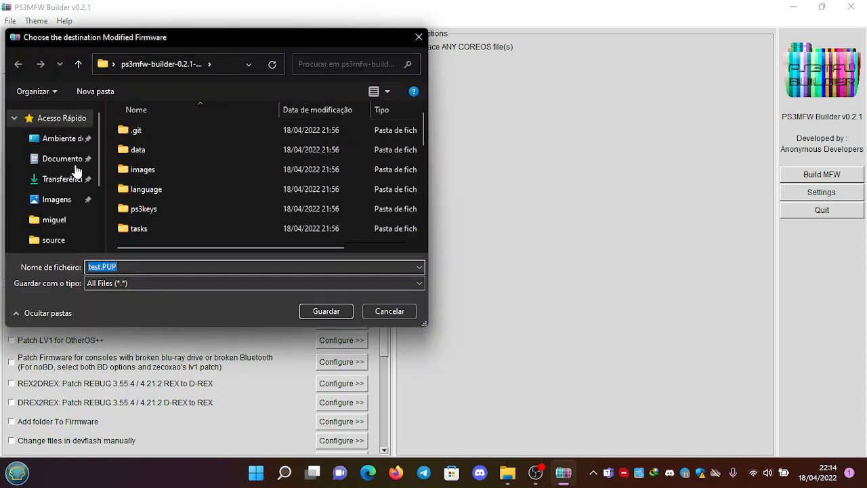
{"action": "left_click", "coordinate": [63, 139]}
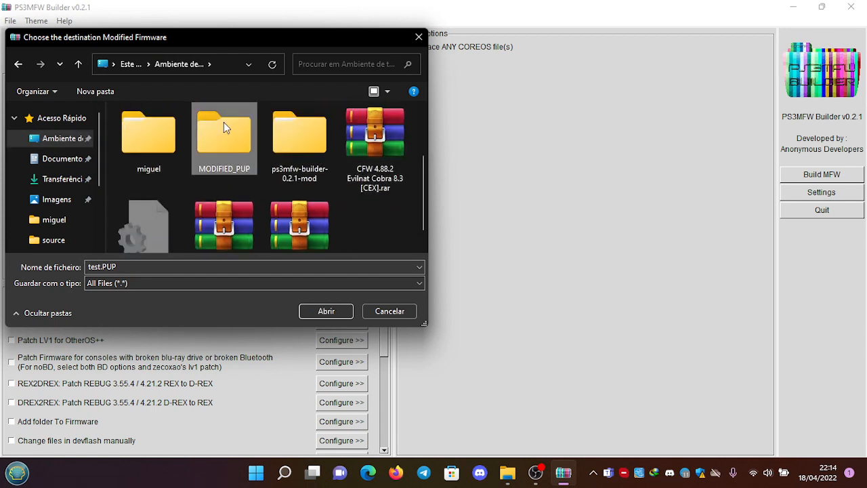
{"action": "double_click", "coordinate": [225, 133]}
{"action": "type", "text": "PS3UPDAT"}
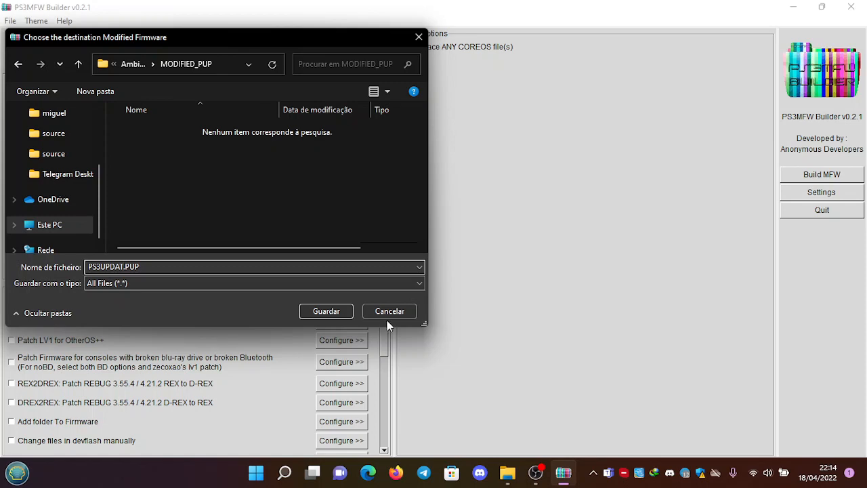
{"action": "left_click", "coordinate": [325, 310]}
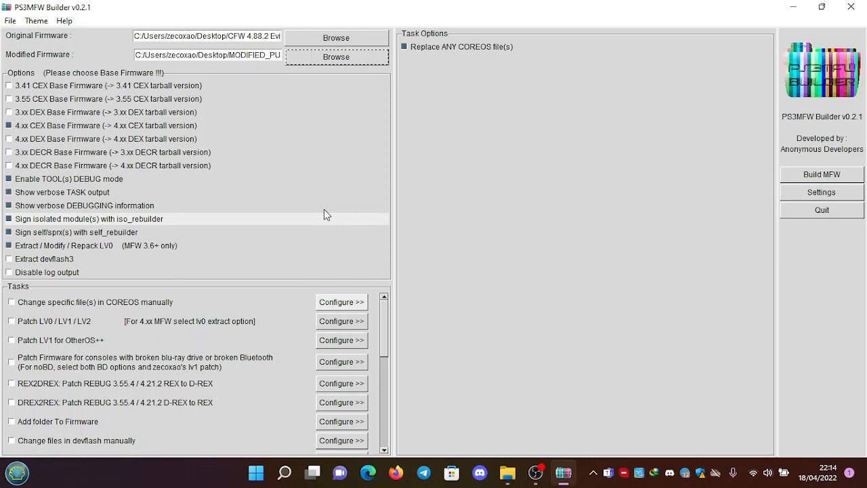
{"action": "mouse_move", "coordinate": [396, 336]}
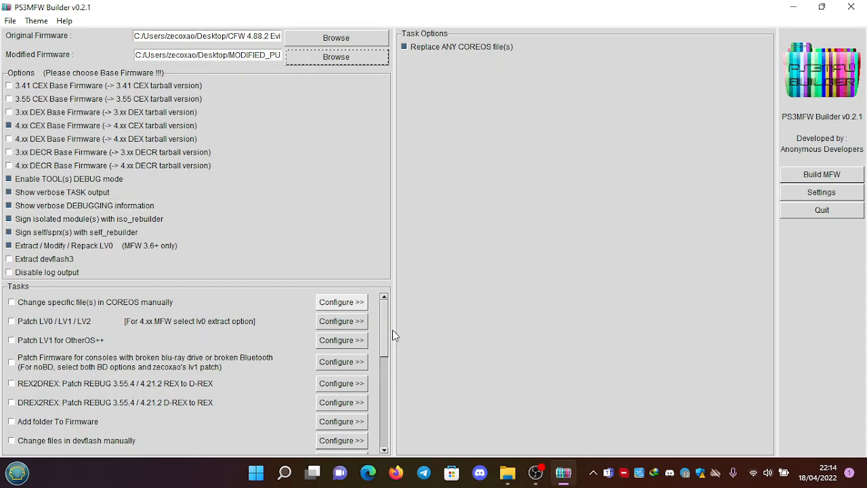
Step: Enable the 'Change specific file(s) in COREOS manually' task in the Tasks list
{"action": "scroll", "scroll_direction": "down", "scroll_amount": 3}
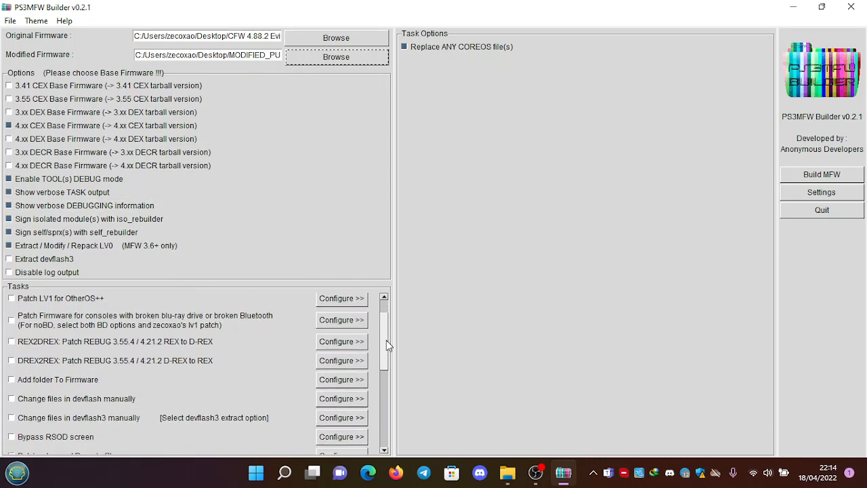
{"action": "scroll", "scroll_direction": "up", "scroll_amount": 3}
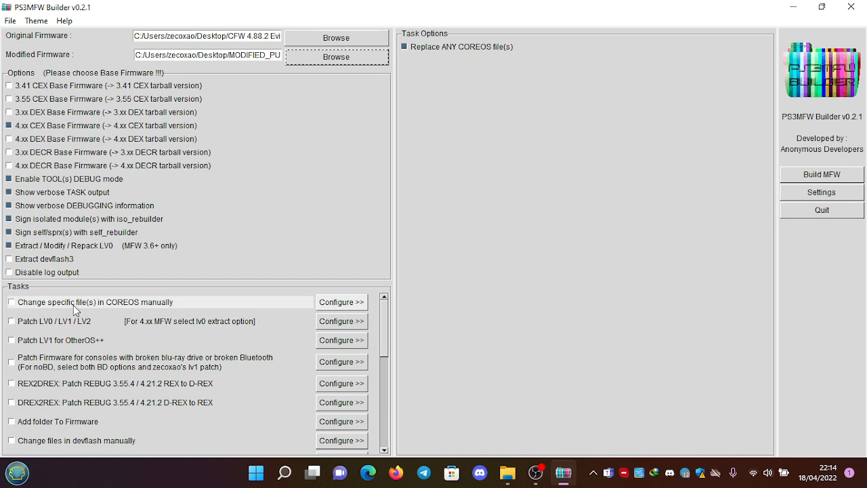
{"action": "mouse_move", "coordinate": [30, 312]}
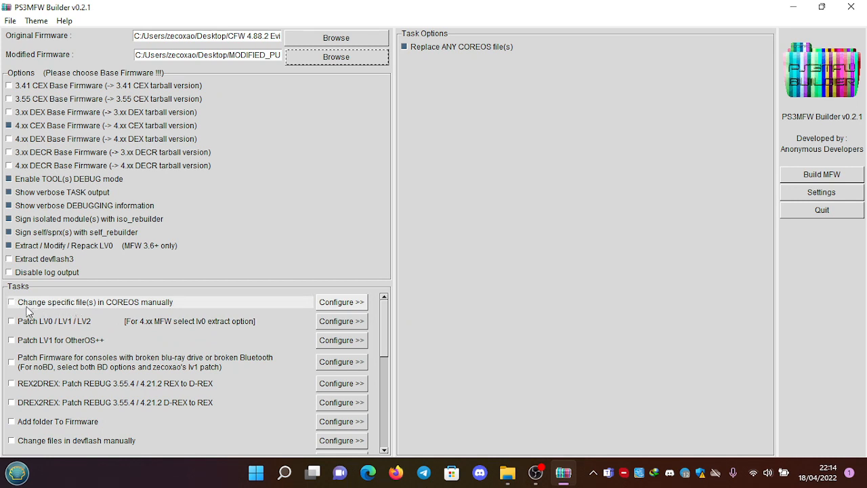
{"action": "left_click", "coordinate": [11, 302]}
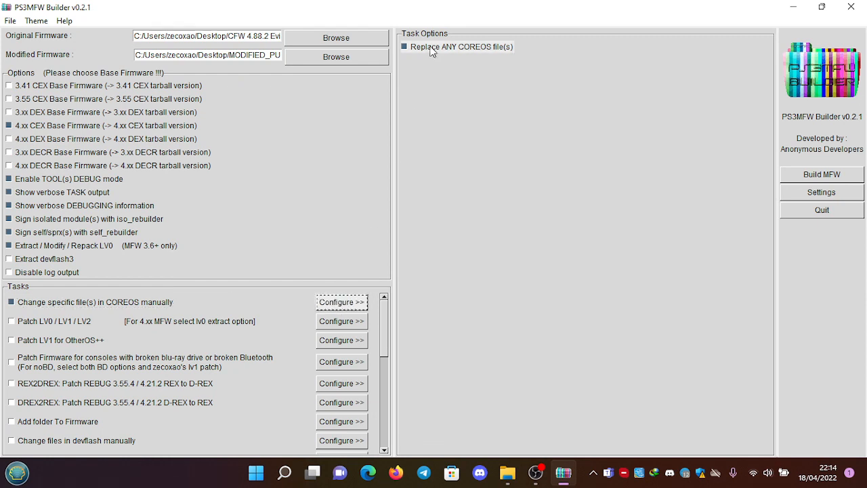
{"action": "mouse_move", "coordinate": [470, 55]}
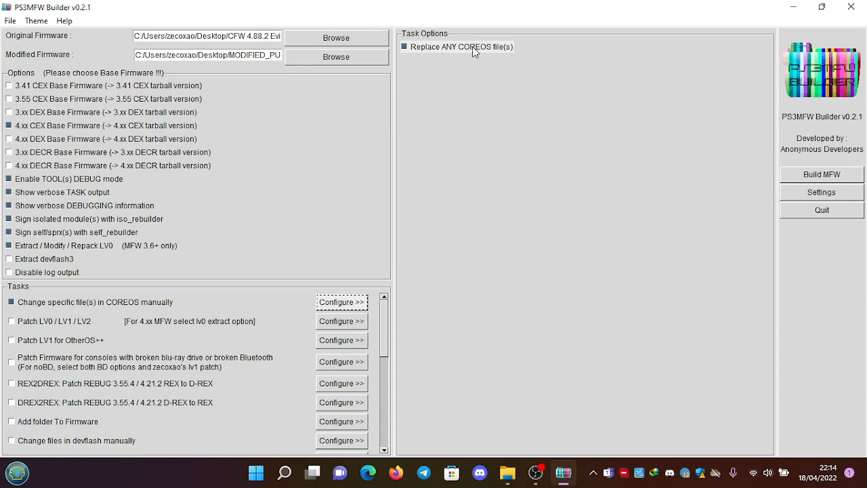
{"action": "mouse_move", "coordinate": [745, 256]}
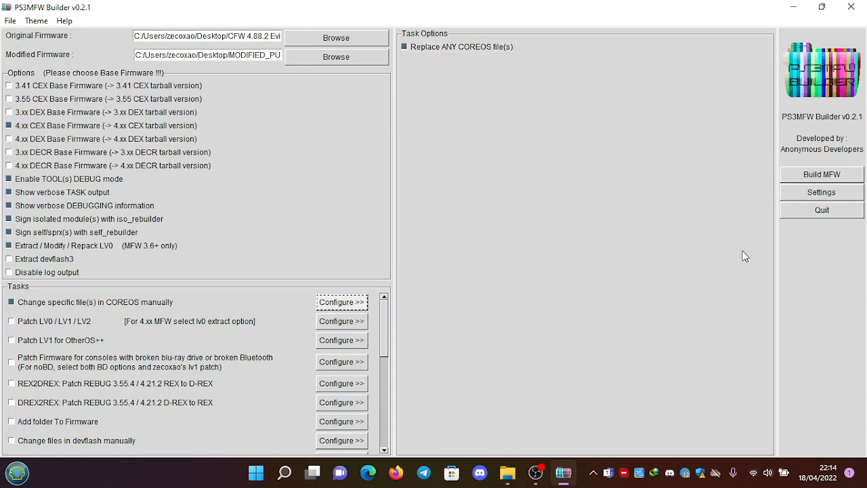
Step: Point the PS3_KEYS directory to the builder's ps3keys folder and save the settings
{"action": "left_click", "coordinate": [821, 193]}
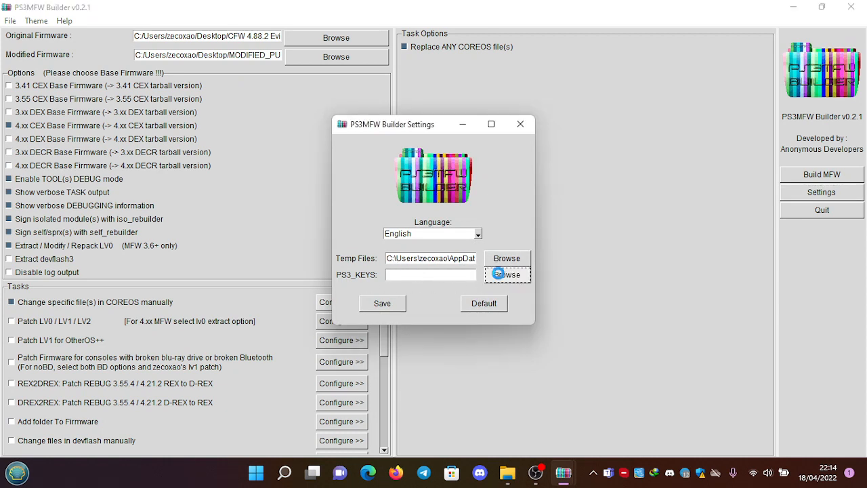
{"action": "left_click", "coordinate": [507, 273]}
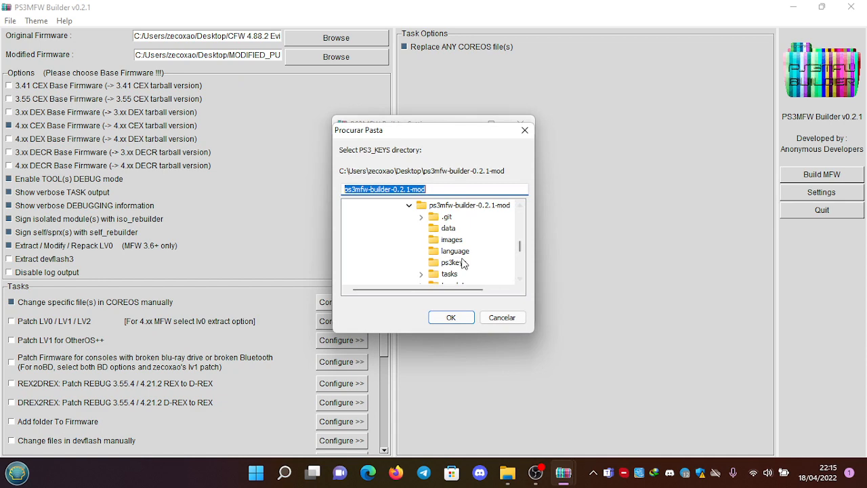
{"action": "left_click", "coordinate": [451, 317]}
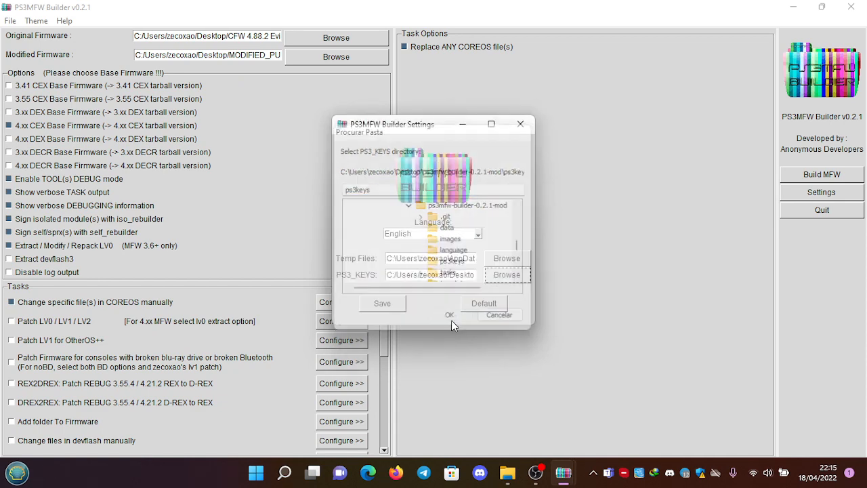
{"action": "left_click", "coordinate": [448, 314]}
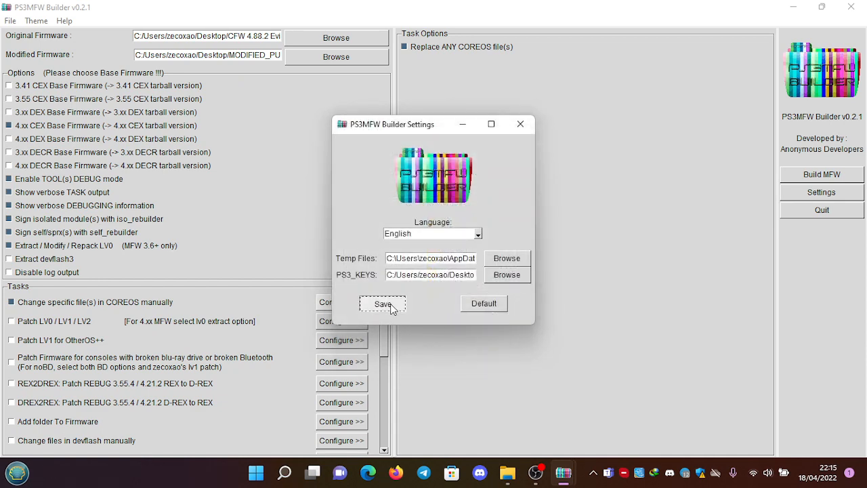
{"action": "left_click", "coordinate": [382, 303]}
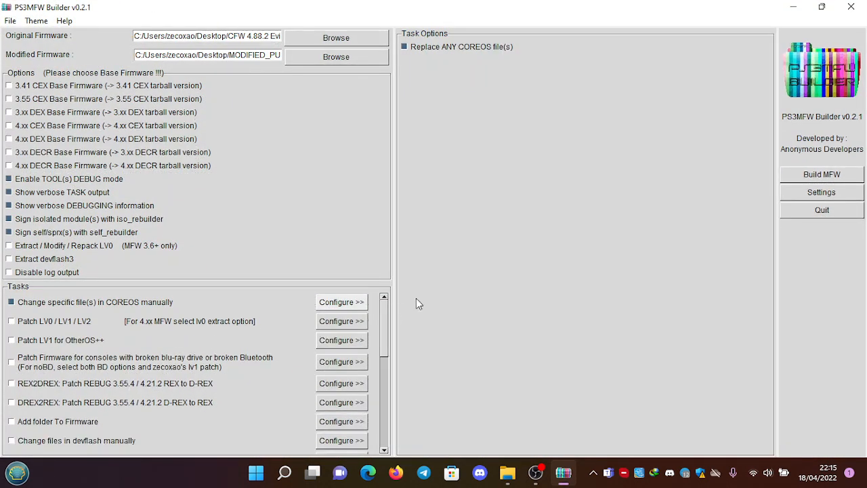
{"action": "mouse_move", "coordinate": [840, 193]}
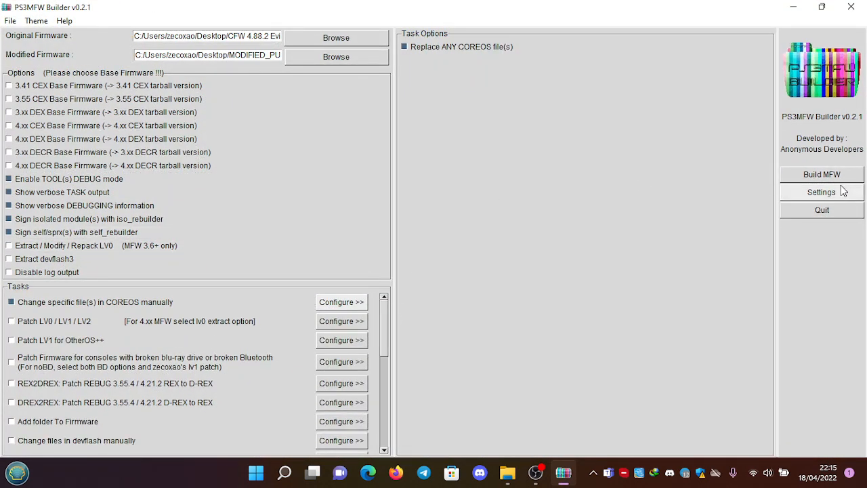
Step: While browsing for a Temp Files folder, create a new TEMP folder on the desktop
{"action": "left_click", "coordinate": [821, 192]}
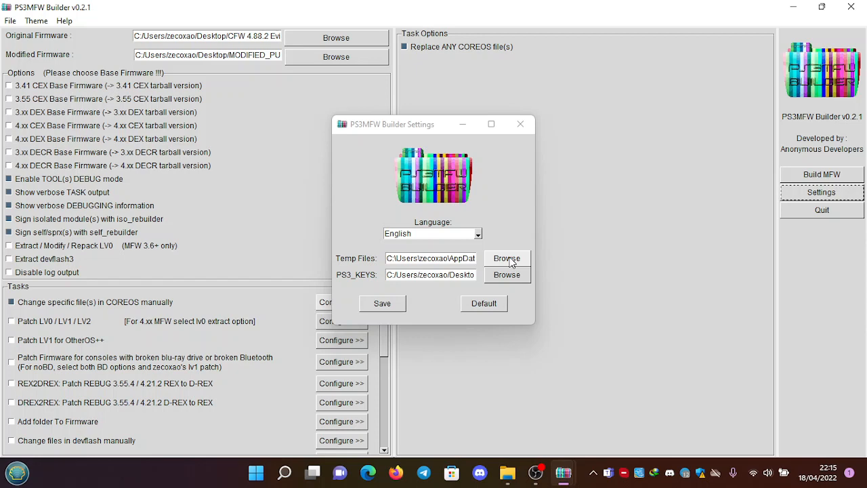
{"action": "left_click", "coordinate": [507, 257]}
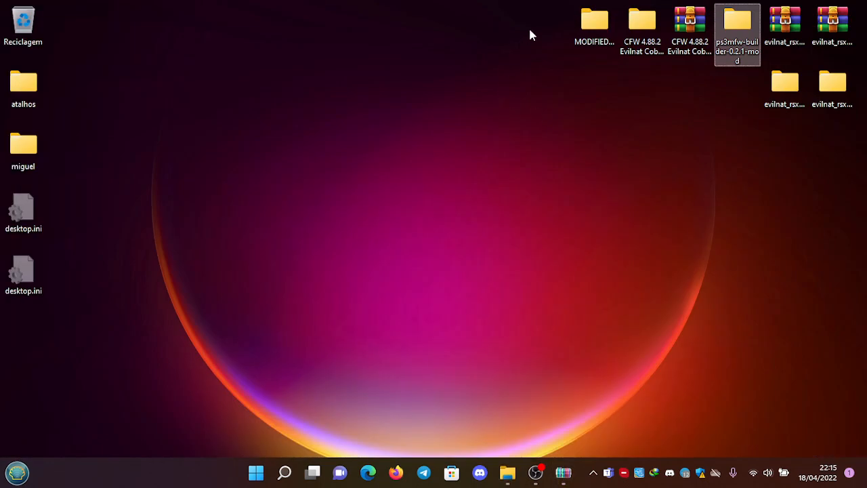
{"action": "right_click", "coordinate": [531, 34]}
{"action": "type", "text": "T"}
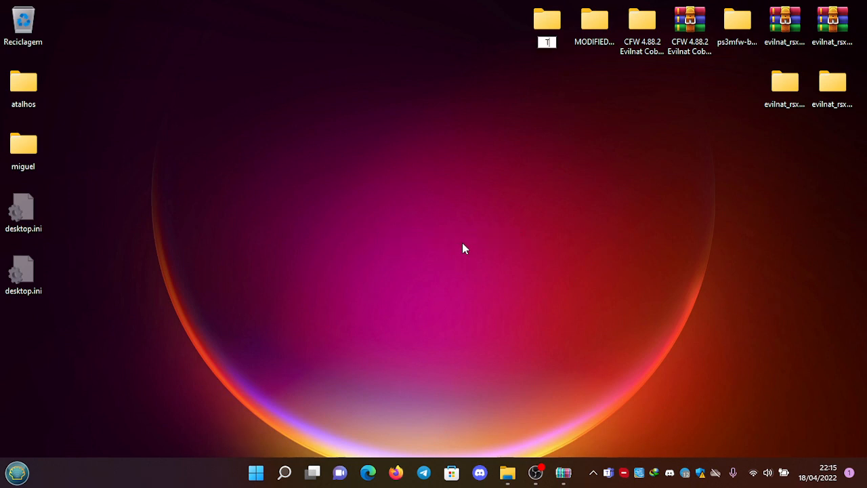
{"action": "left_click", "coordinate": [548, 20]}
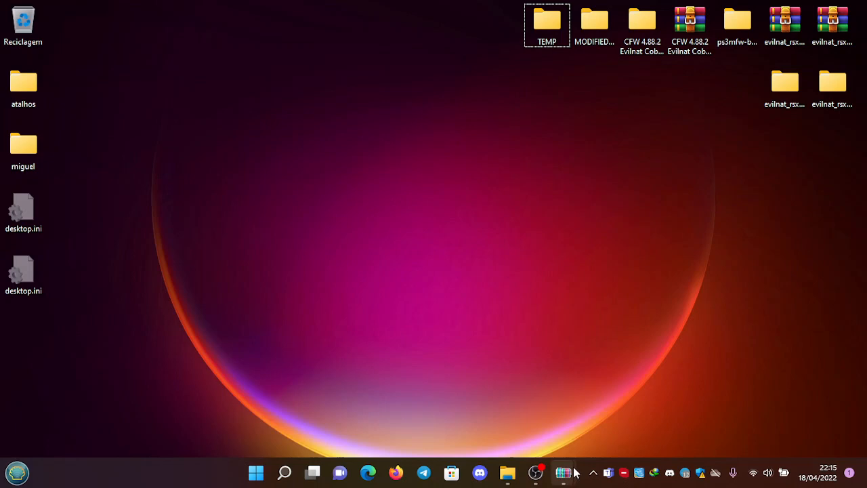
{"action": "mouse_move", "coordinate": [566, 477]}
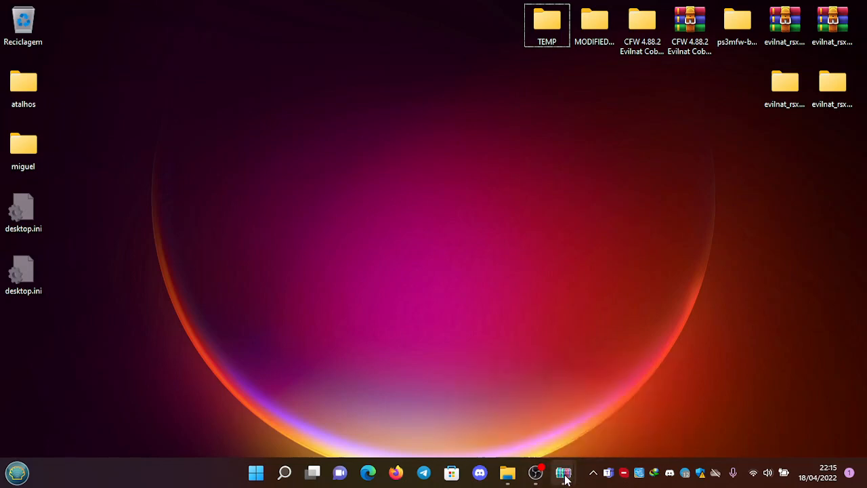
Step: Set the Temp Files directory to Desktop\TEMP and save the builder settings
{"action": "left_click", "coordinate": [563, 471]}
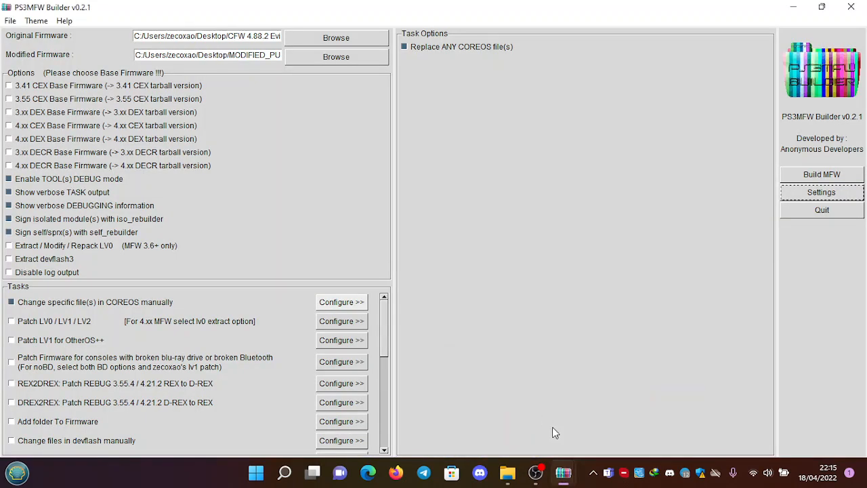
{"action": "mouse_move", "coordinate": [440, 350]}
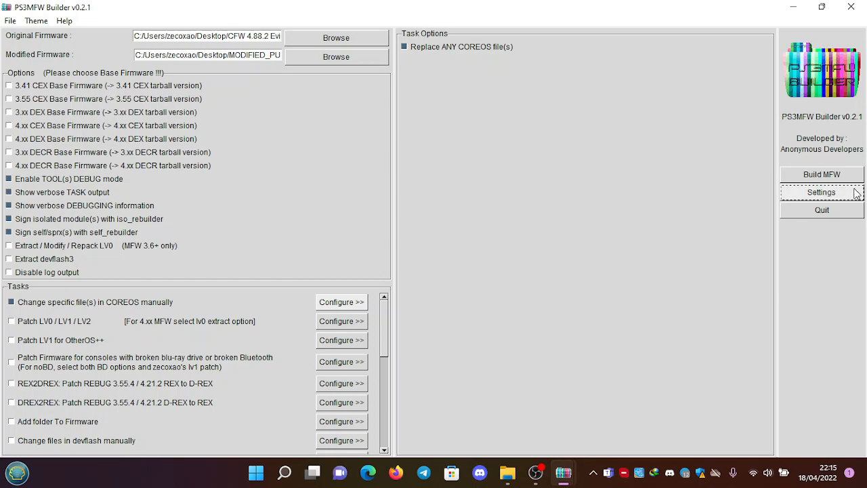
{"action": "left_click", "coordinate": [821, 192]}
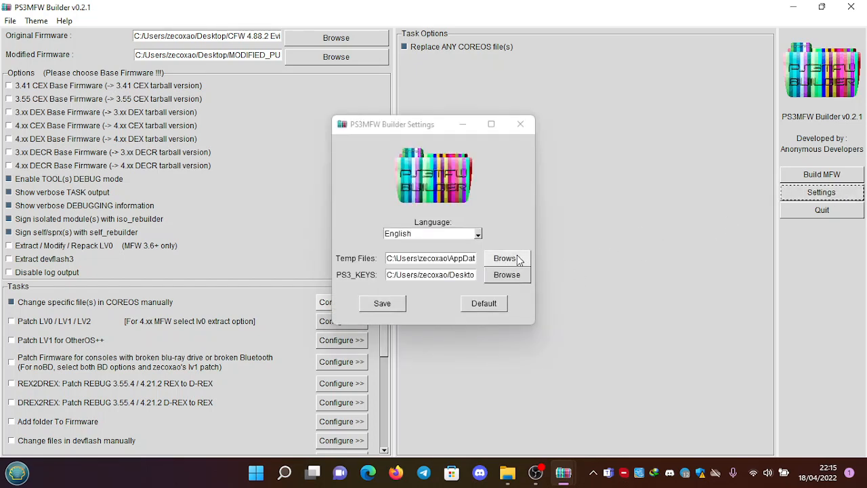
{"action": "left_click", "coordinate": [507, 257]}
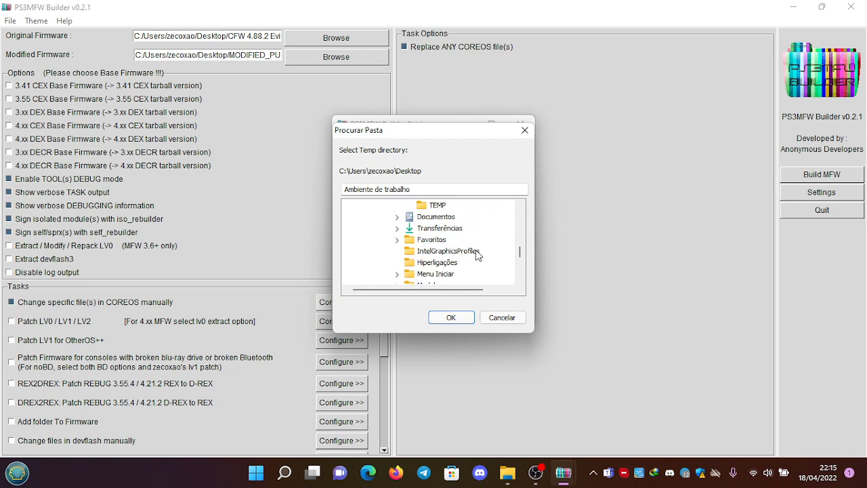
{"action": "left_click", "coordinate": [438, 205]}
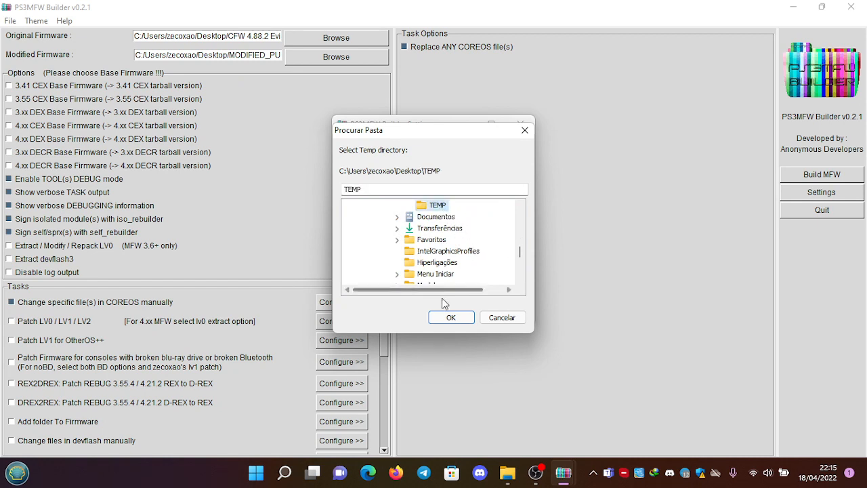
{"action": "left_click", "coordinate": [451, 317]}
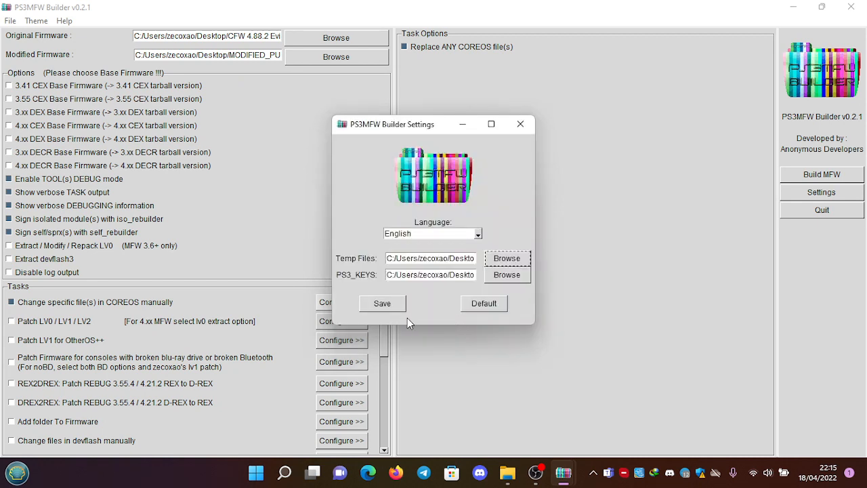
{"action": "left_click", "coordinate": [382, 303]}
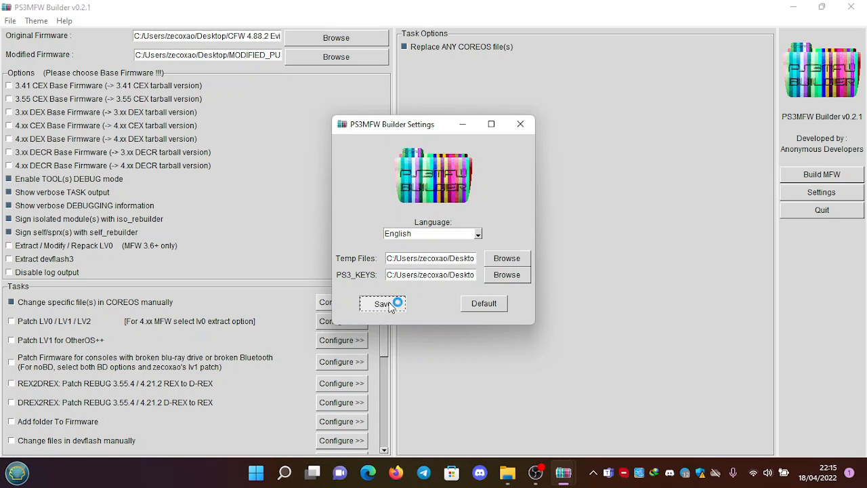
{"action": "left_click", "coordinate": [382, 303]}
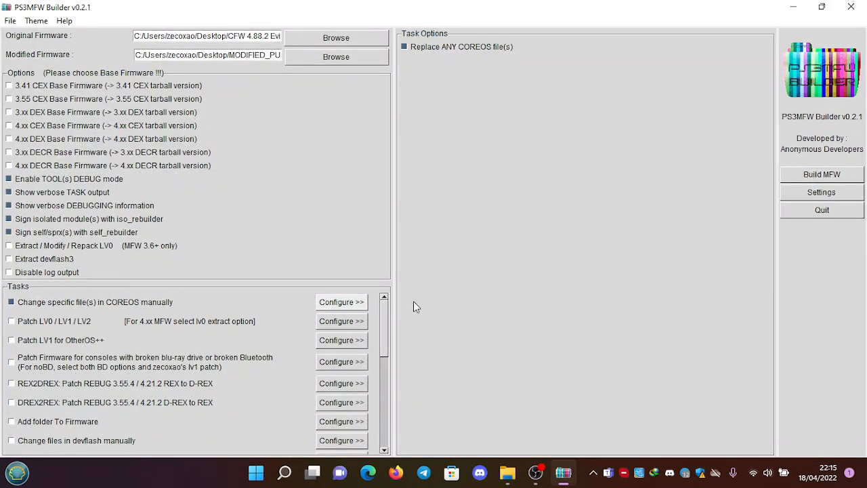
{"action": "mouse_move", "coordinate": [622, 262]}
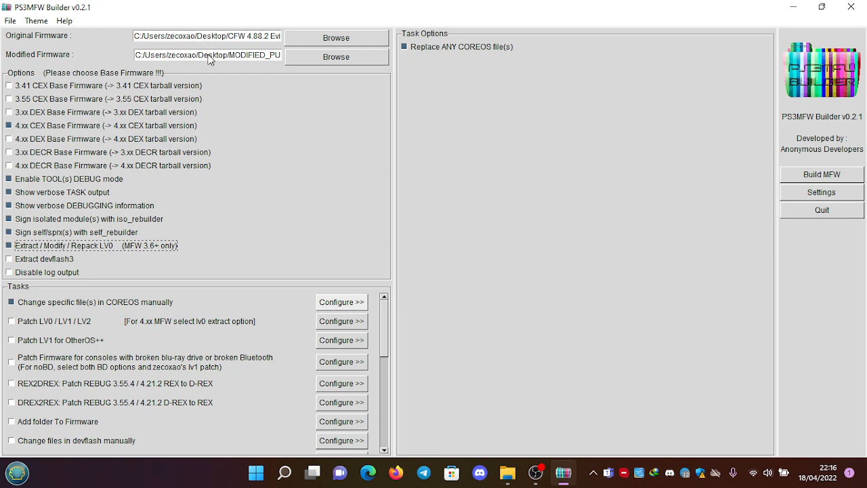
{"action": "mouse_move", "coordinate": [219, 46]}
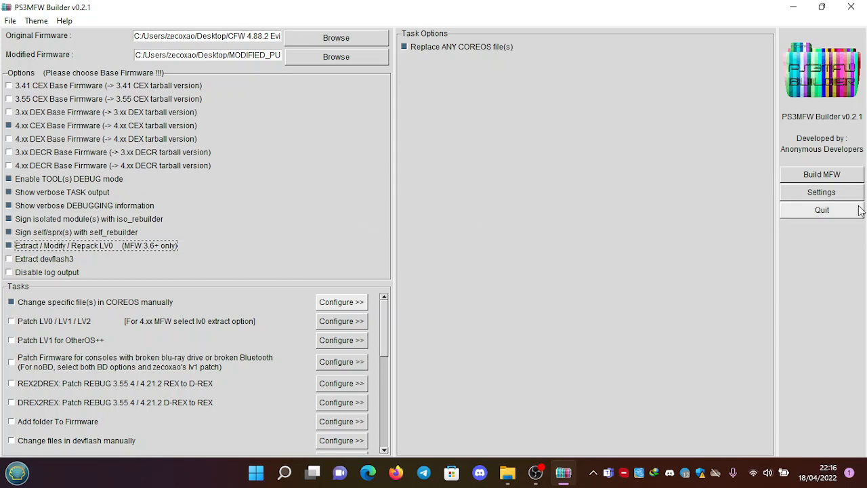
{"action": "mouse_move", "coordinate": [821, 196]}
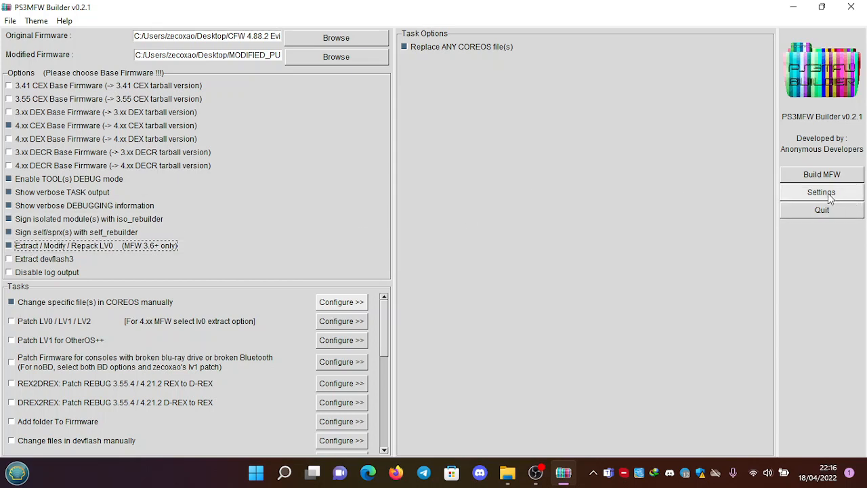
{"action": "mouse_move", "coordinate": [612, 214]}
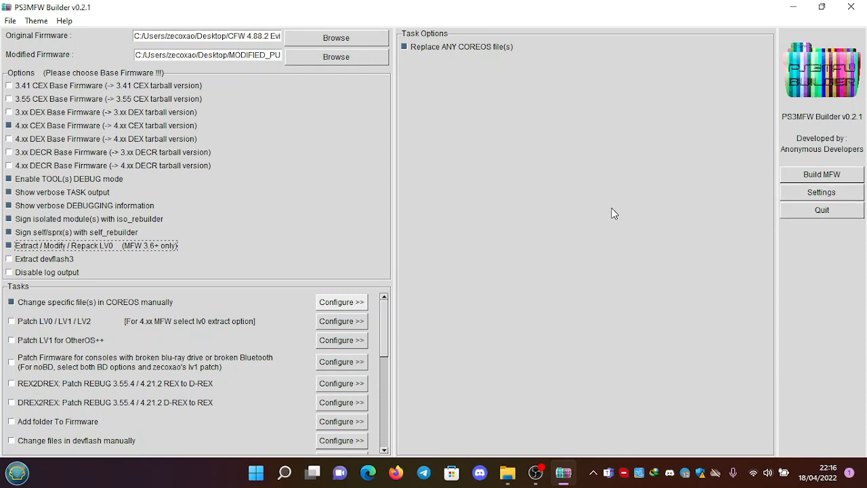
{"action": "mouse_move", "coordinate": [807, 5]}
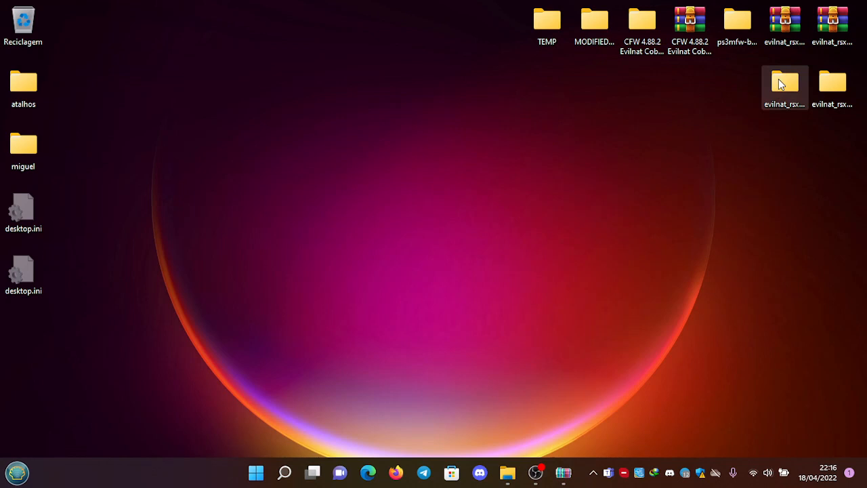
Step: Rename lv1_550_675.self in evilnat_rsx_boost to lv1.self and return to the builder
{"action": "double_click", "coordinate": [785, 84]}
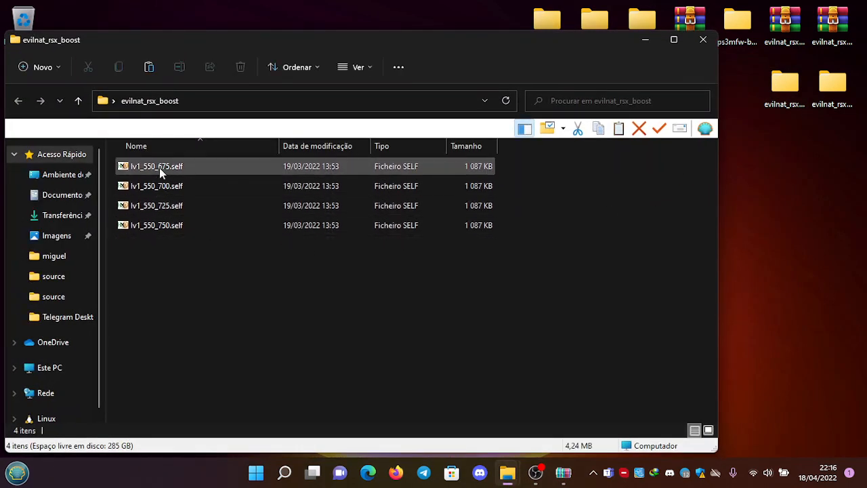
{"action": "mouse_move", "coordinate": [161, 174]}
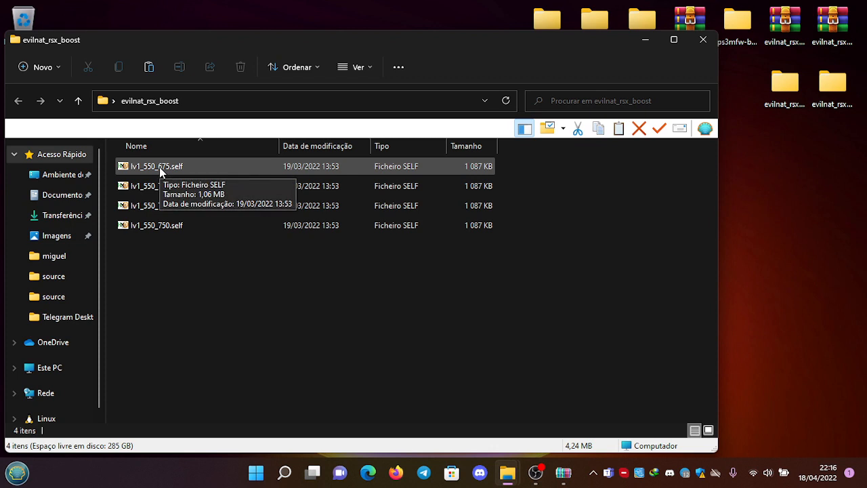
{"action": "right_click", "coordinate": [156, 165]}
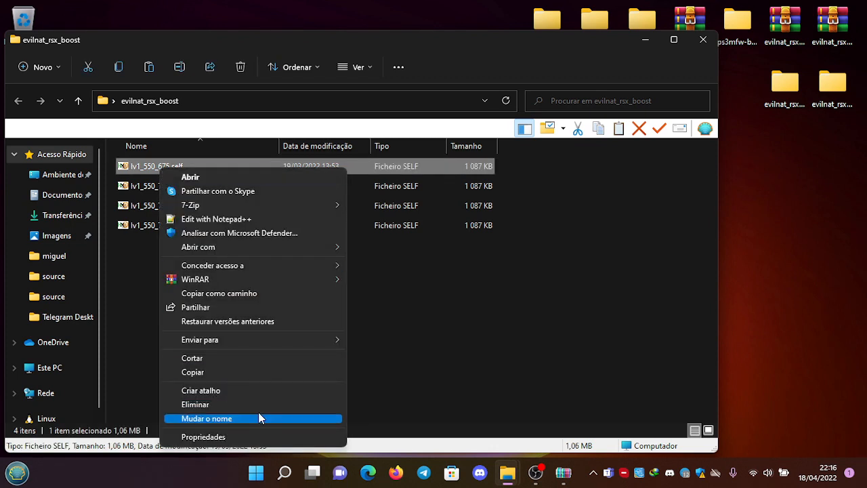
{"action": "left_click", "coordinate": [206, 418]}
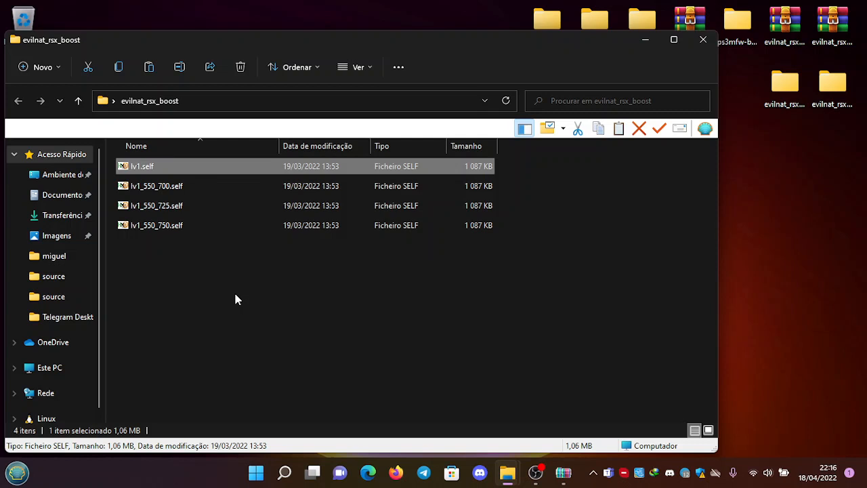
{"action": "mouse_move", "coordinate": [138, 170]}
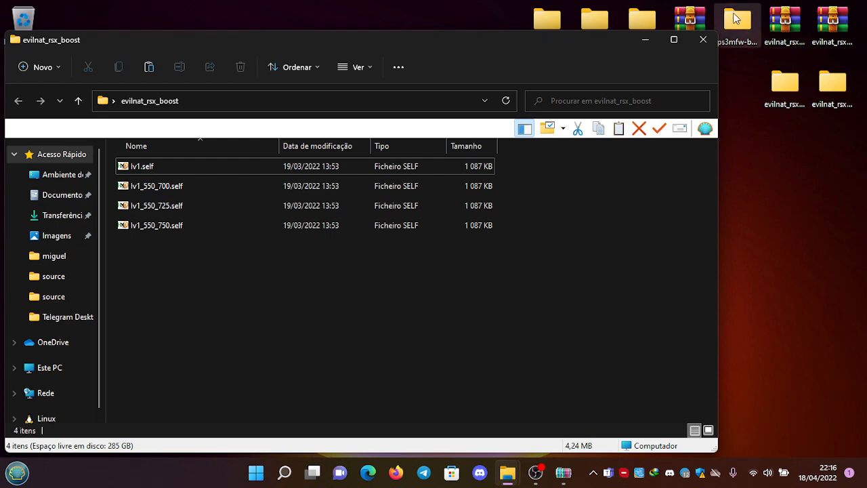
{"action": "left_click", "coordinate": [564, 471]}
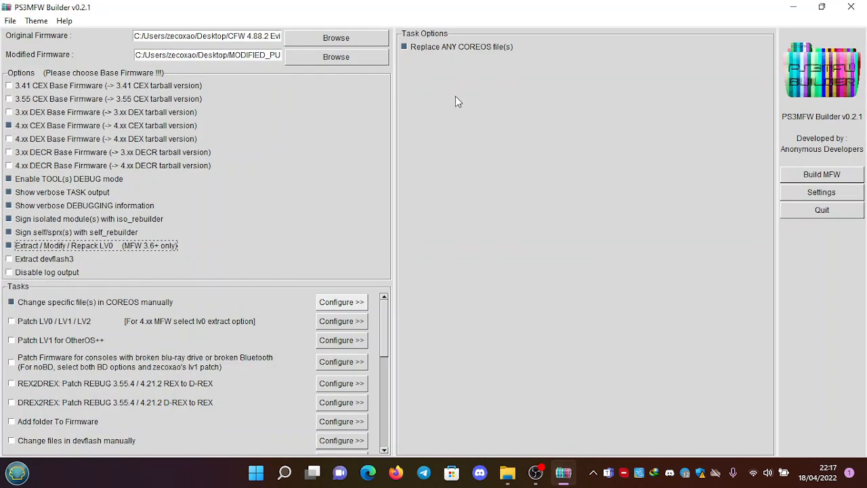
{"action": "mouse_move", "coordinate": [380, 117]}
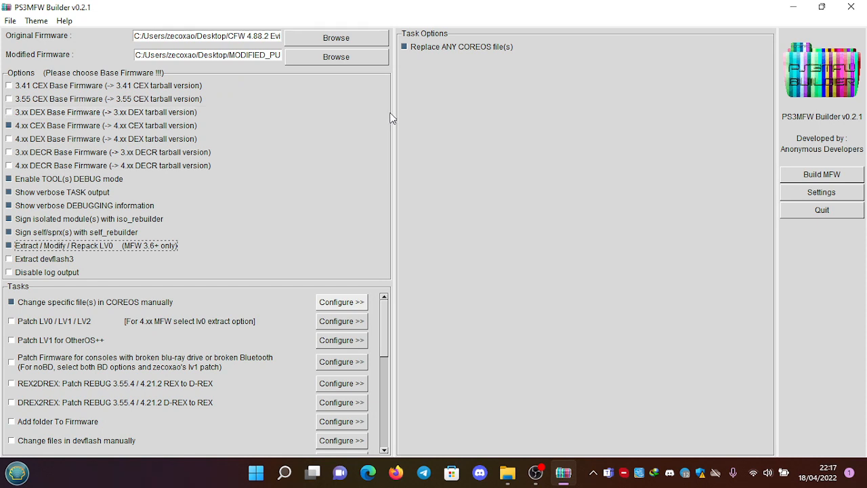
{"action": "mouse_move", "coordinate": [405, 110]}
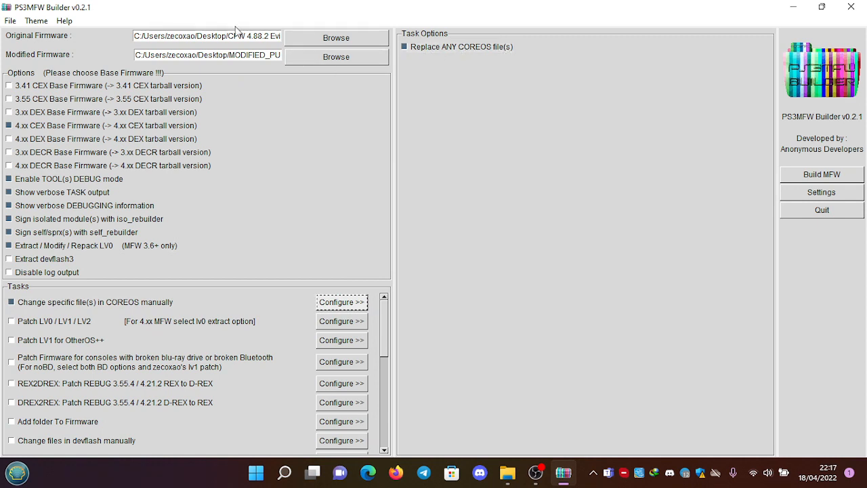
{"action": "mouse_move", "coordinate": [500, 327]}
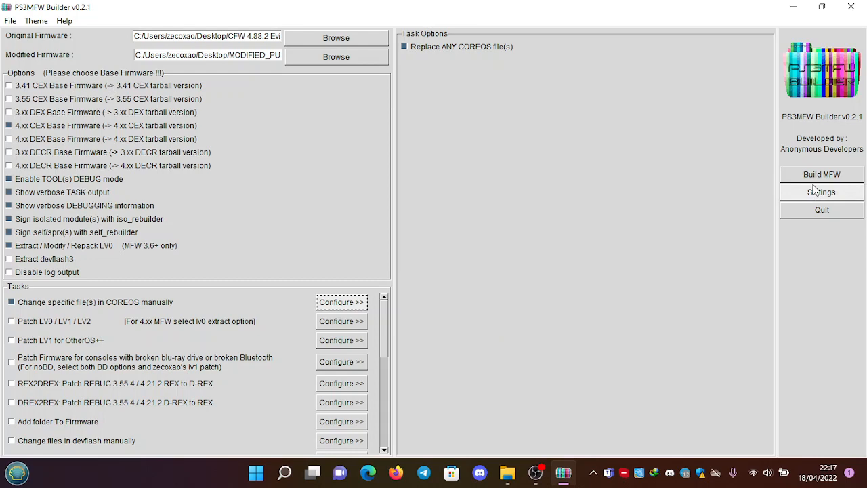
Step: Start Build MFW and follow the log until the creserved_0 change-file prompt appears
{"action": "left_click", "coordinate": [821, 173]}
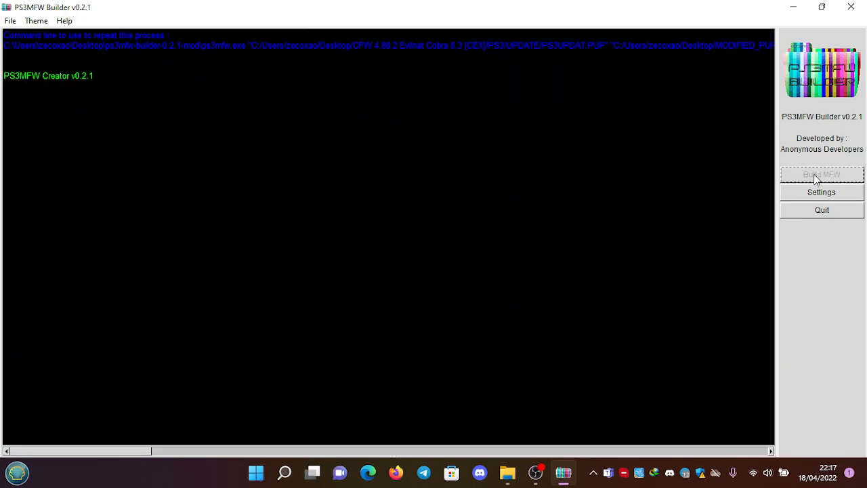
{"action": "left_click", "coordinate": [821, 173]}
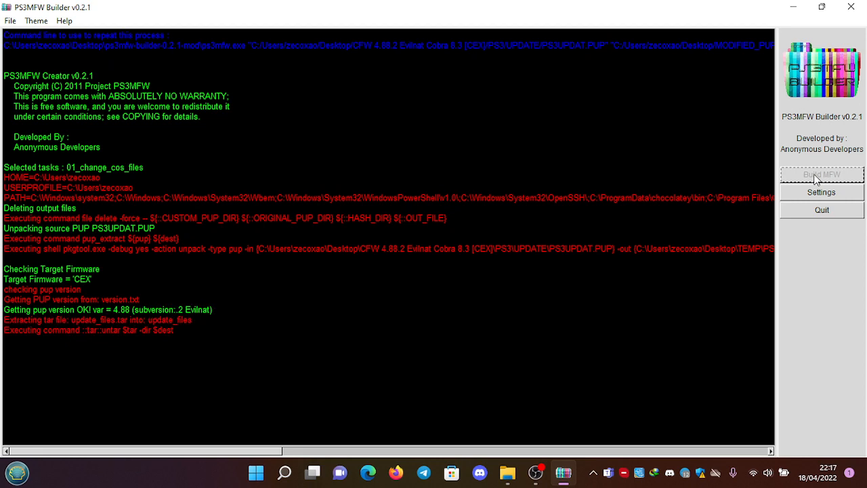
{"action": "scroll", "scroll_direction": "down", "scroll_amount": 3}
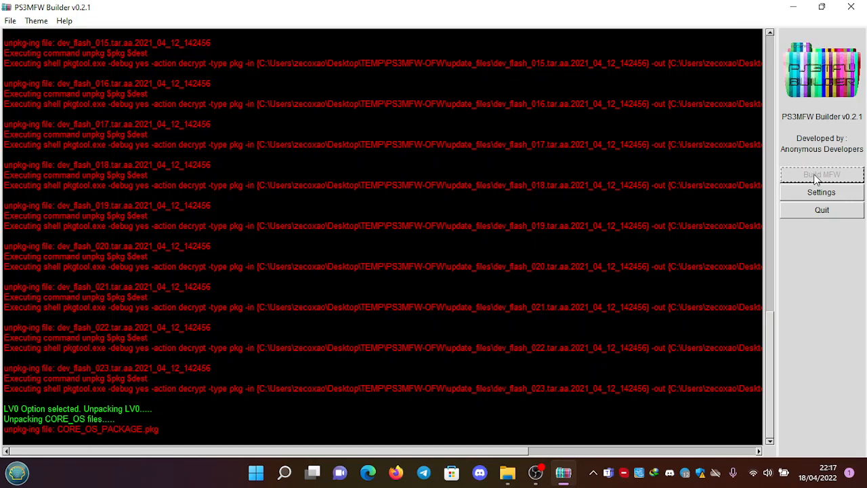
{"action": "scroll", "scroll_direction": "down", "scroll_amount": 3}
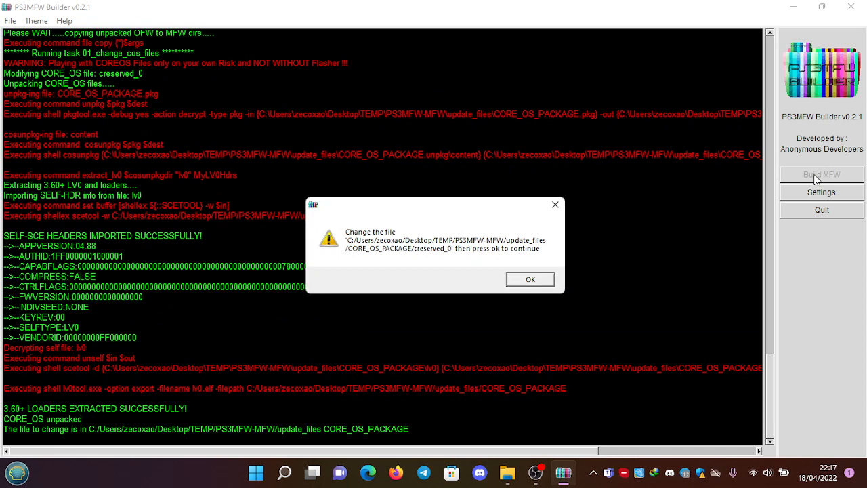
{"action": "mouse_move", "coordinate": [368, 241]}
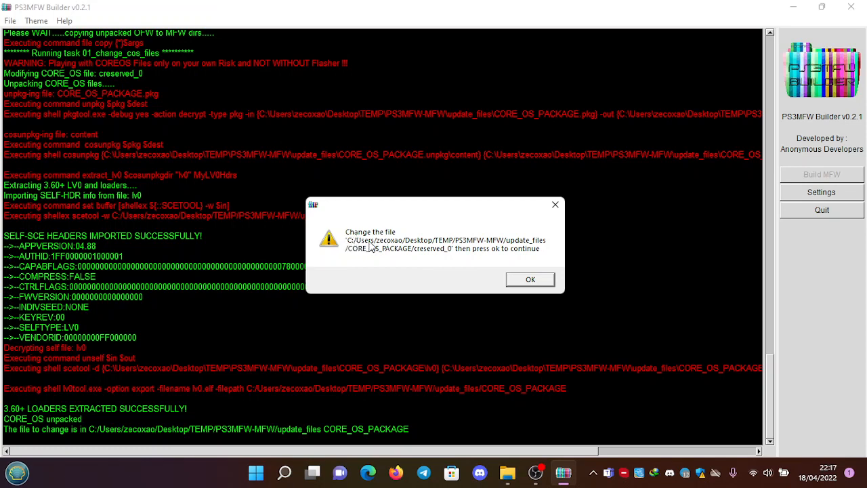
{"action": "mouse_move", "coordinate": [396, 247]}
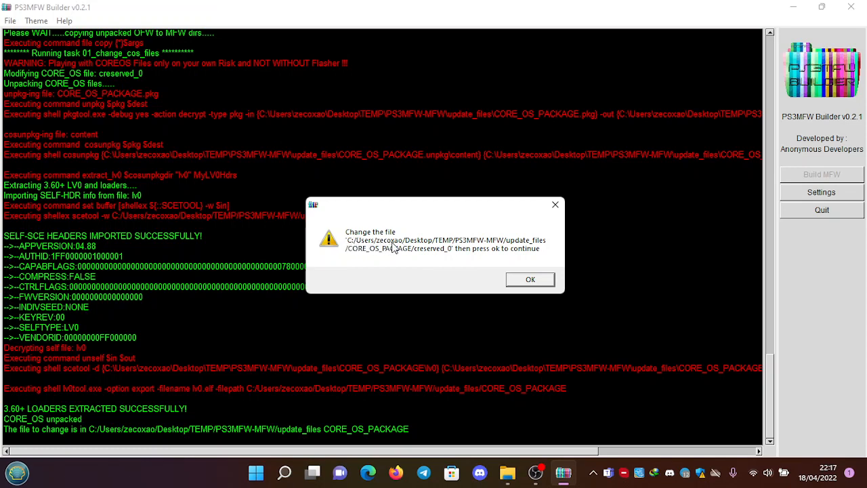
{"action": "mouse_move", "coordinate": [409, 247]}
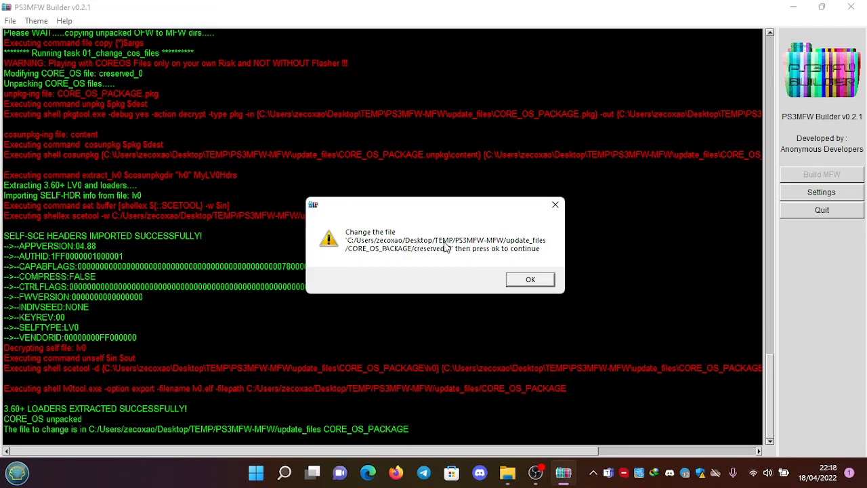
{"action": "mouse_move", "coordinate": [471, 246]}
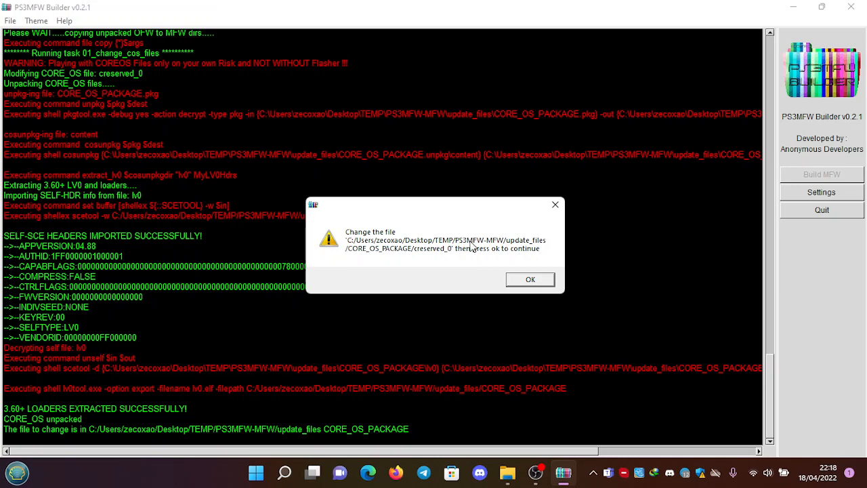
{"action": "mouse_move", "coordinate": [489, 245]}
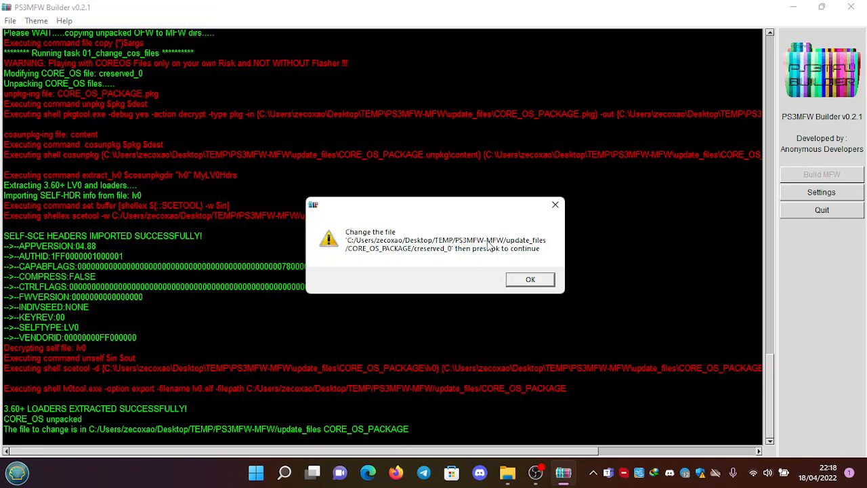
{"action": "mouse_move", "coordinate": [504, 247]}
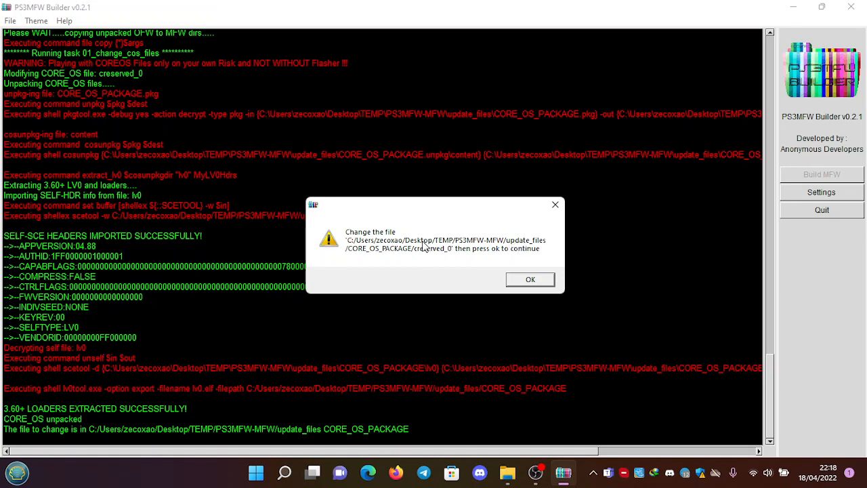
{"action": "mouse_move", "coordinate": [421, 255]}
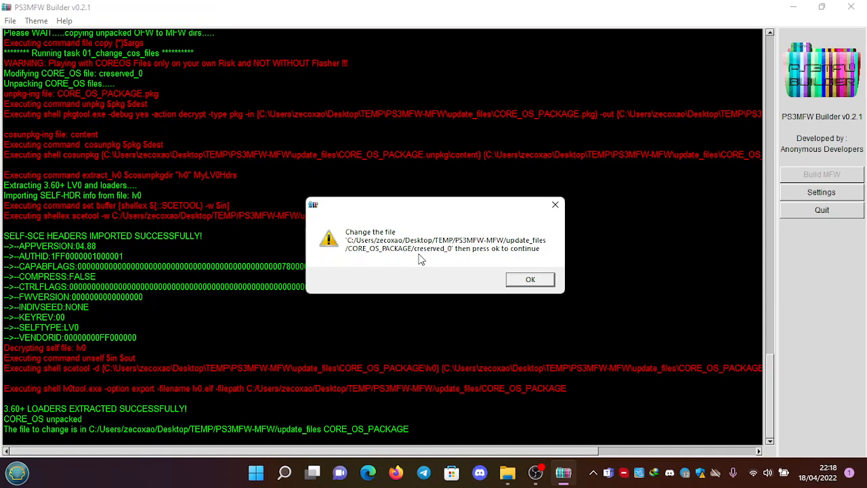
{"action": "mouse_move", "coordinate": [439, 253]}
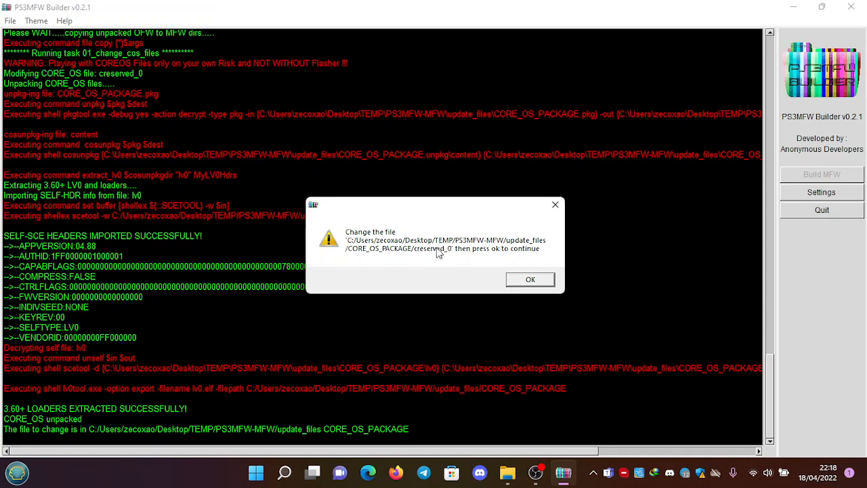
{"action": "mouse_move", "coordinate": [420, 256]}
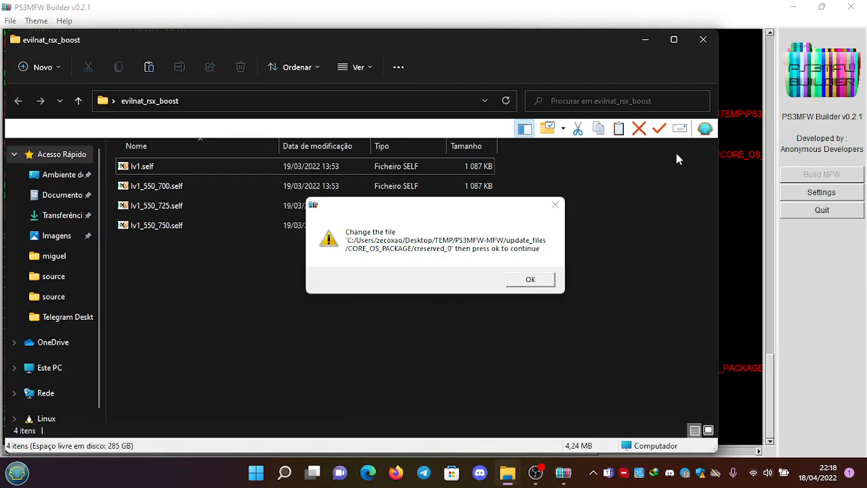
Step: Copy lv1.self from evilnat_rsx_boost and browse into PS3MFW-MFW > update_files > CORE_OS_PACKAGE to replace it
{"action": "right_click", "coordinate": [143, 166]}
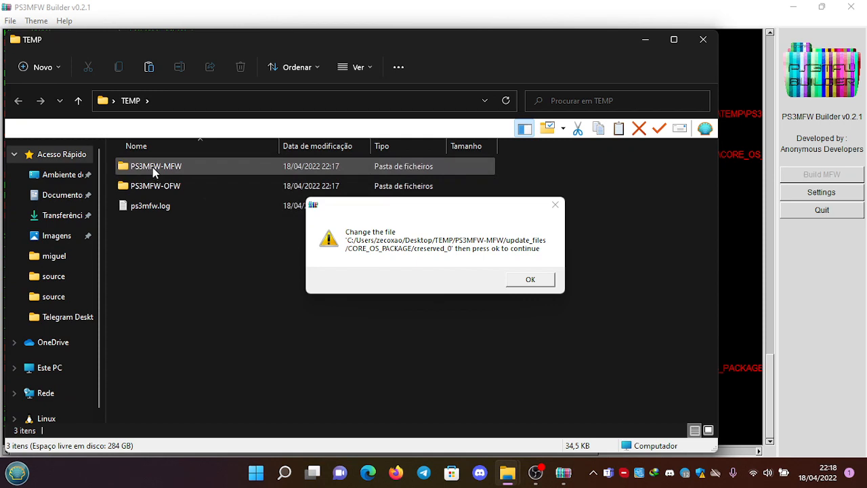
{"action": "double_click", "coordinate": [155, 166]}
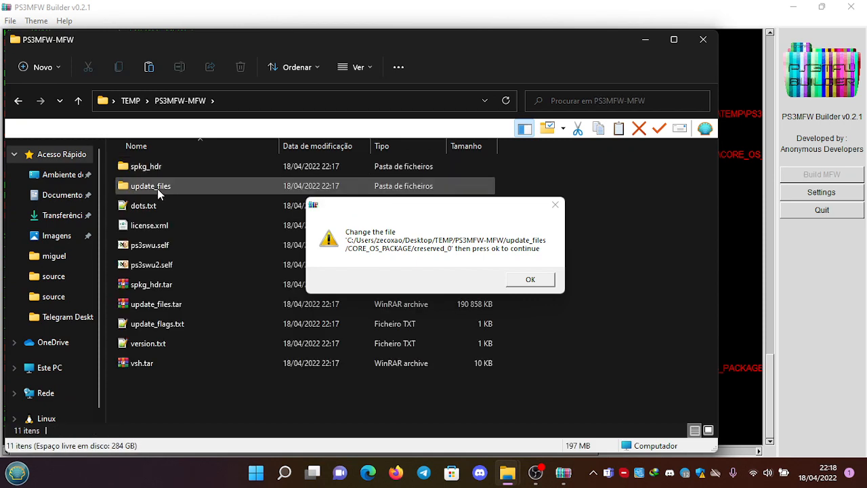
{"action": "double_click", "coordinate": [151, 186]}
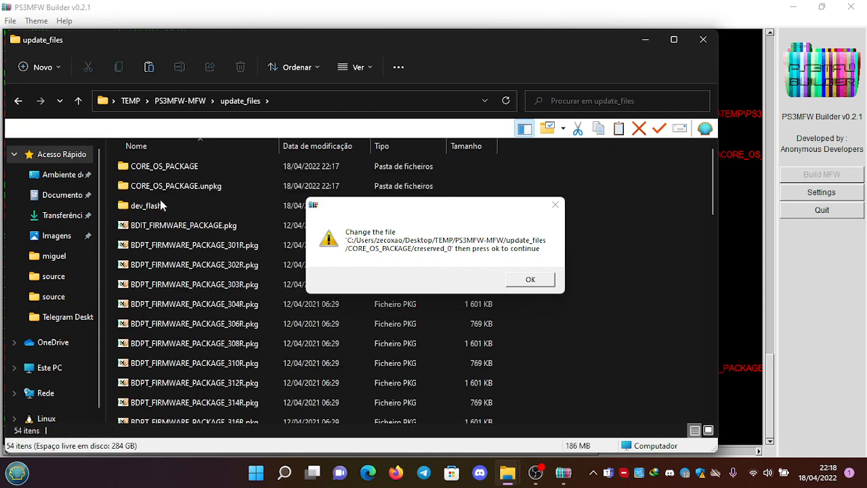
{"action": "left_click", "coordinate": [165, 166]}
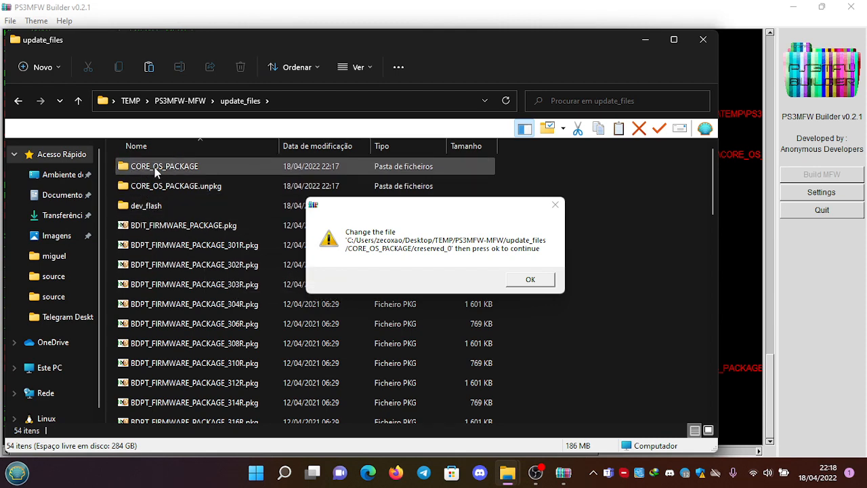
{"action": "double_click", "coordinate": [164, 165]}
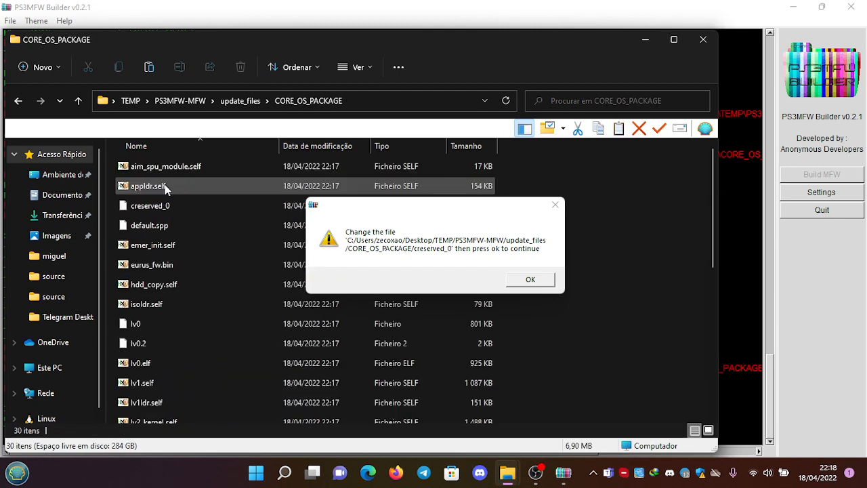
{"action": "scroll", "scroll_direction": "down", "scroll_amount": 3}
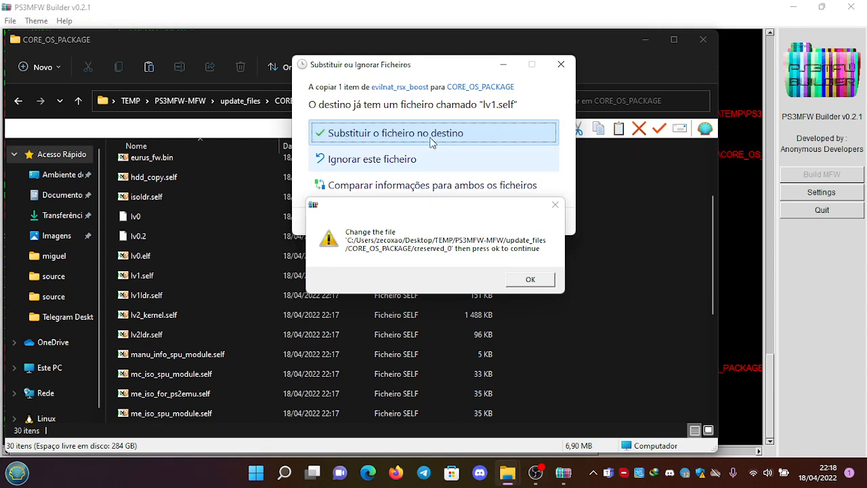
{"action": "mouse_move", "coordinate": [328, 125]}
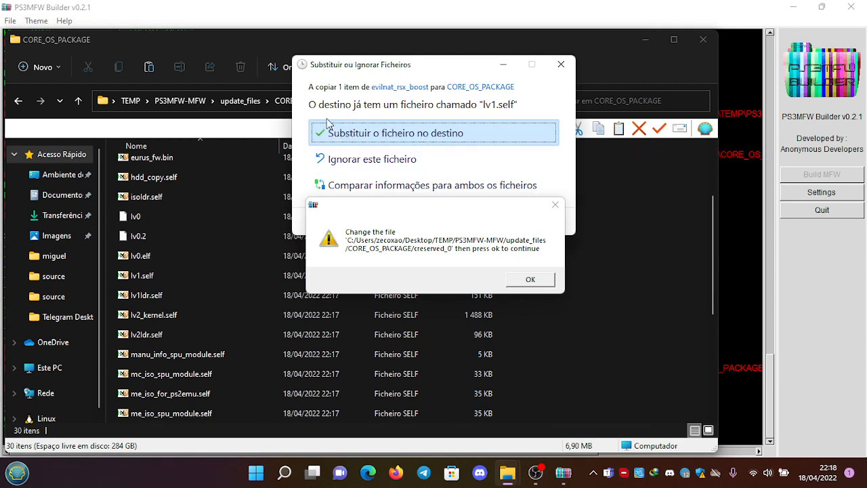
{"action": "mouse_move", "coordinate": [339, 136]}
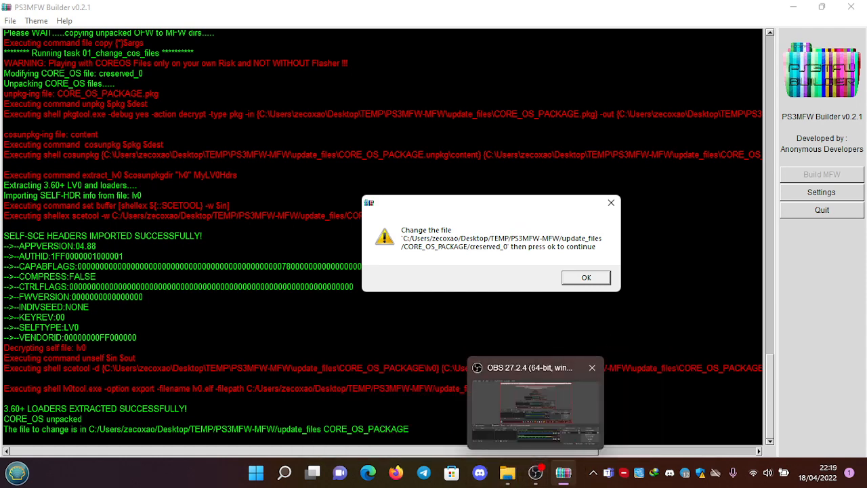
Step: Check the replaced lv1.self in the CORE_OS_PACKAGE window, then close that Explorer window
{"action": "left_click", "coordinate": [591, 367]}
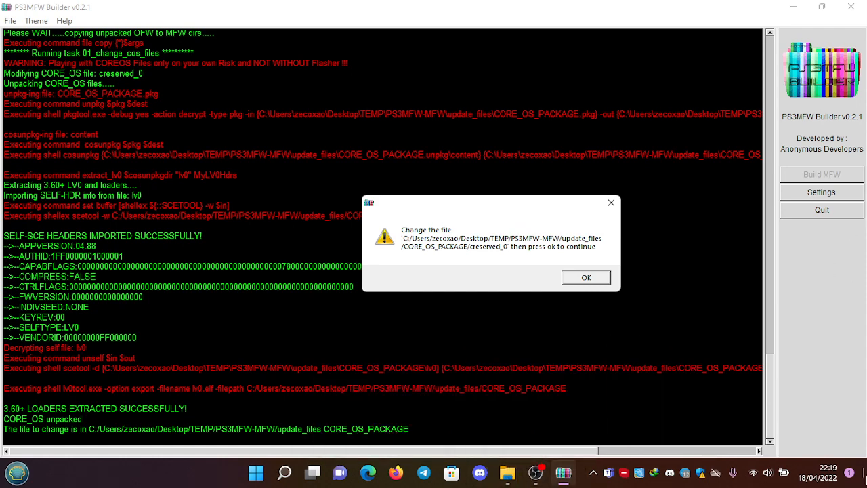
{"action": "mouse_move", "coordinate": [507, 471]}
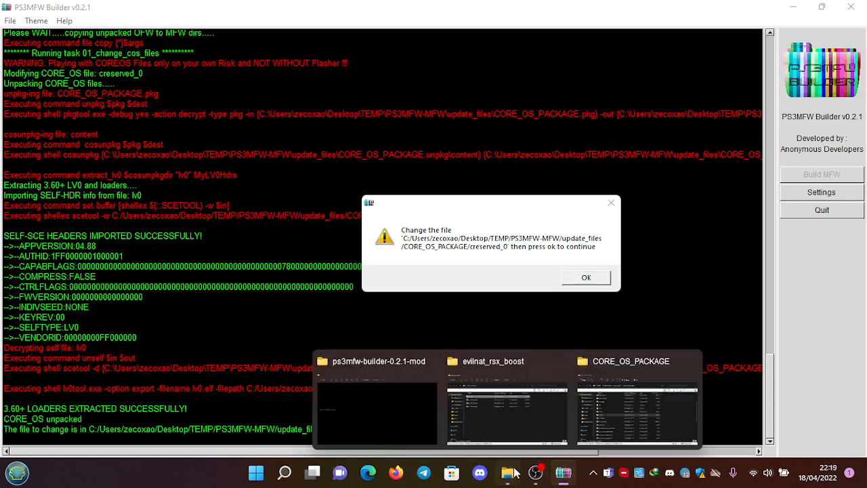
{"action": "left_click", "coordinate": [637, 400]}
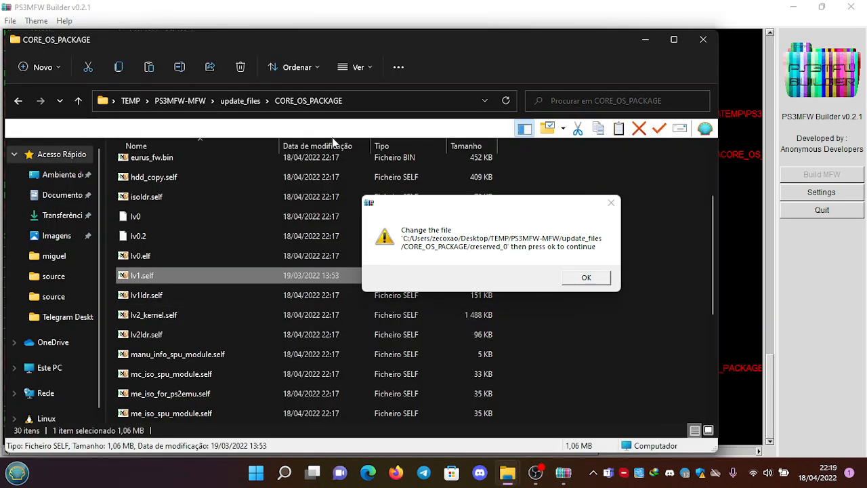
{"action": "mouse_move", "coordinate": [702, 39]}
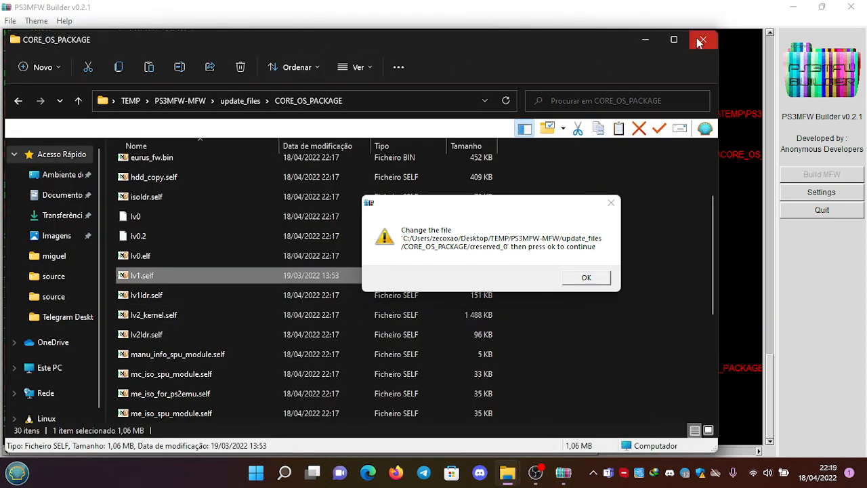
{"action": "left_click", "coordinate": [702, 40]}
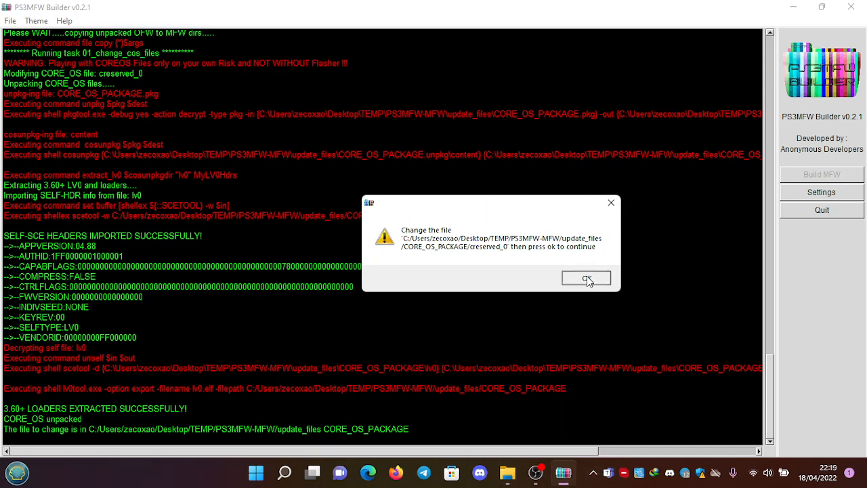
Step: Continue the build past the change-file prompt and dismiss the fatal LV0 import error
{"action": "left_click", "coordinate": [586, 279]}
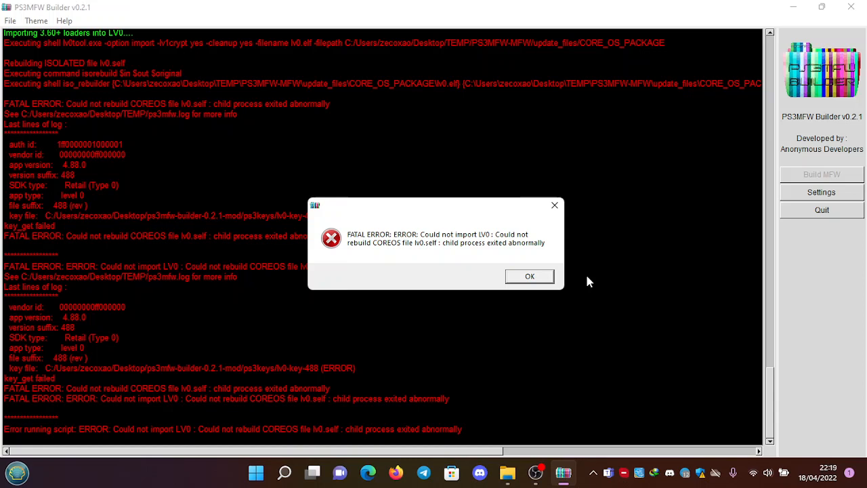
{"action": "mouse_move", "coordinate": [555, 287]}
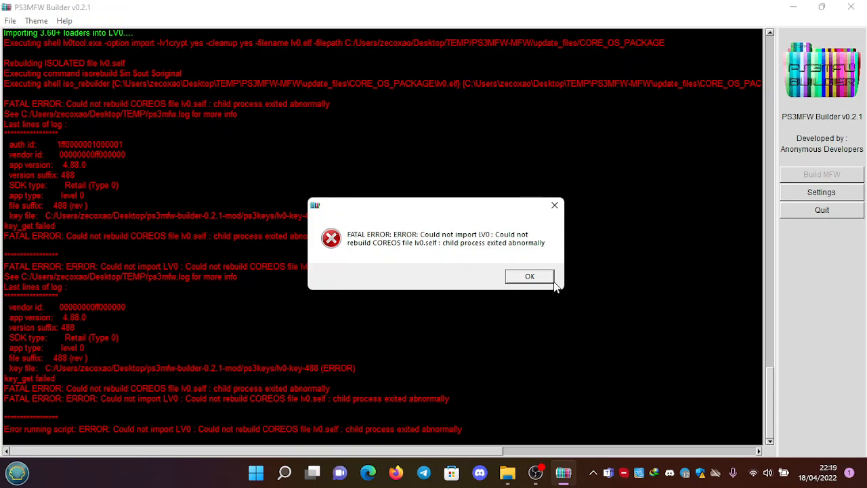
{"action": "mouse_move", "coordinate": [562, 290]}
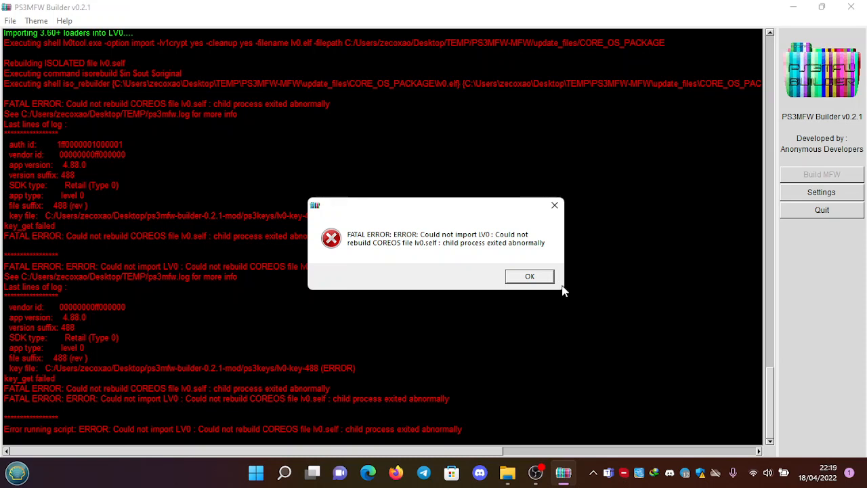
{"action": "mouse_move", "coordinate": [547, 280]}
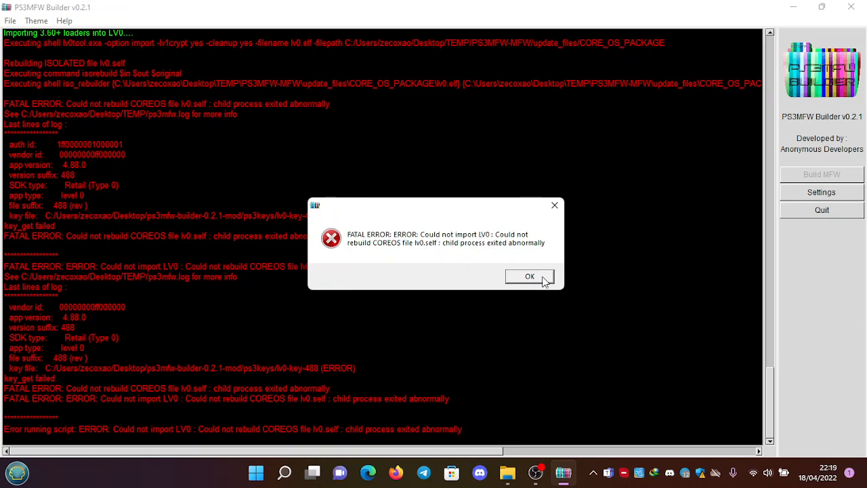
{"action": "mouse_move", "coordinate": [92, 398]}
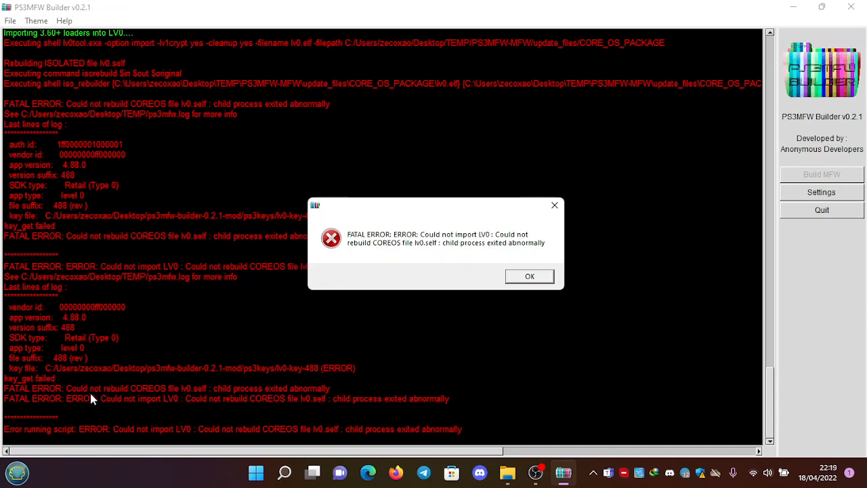
{"action": "mouse_move", "coordinate": [279, 378]}
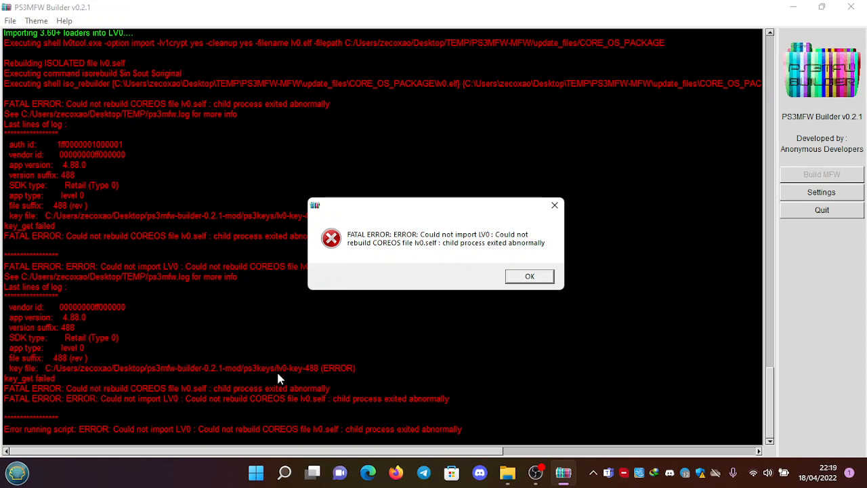
{"action": "mouse_move", "coordinate": [312, 371]}
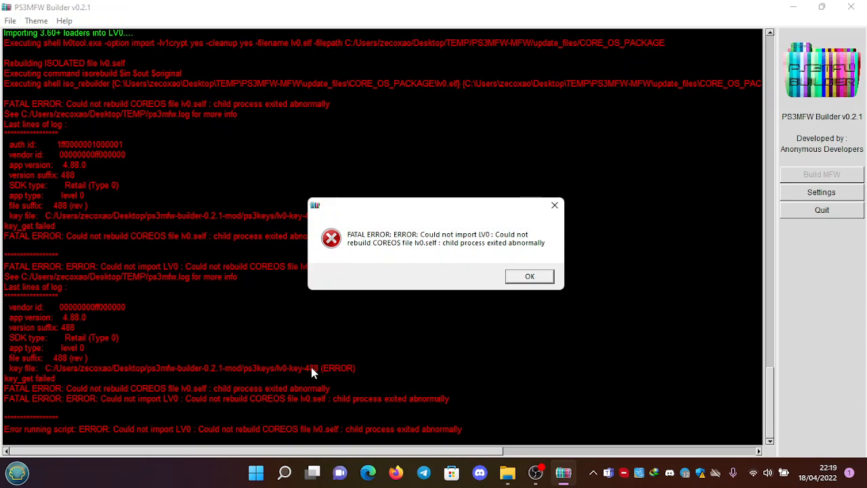
{"action": "left_click", "coordinate": [528, 276]}
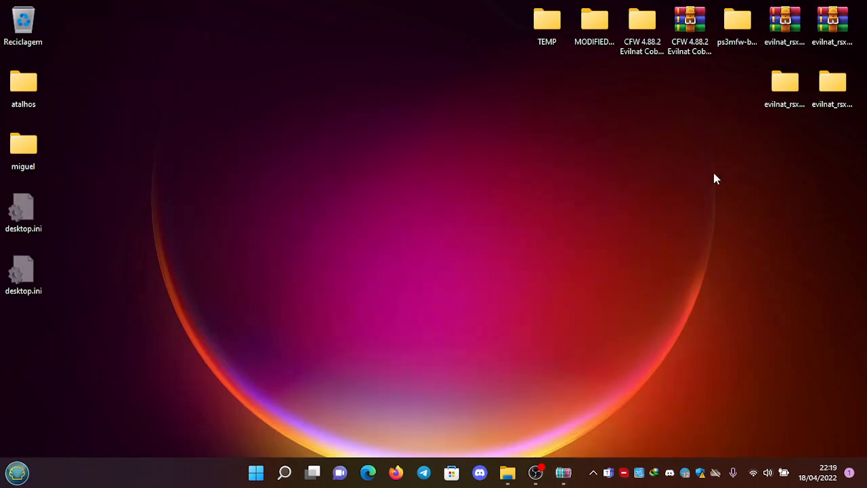
{"action": "mouse_move", "coordinate": [744, 52]}
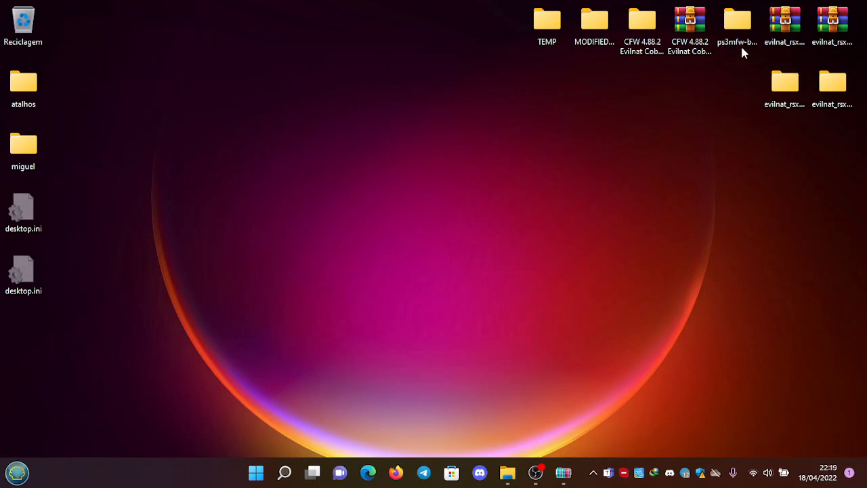
Step: Browse into ps3mfw-builder-0.2.1-mod > ps3keys and scroll down to the lv0-ctype key files
{"action": "double_click", "coordinate": [737, 19]}
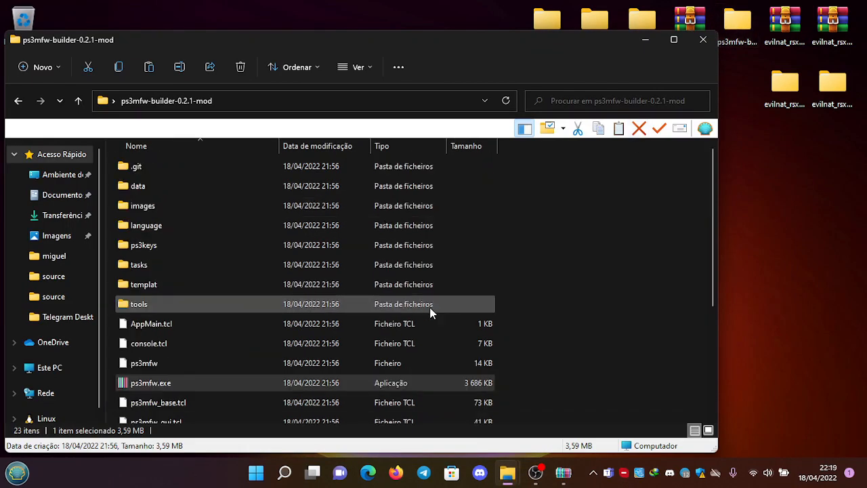
{"action": "double_click", "coordinate": [143, 244]}
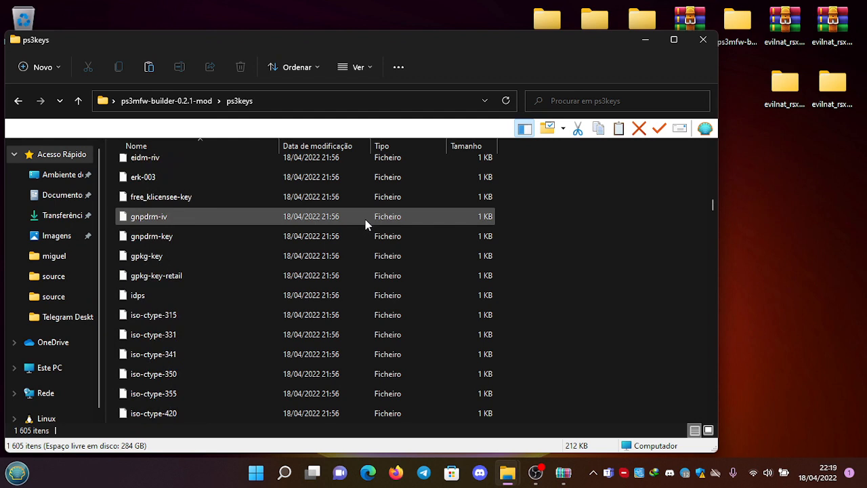
{"action": "scroll", "scroll_direction": "down", "scroll_amount": 3}
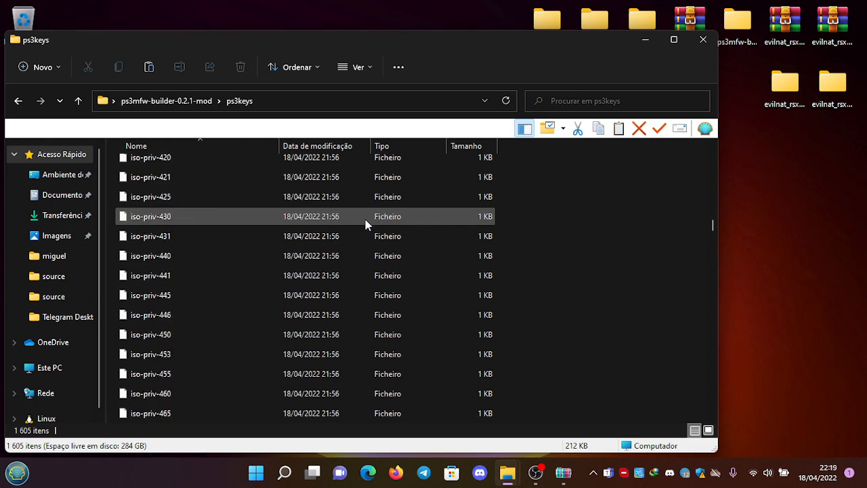
{"action": "scroll", "scroll_direction": "down", "scroll_amount": 3}
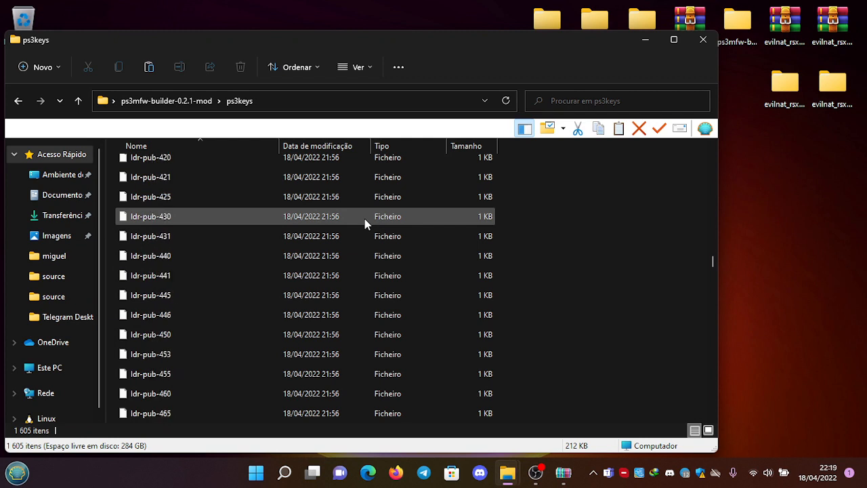
{"action": "scroll", "scroll_direction": "down", "scroll_amount": 3}
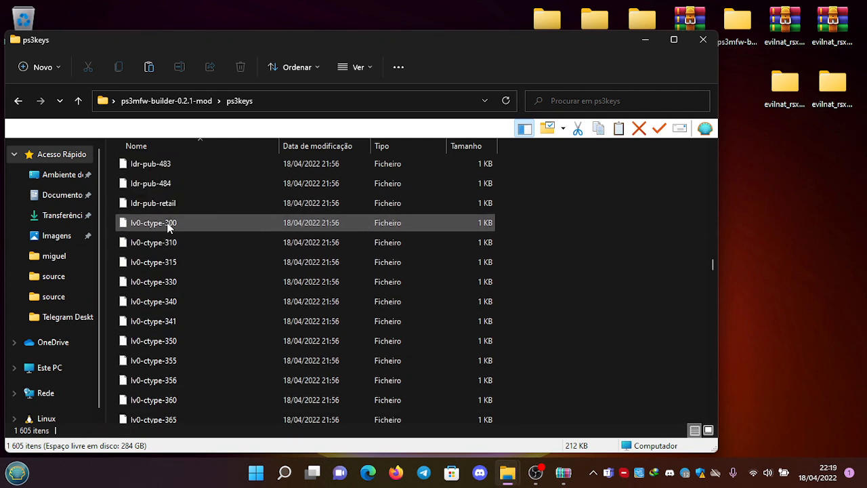
{"action": "mouse_move", "coordinate": [244, 252]}
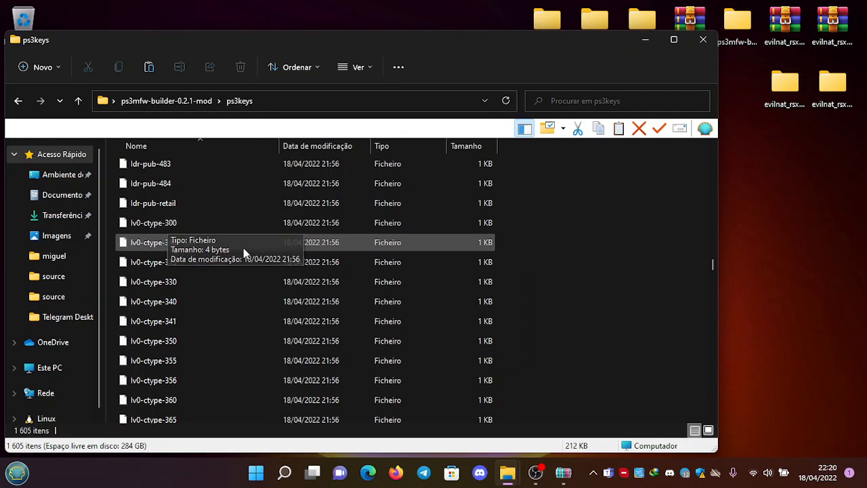
{"action": "scroll", "scroll_direction": "down", "scroll_amount": 3}
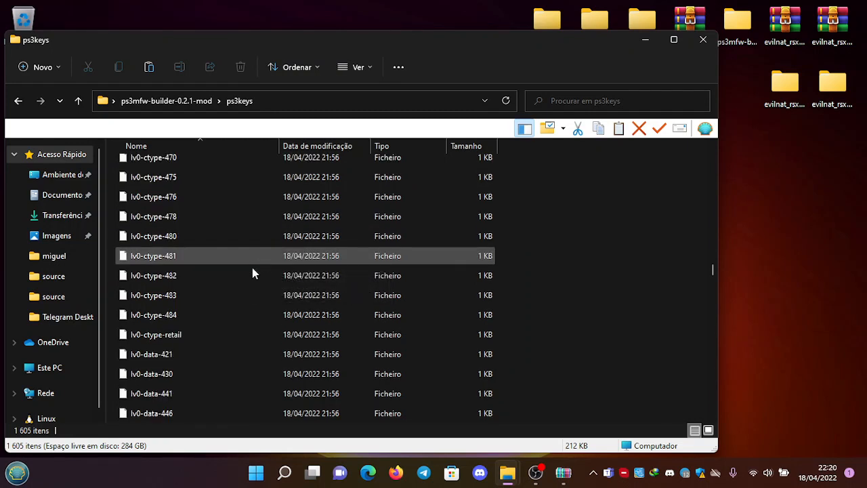
Step: Rename lv0-ctype-484, lv0-data-484 and lv0-iv-484 to end in 488
{"action": "left_click", "coordinate": [153, 314]}
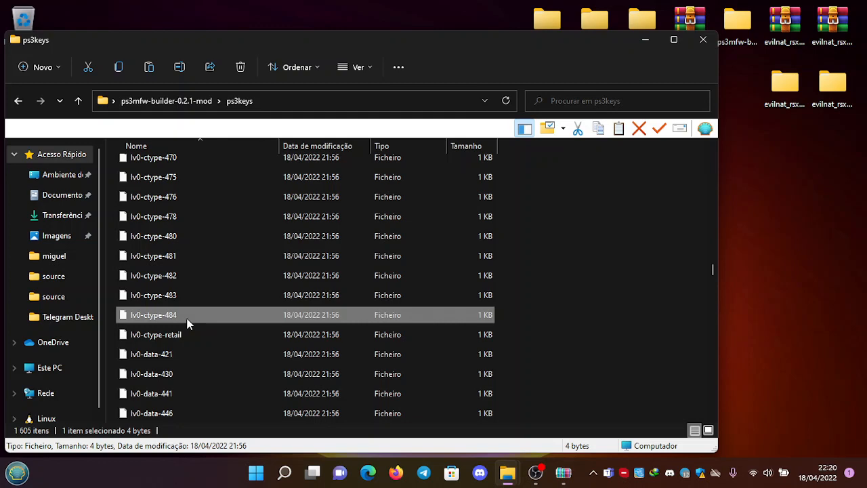
{"action": "right_click", "coordinate": [153, 315]}
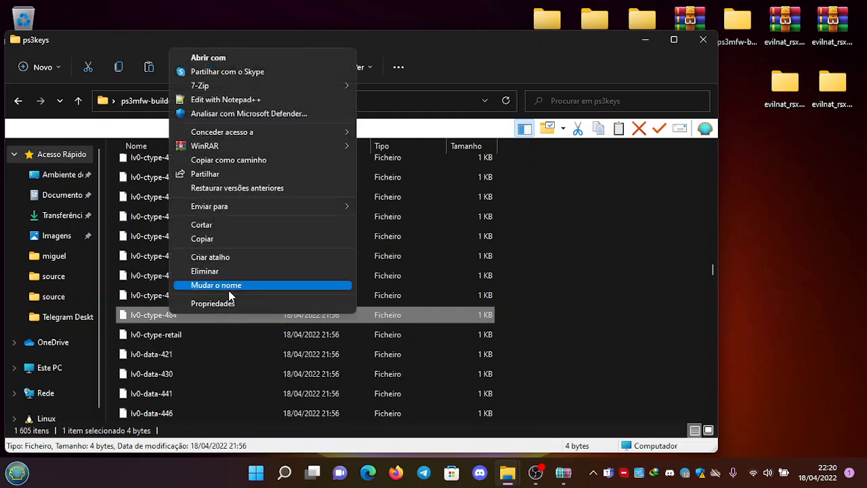
{"action": "left_click", "coordinate": [216, 285]}
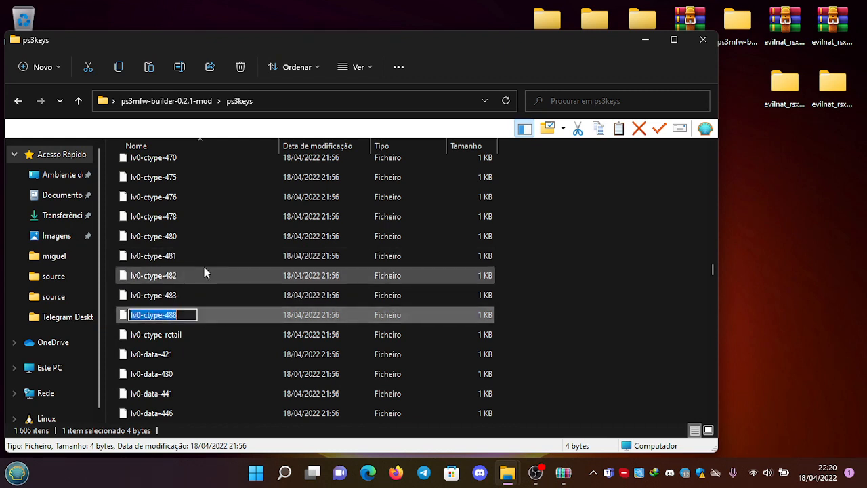
{"action": "left_click", "coordinate": [156, 333]}
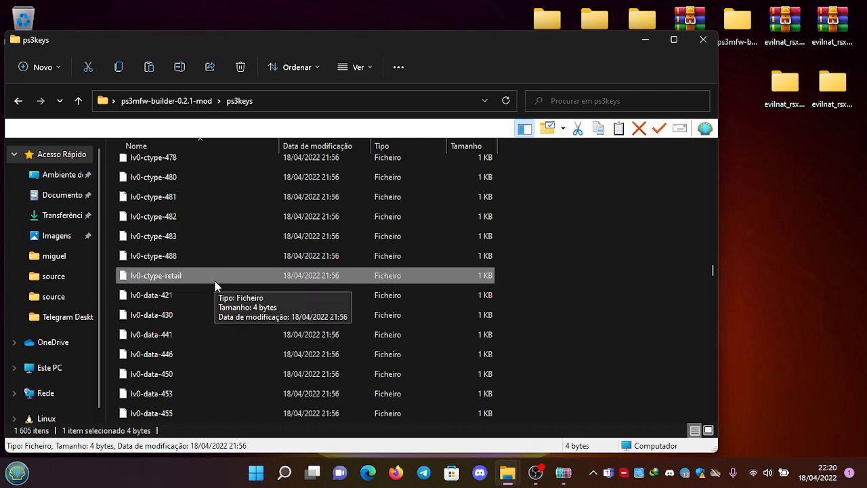
{"action": "scroll", "scroll_direction": "down", "scroll_amount": 3}
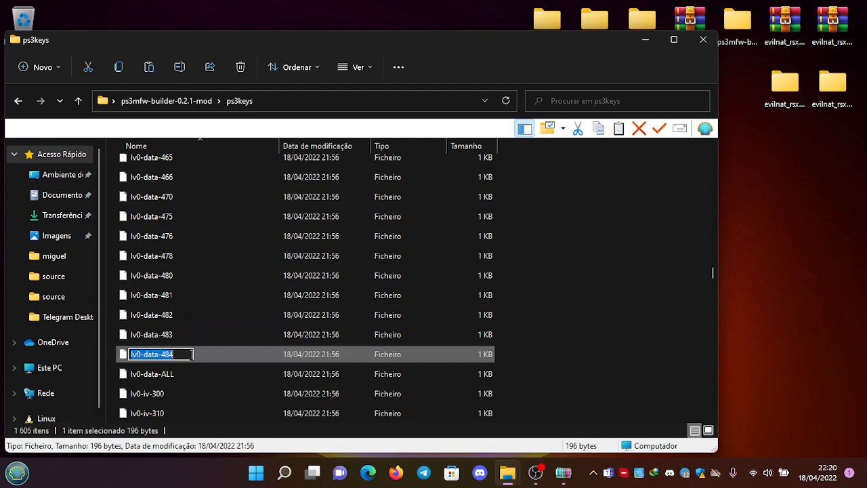
{"action": "key", "text": "Backspace"}
{"action": "type", "text": "8"}
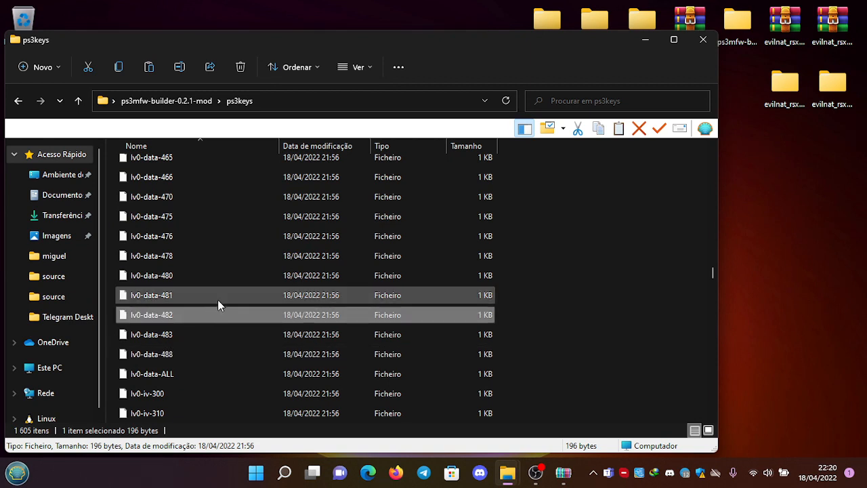
{"action": "scroll", "scroll_direction": "down", "scroll_amount": 3}
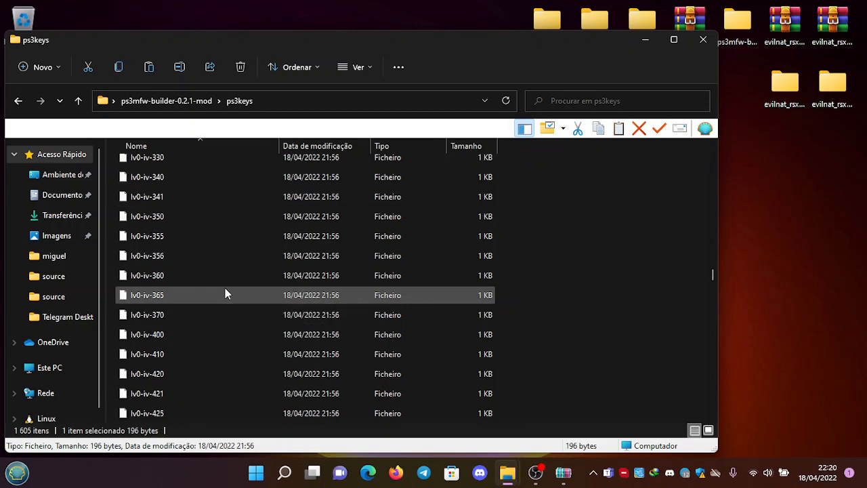
{"action": "scroll", "scroll_direction": "down", "scroll_amount": 3}
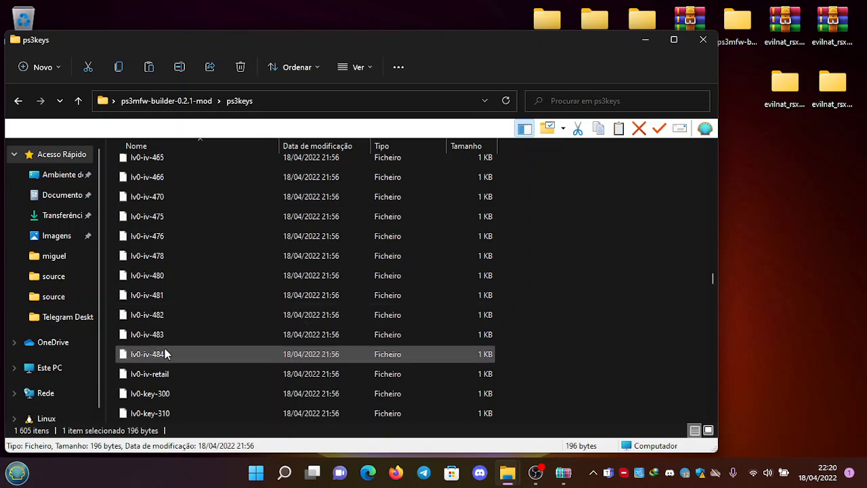
{"action": "right_click", "coordinate": [146, 353]}
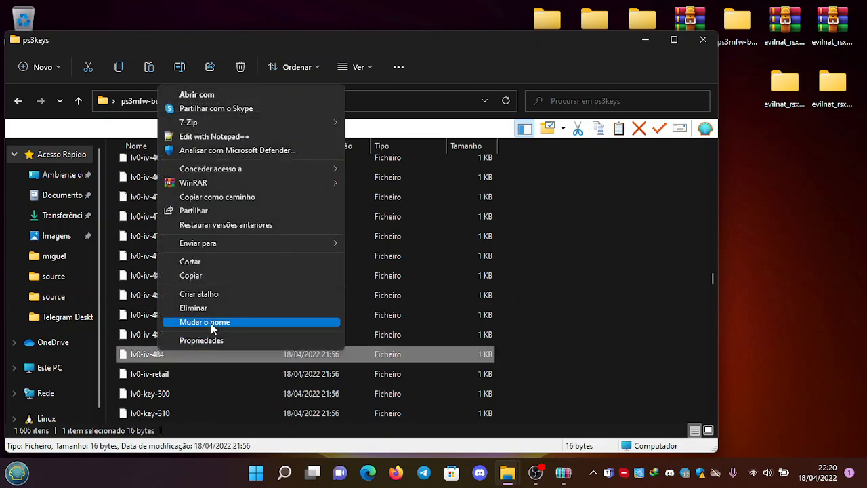
{"action": "left_click", "coordinate": [204, 323]}
{"action": "type", "text": "8"}
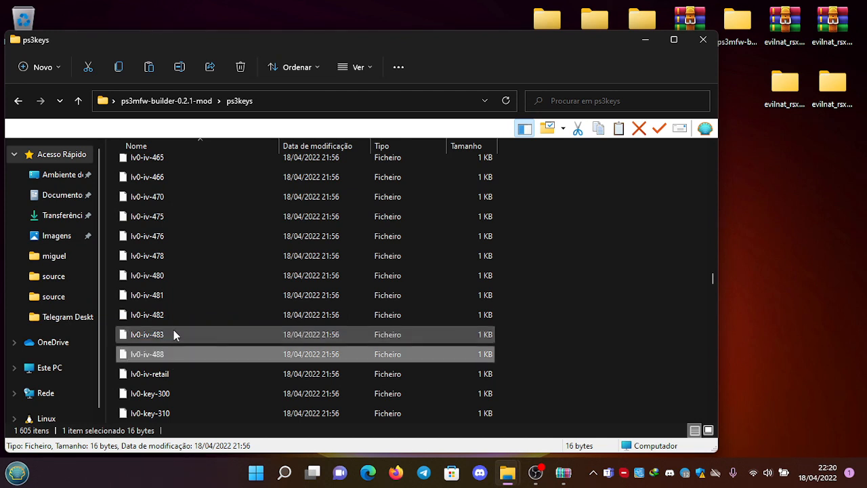
Step: Rename the lv0-key, lv0-priv and lv0-pub 484 files to end in 488
{"action": "scroll", "scroll_direction": "down", "scroll_amount": 3}
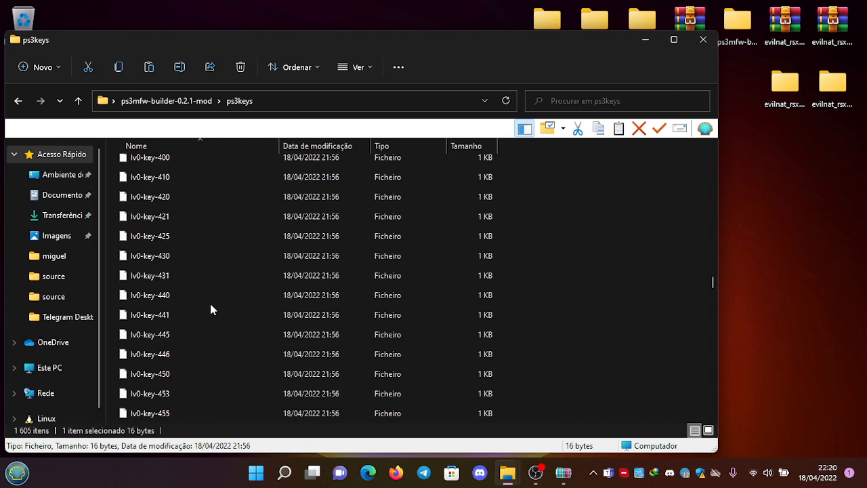
{"action": "right_click", "coordinate": [149, 295]}
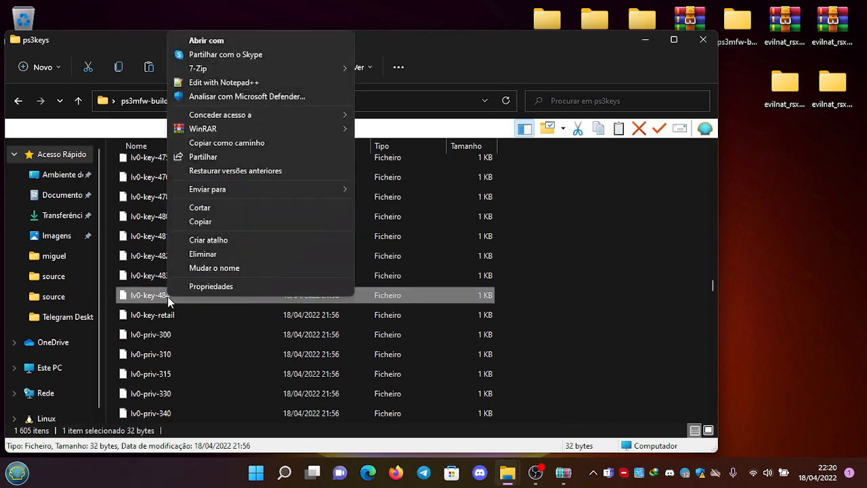
{"action": "left_click", "coordinate": [214, 269]}
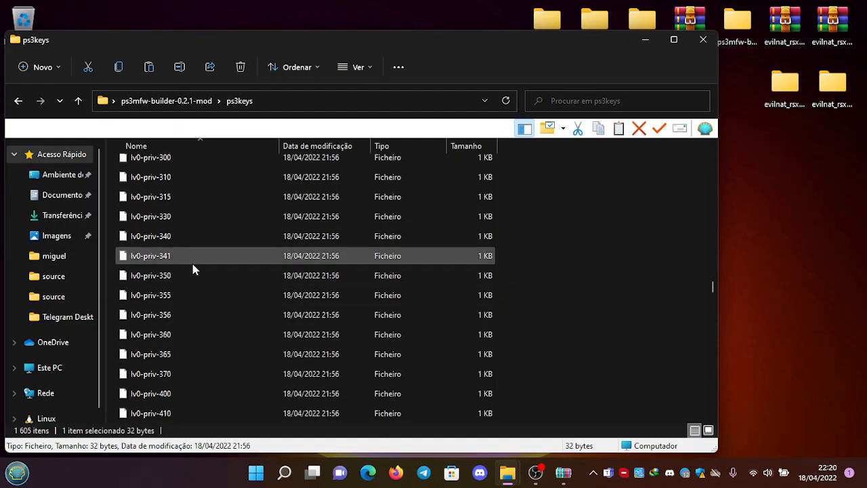
{"action": "scroll", "scroll_direction": "down", "scroll_amount": 3}
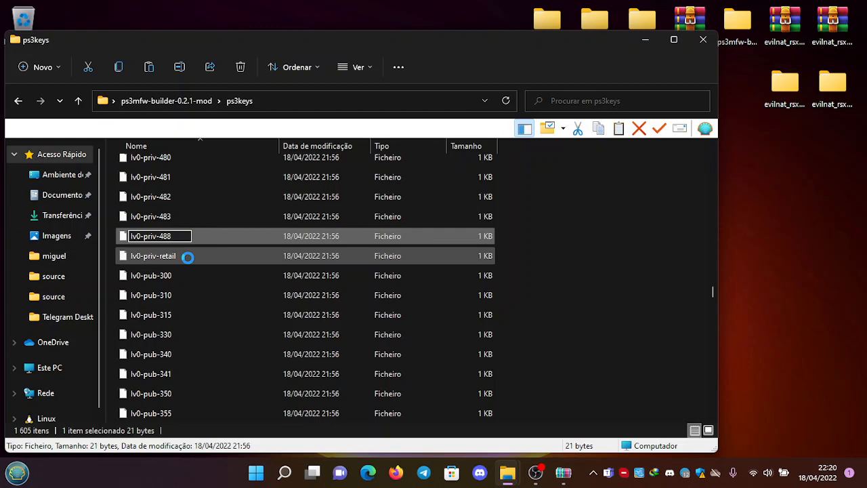
{"action": "scroll", "scroll_direction": "down", "scroll_amount": 3}
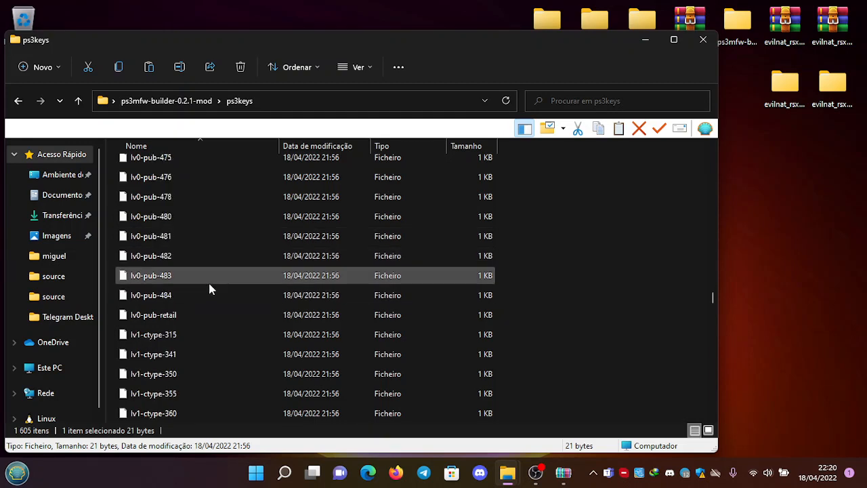
{"action": "left_click", "coordinate": [150, 296]}
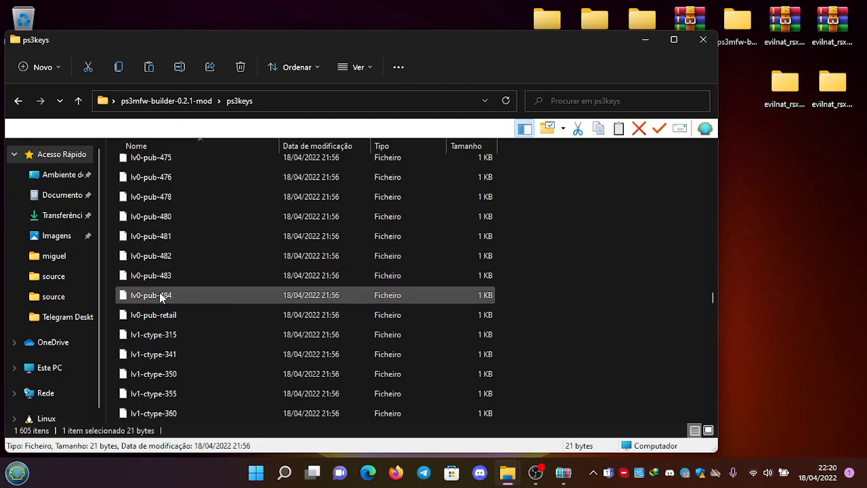
{"action": "right_click", "coordinate": [151, 295]}
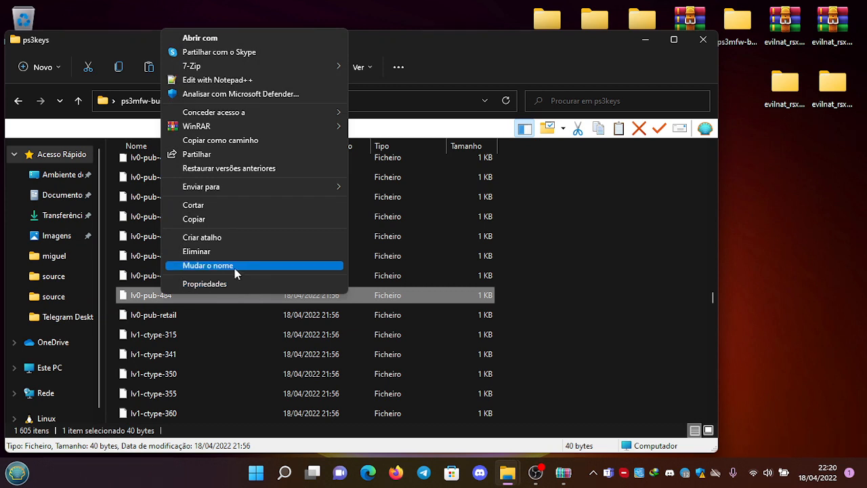
{"action": "left_click", "coordinate": [209, 264]}
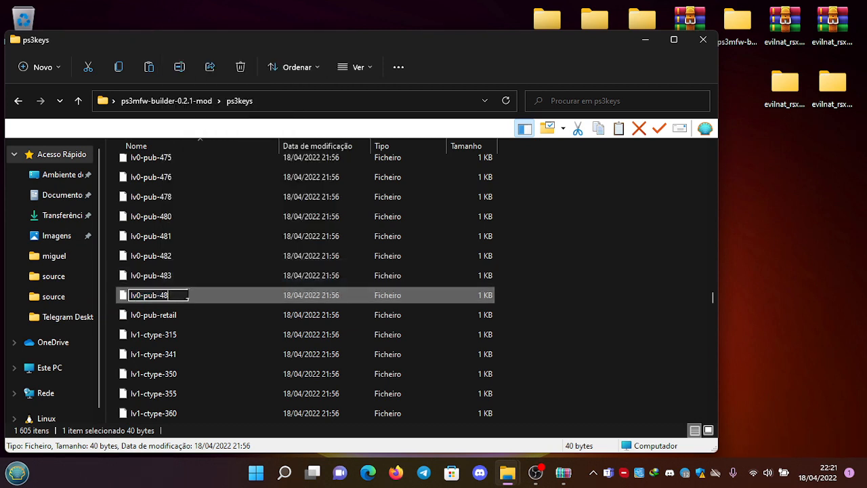
{"action": "type", "text": "8"}
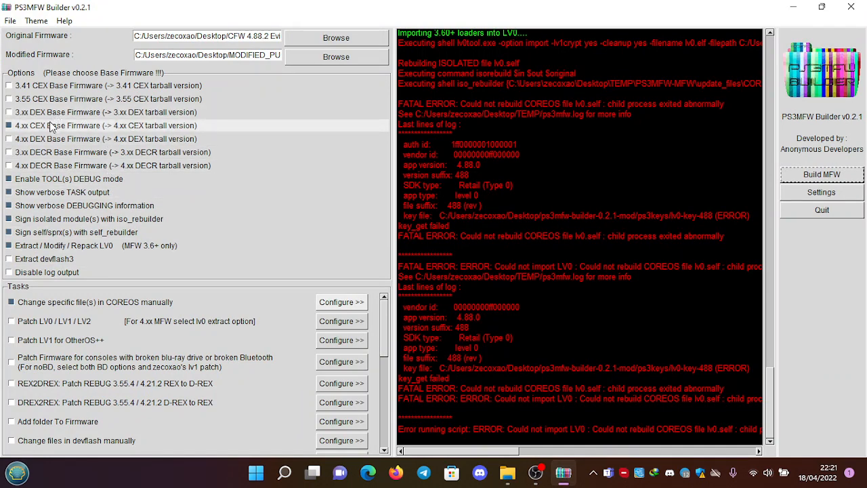
{"action": "mouse_move", "coordinate": [34, 258]}
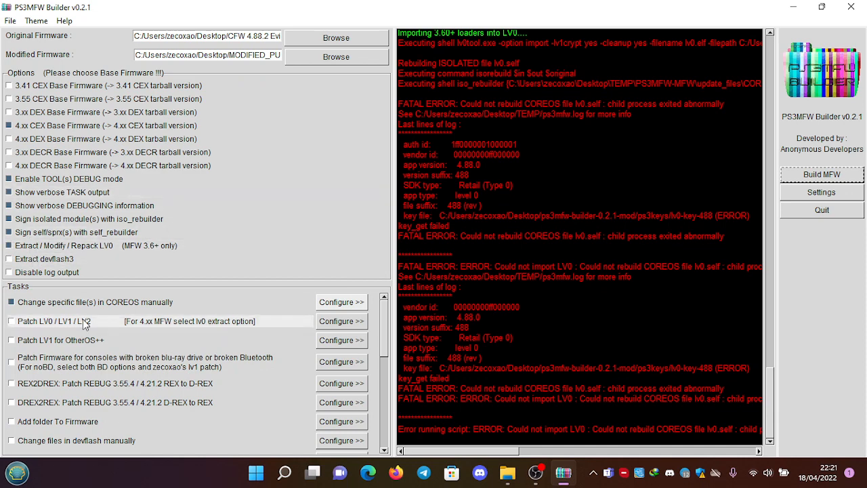
Step: Configure the manual COREOS file-change task and start a new firmware build
{"action": "left_click", "coordinate": [342, 301]}
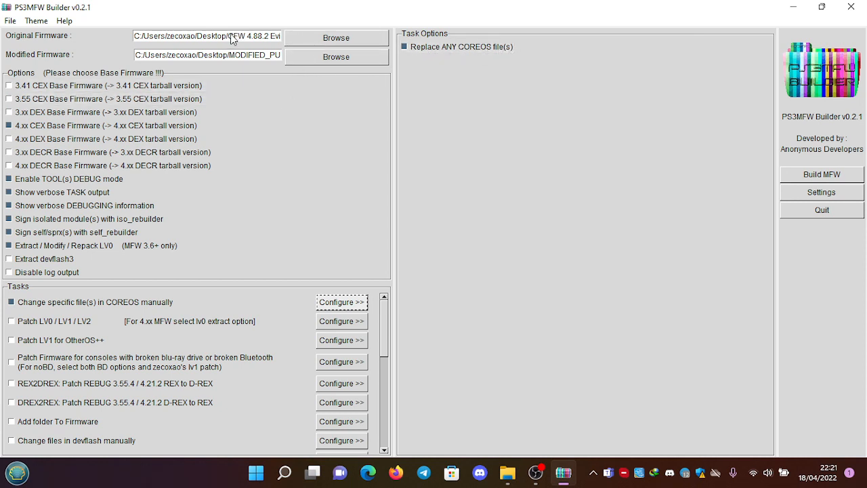
{"action": "mouse_move", "coordinate": [821, 192]}
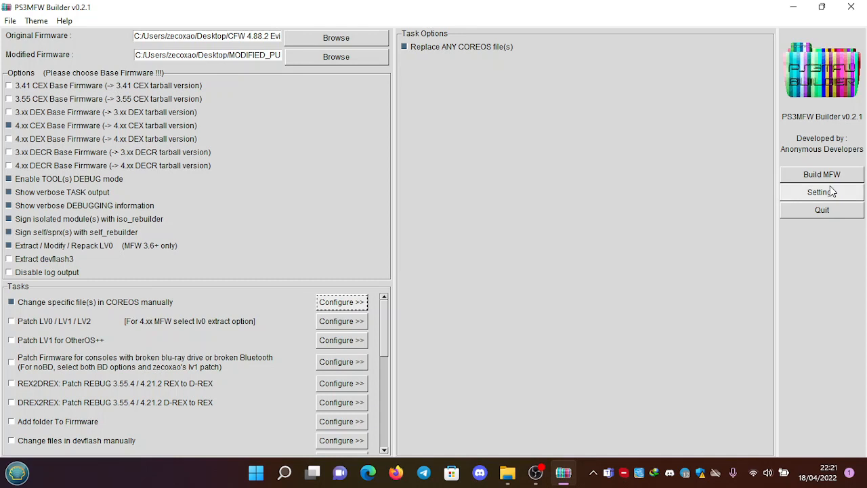
{"action": "mouse_move", "coordinate": [821, 174]}
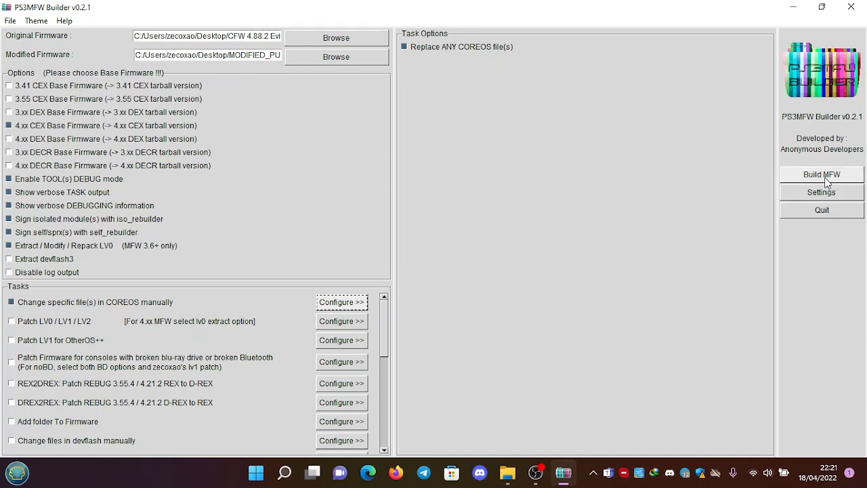
{"action": "left_click", "coordinate": [821, 174]}
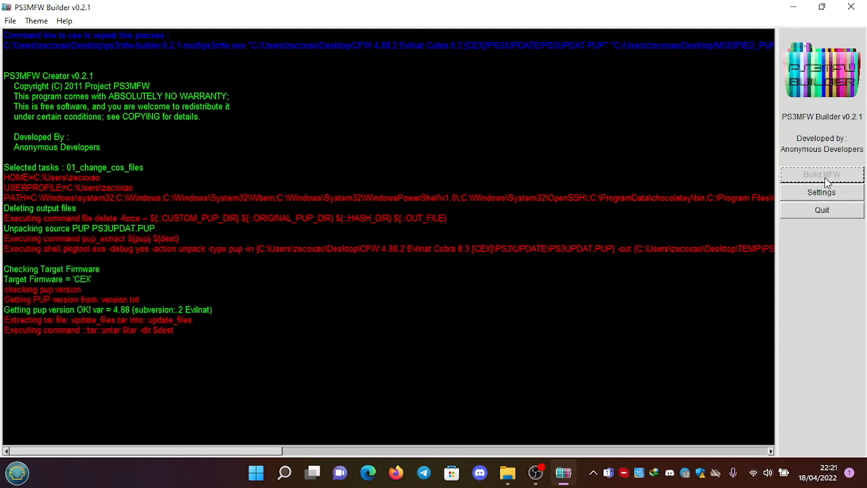
Step: Follow the rebuild log until it pauses on the creserved_0 change-file prompt again
{"action": "scroll", "scroll_direction": "down", "scroll_amount": 3}
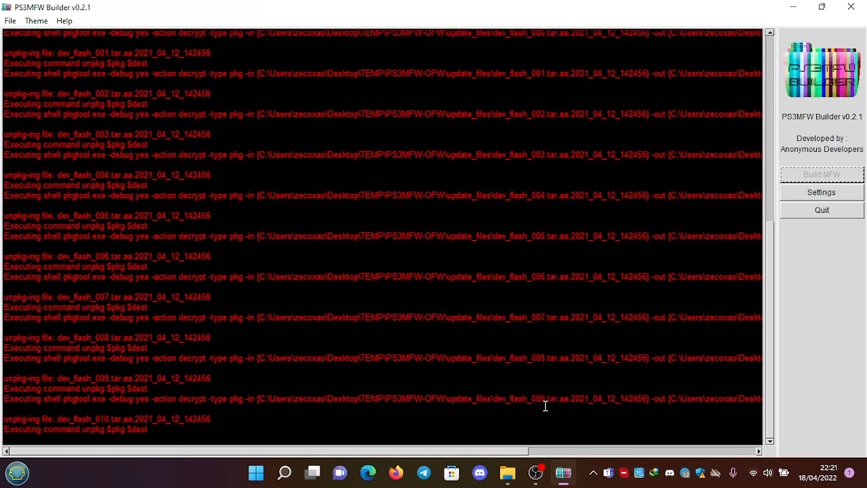
{"action": "scroll", "scroll_direction": "down", "scroll_amount": 3}
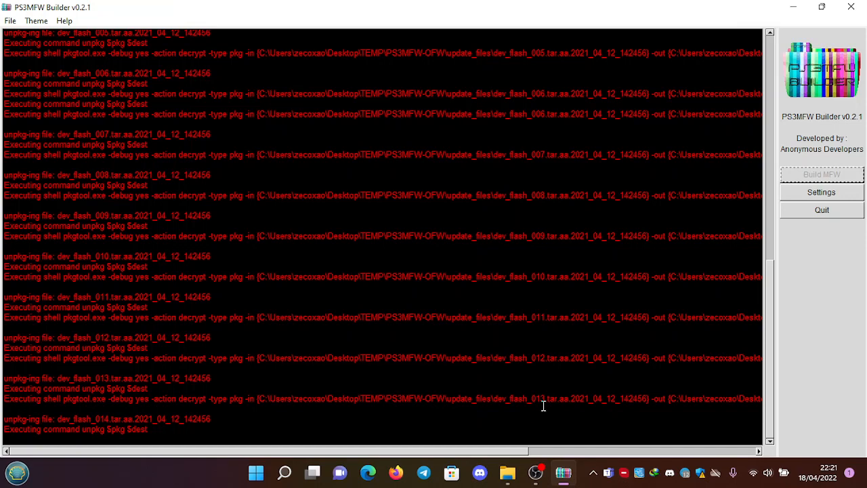
{"action": "scroll", "scroll_direction": "down", "scroll_amount": 3}
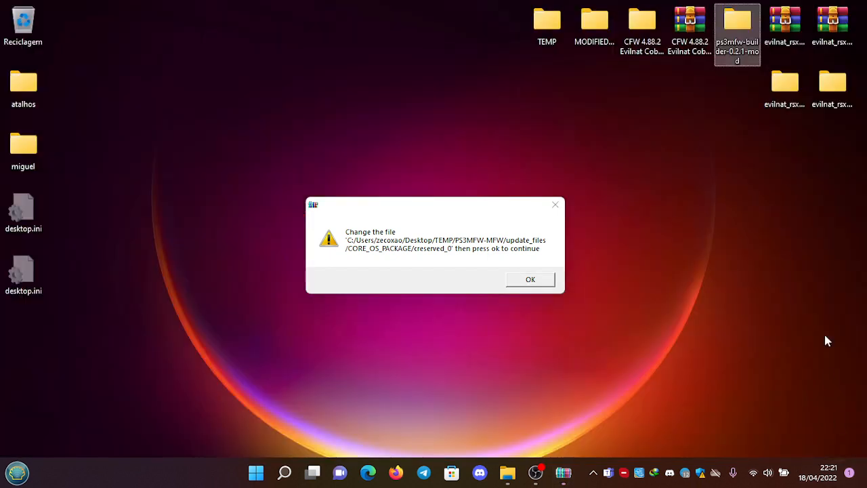
{"action": "mouse_move", "coordinate": [784, 87]}
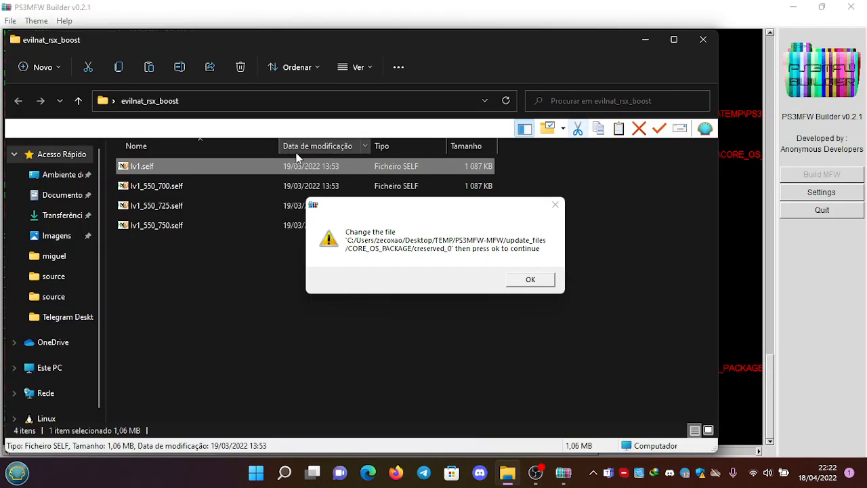
Step: Check lv1.self in evilnat_rsx_boost, then browse TEMP > PS3MFW-MFW > update_files > CORE_OS_PACKAGE.unpkg
{"action": "right_click", "coordinate": [141, 165]}
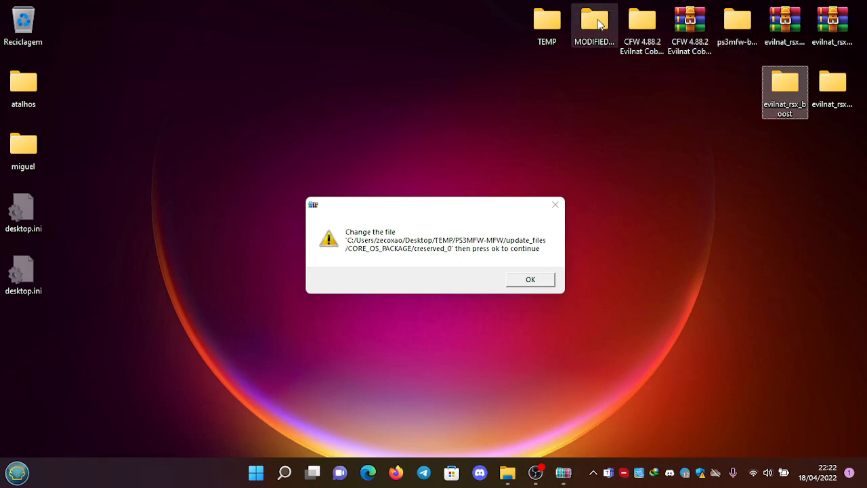
{"action": "double_click", "coordinate": [548, 19]}
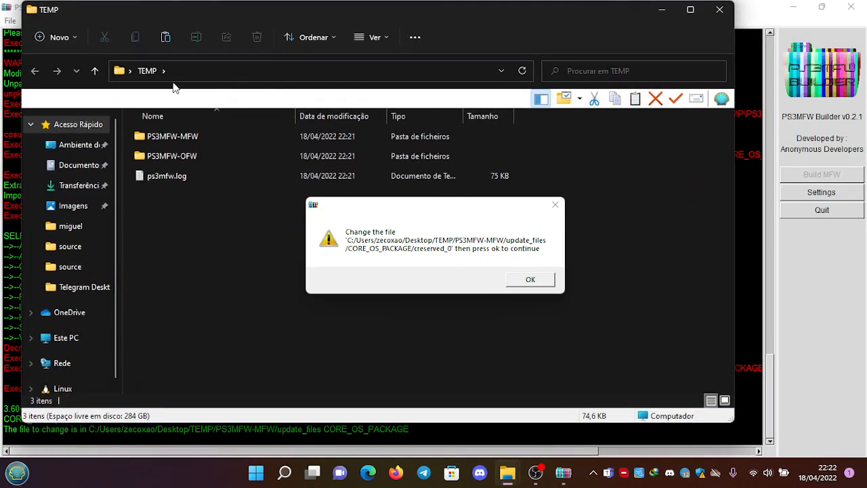
{"action": "double_click", "coordinate": [172, 135]}
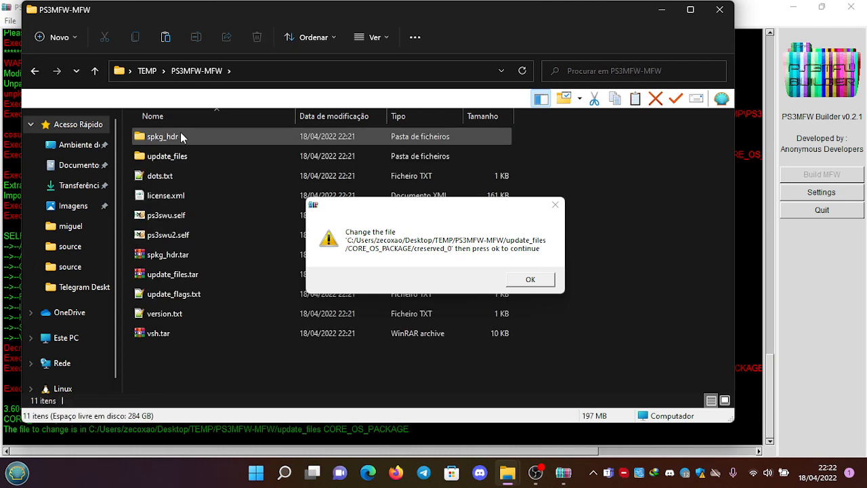
{"action": "double_click", "coordinate": [168, 156]}
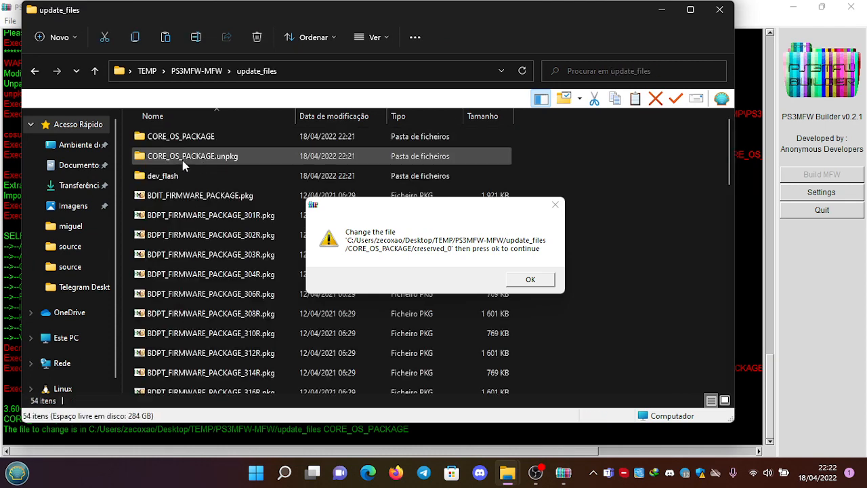
{"action": "double_click", "coordinate": [182, 136]}
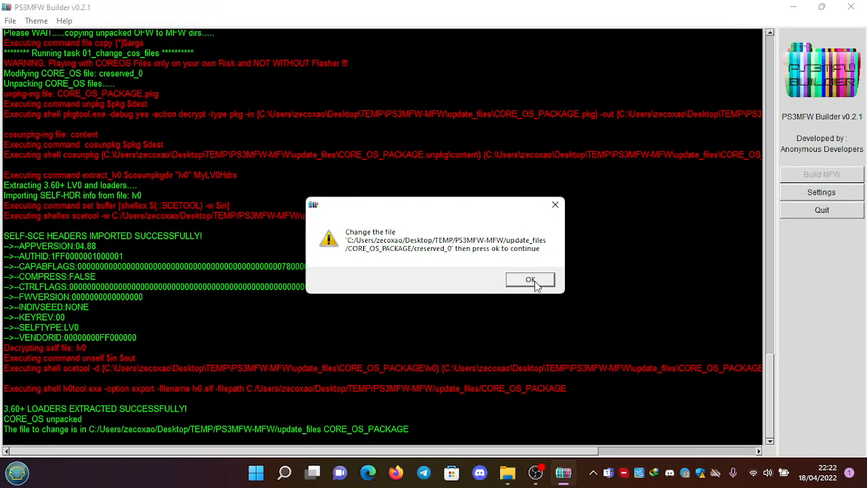
Step: Continue the build past the change-file prompt and dismiss the 'Modified Firmware Built successfully!' notice
{"action": "left_click", "coordinate": [531, 279]}
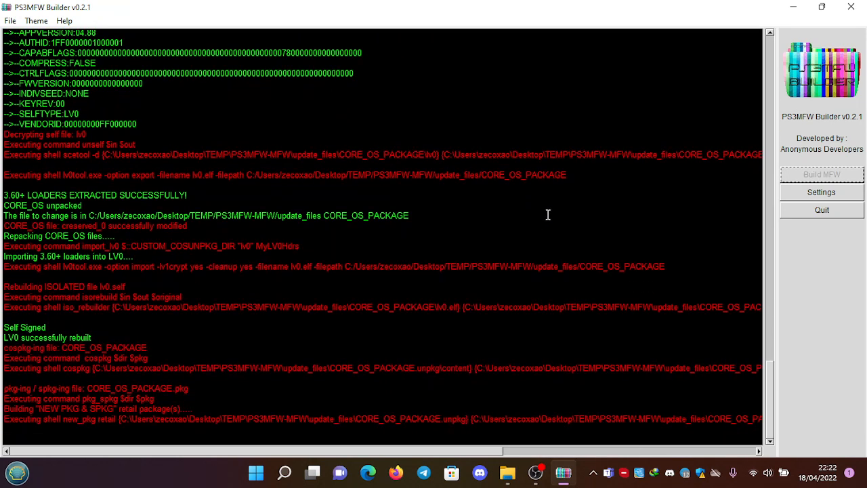
{"action": "scroll", "scroll_direction": "down", "scroll_amount": 3}
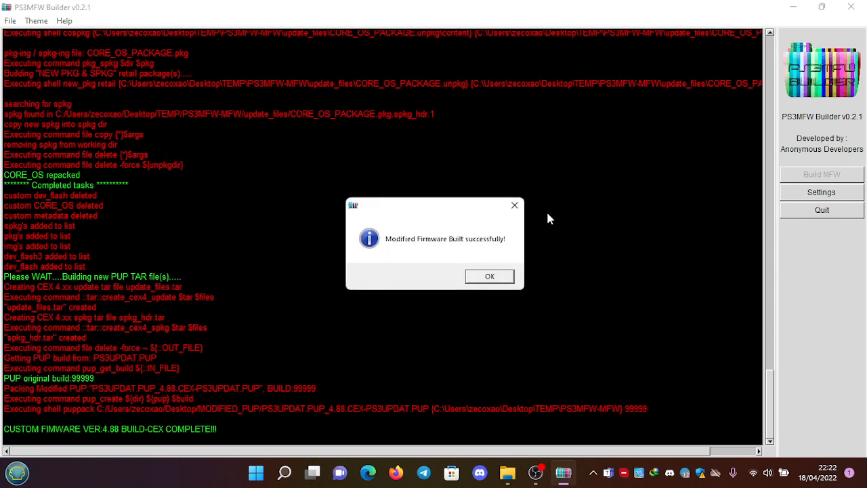
{"action": "mouse_move", "coordinate": [496, 243]}
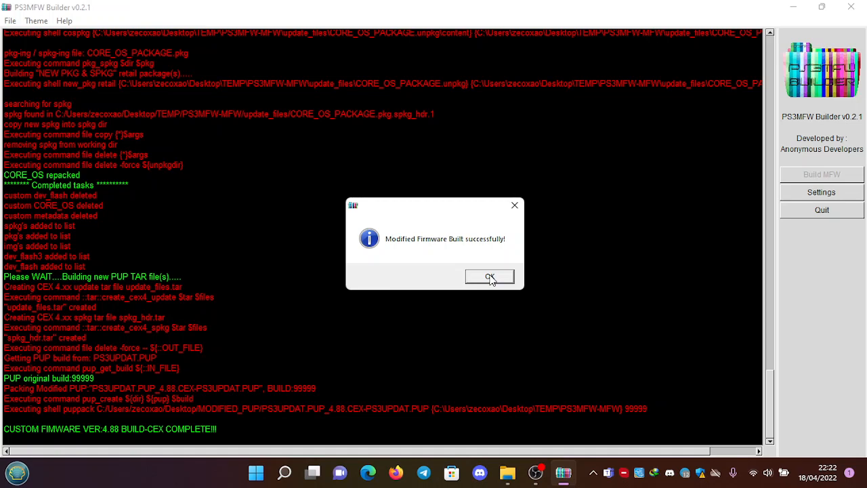
{"action": "left_click", "coordinate": [489, 276]}
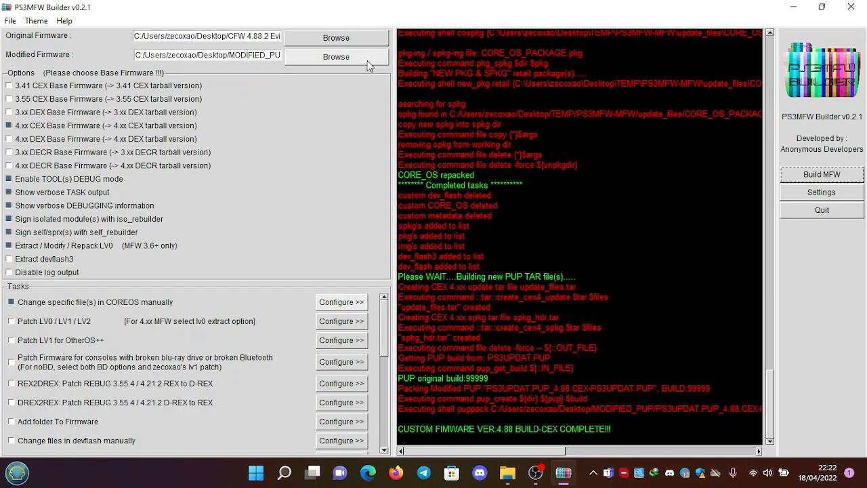
{"action": "mouse_move", "coordinate": [847, 20]}
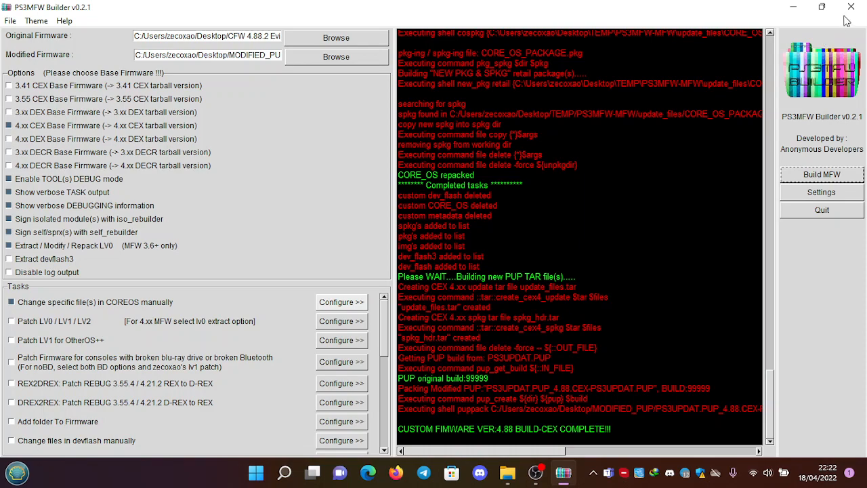
Step: Reveal the desktop, enter the MODIFIED_PUP folder and start renaming PS3UPDAT.PUP_4.88.CEX-PS3UPDAT.PUP
{"action": "left_click", "coordinate": [851, 7]}
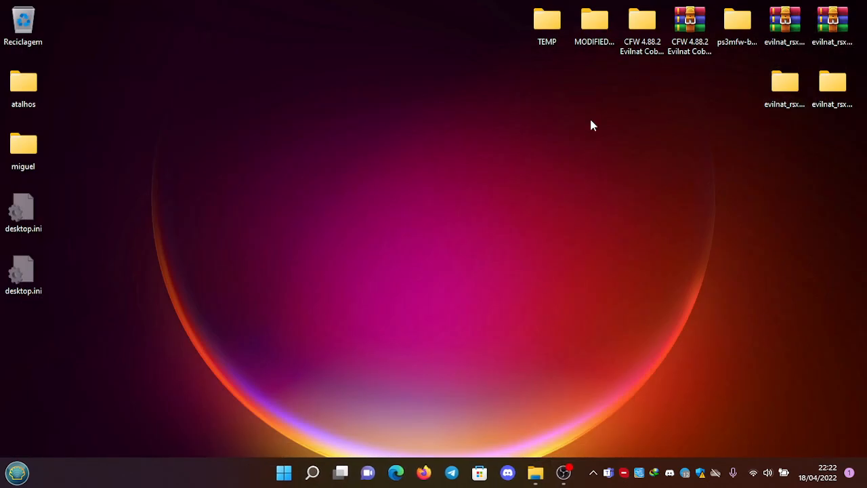
{"action": "left_click", "coordinate": [593, 19]}
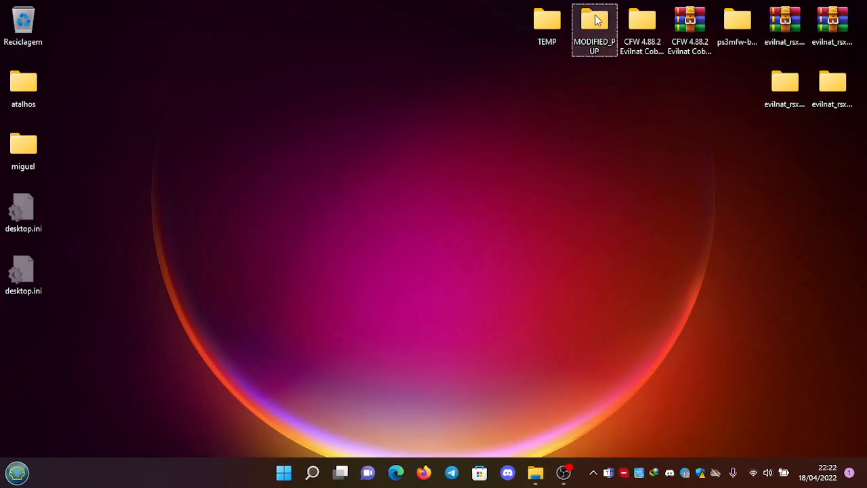
{"action": "double_click", "coordinate": [593, 19]}
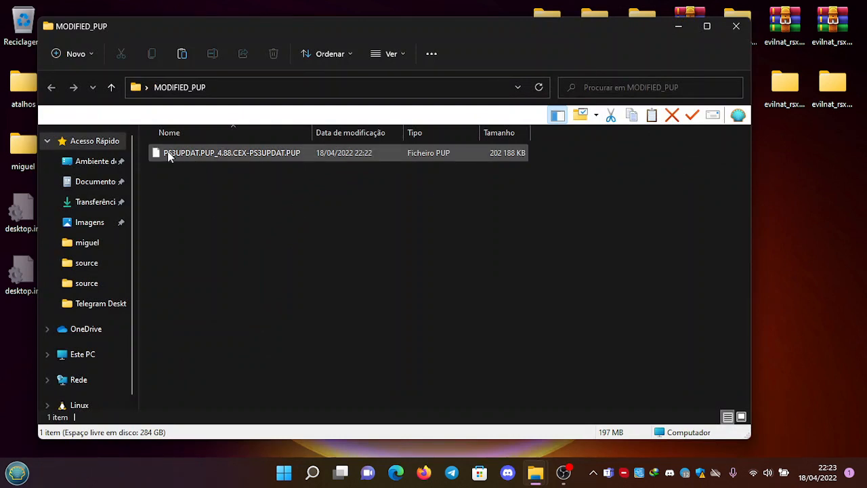
{"action": "mouse_move", "coordinate": [169, 156]}
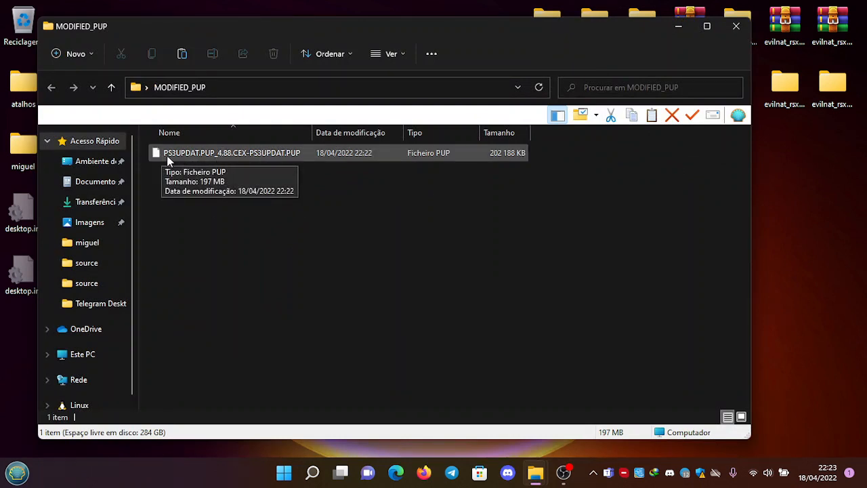
{"action": "mouse_move", "coordinate": [219, 160]}
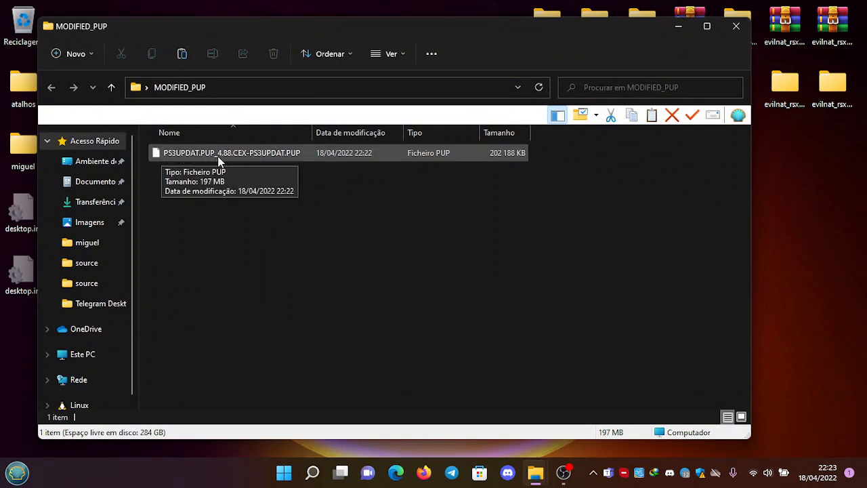
{"action": "mouse_move", "coordinate": [224, 160]}
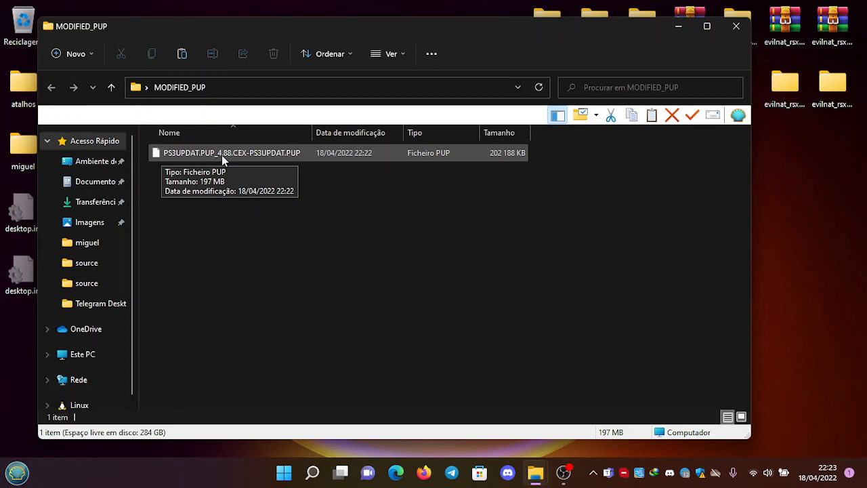
{"action": "mouse_move", "coordinate": [237, 160]}
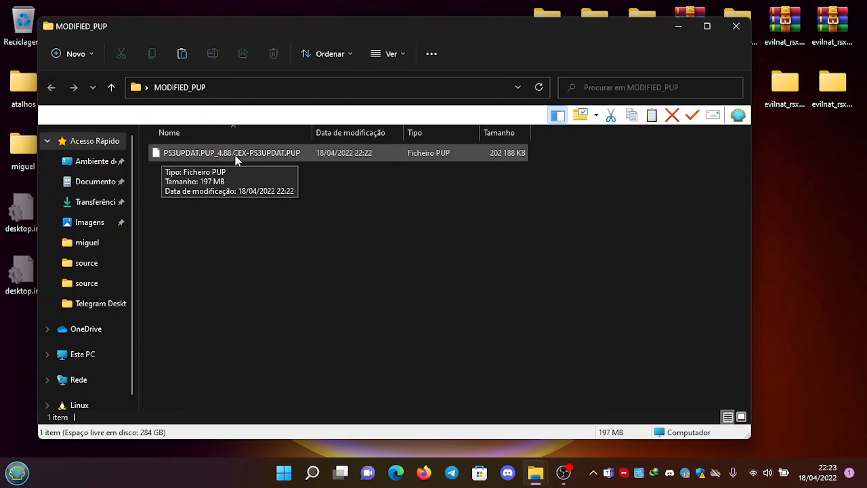
{"action": "mouse_move", "coordinate": [249, 157]}
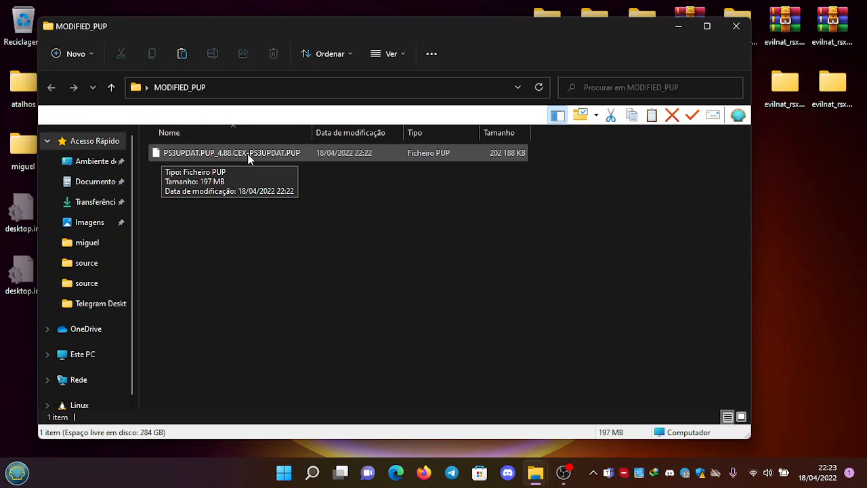
{"action": "mouse_move", "coordinate": [232, 152]}
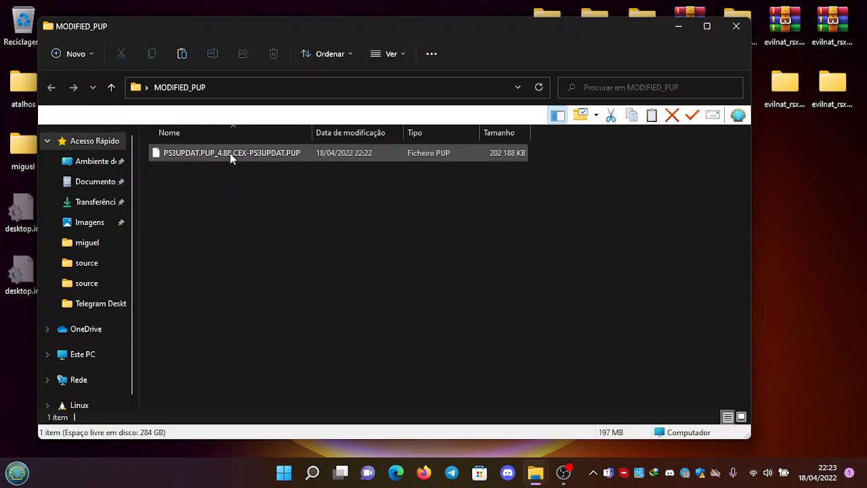
{"action": "left_click", "coordinate": [230, 151]}
{"action": "type", "text": "PS3UPDAT.PUP"}
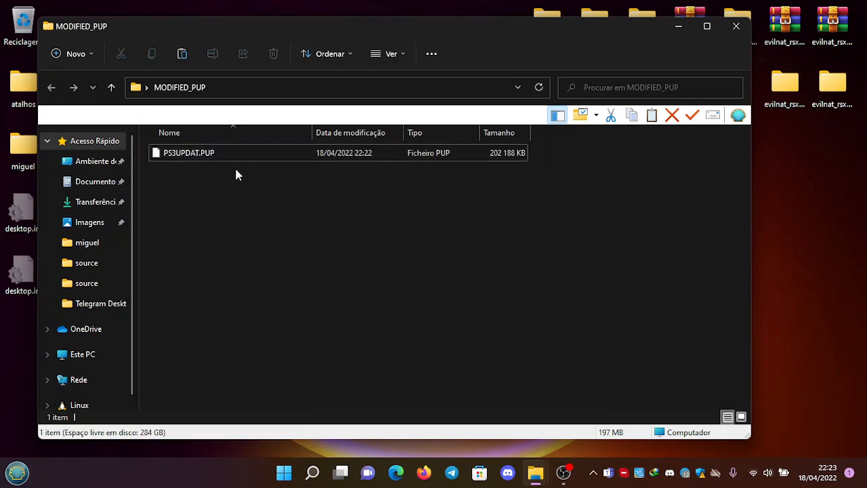
{"action": "mouse_move", "coordinate": [260, 178]}
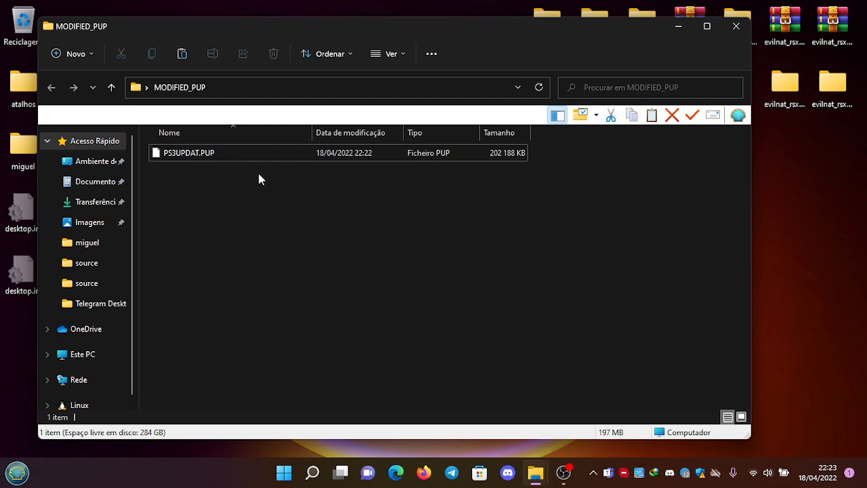
{"action": "mouse_move", "coordinate": [309, 252]}
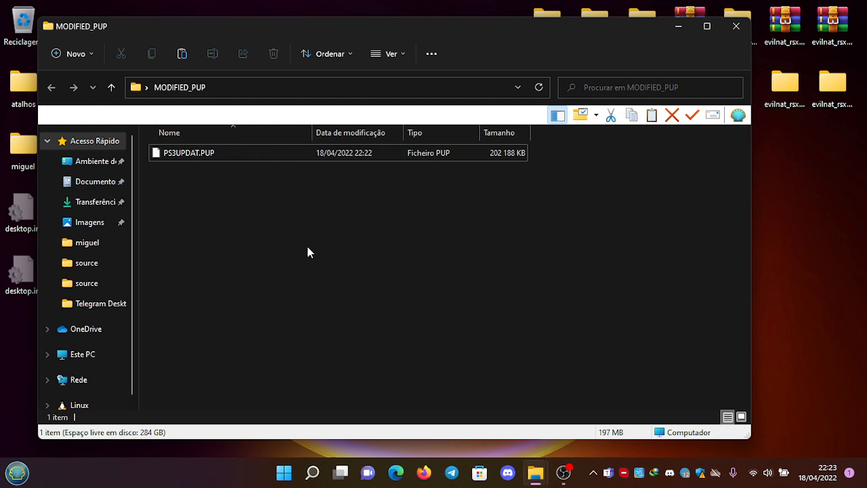
{"action": "mouse_move", "coordinate": [319, 243]}
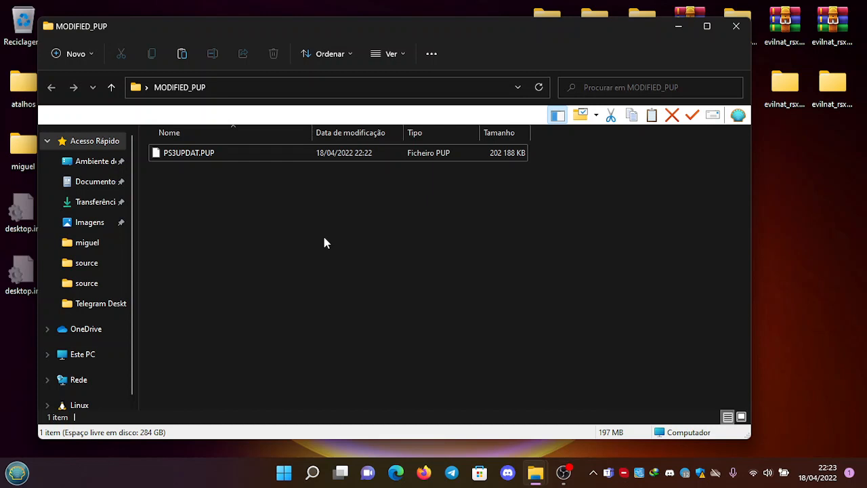
{"action": "mouse_move", "coordinate": [337, 238]}
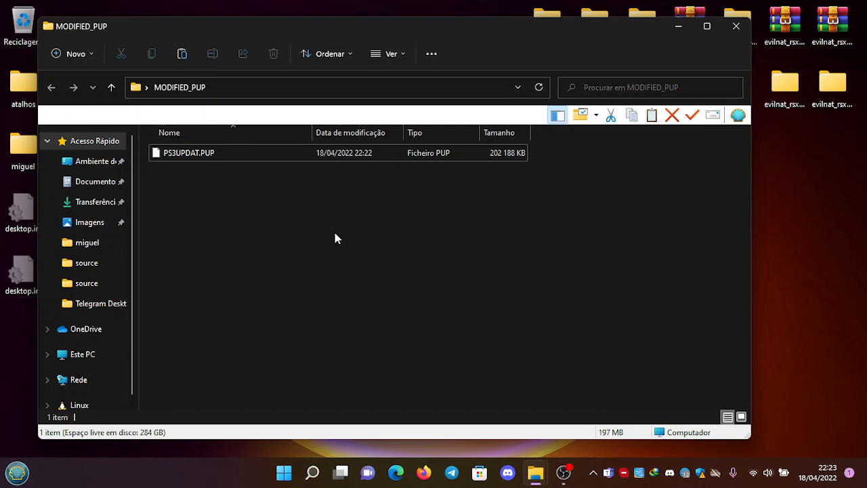
{"action": "mouse_move", "coordinate": [351, 235]}
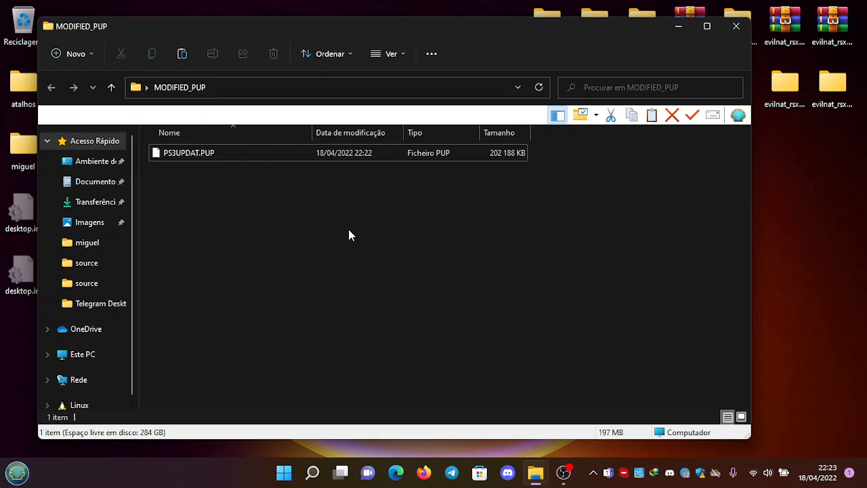
{"action": "mouse_move", "coordinate": [542, 360]}
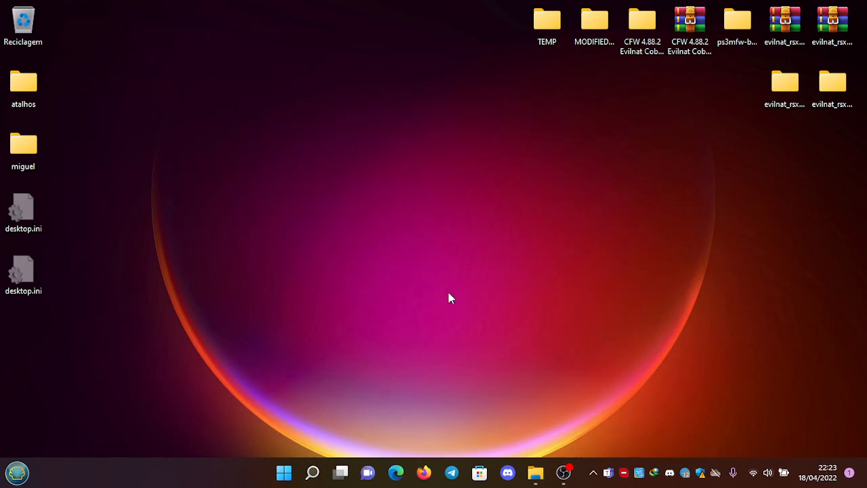
{"action": "mouse_move", "coordinate": [485, 317]}
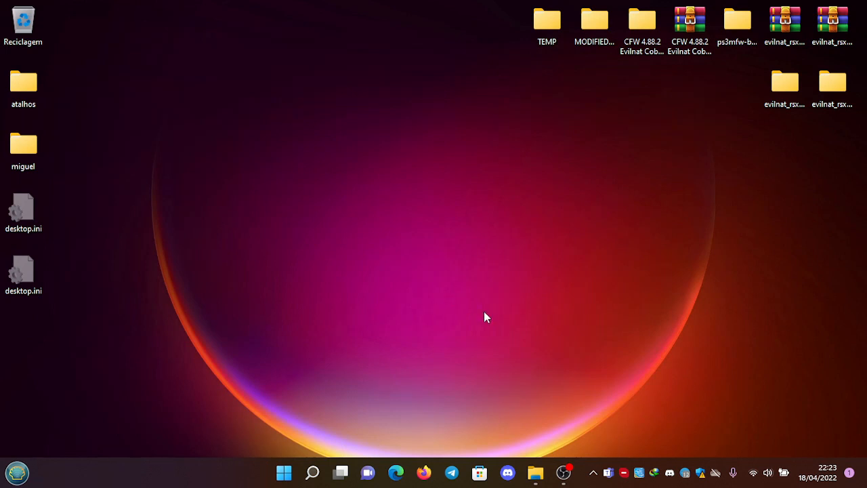
{"action": "mouse_move", "coordinate": [568, 433]}
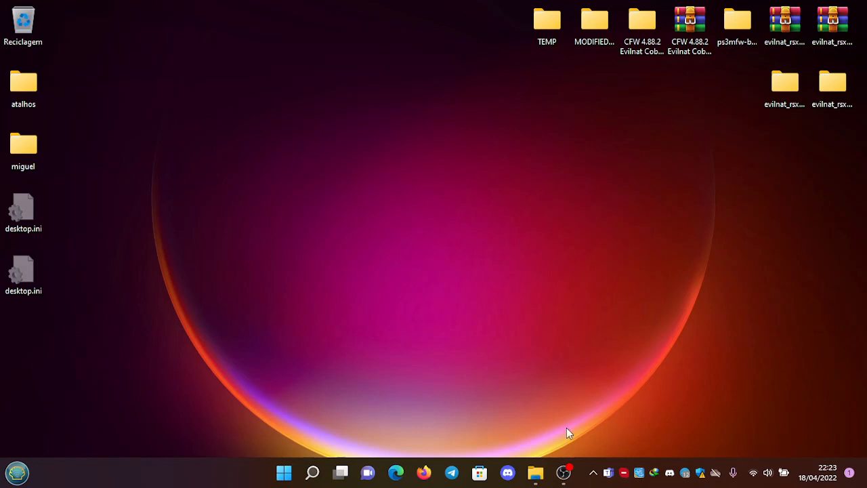
{"action": "mouse_move", "coordinate": [564, 471]}
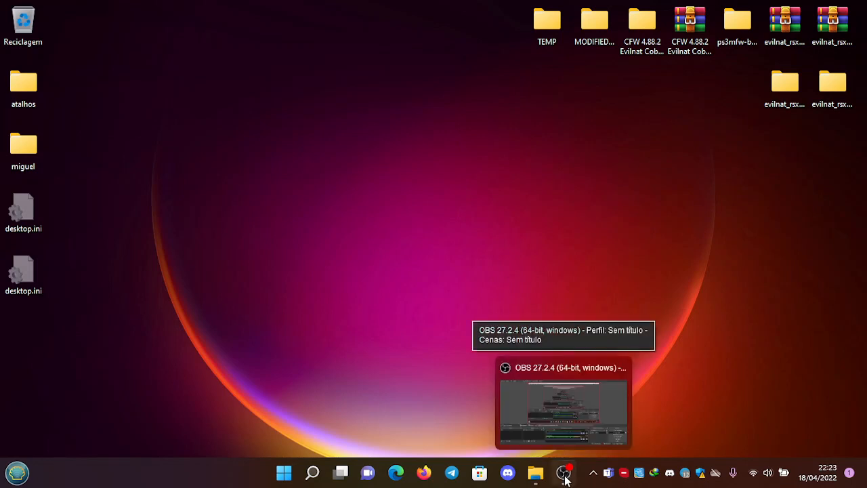